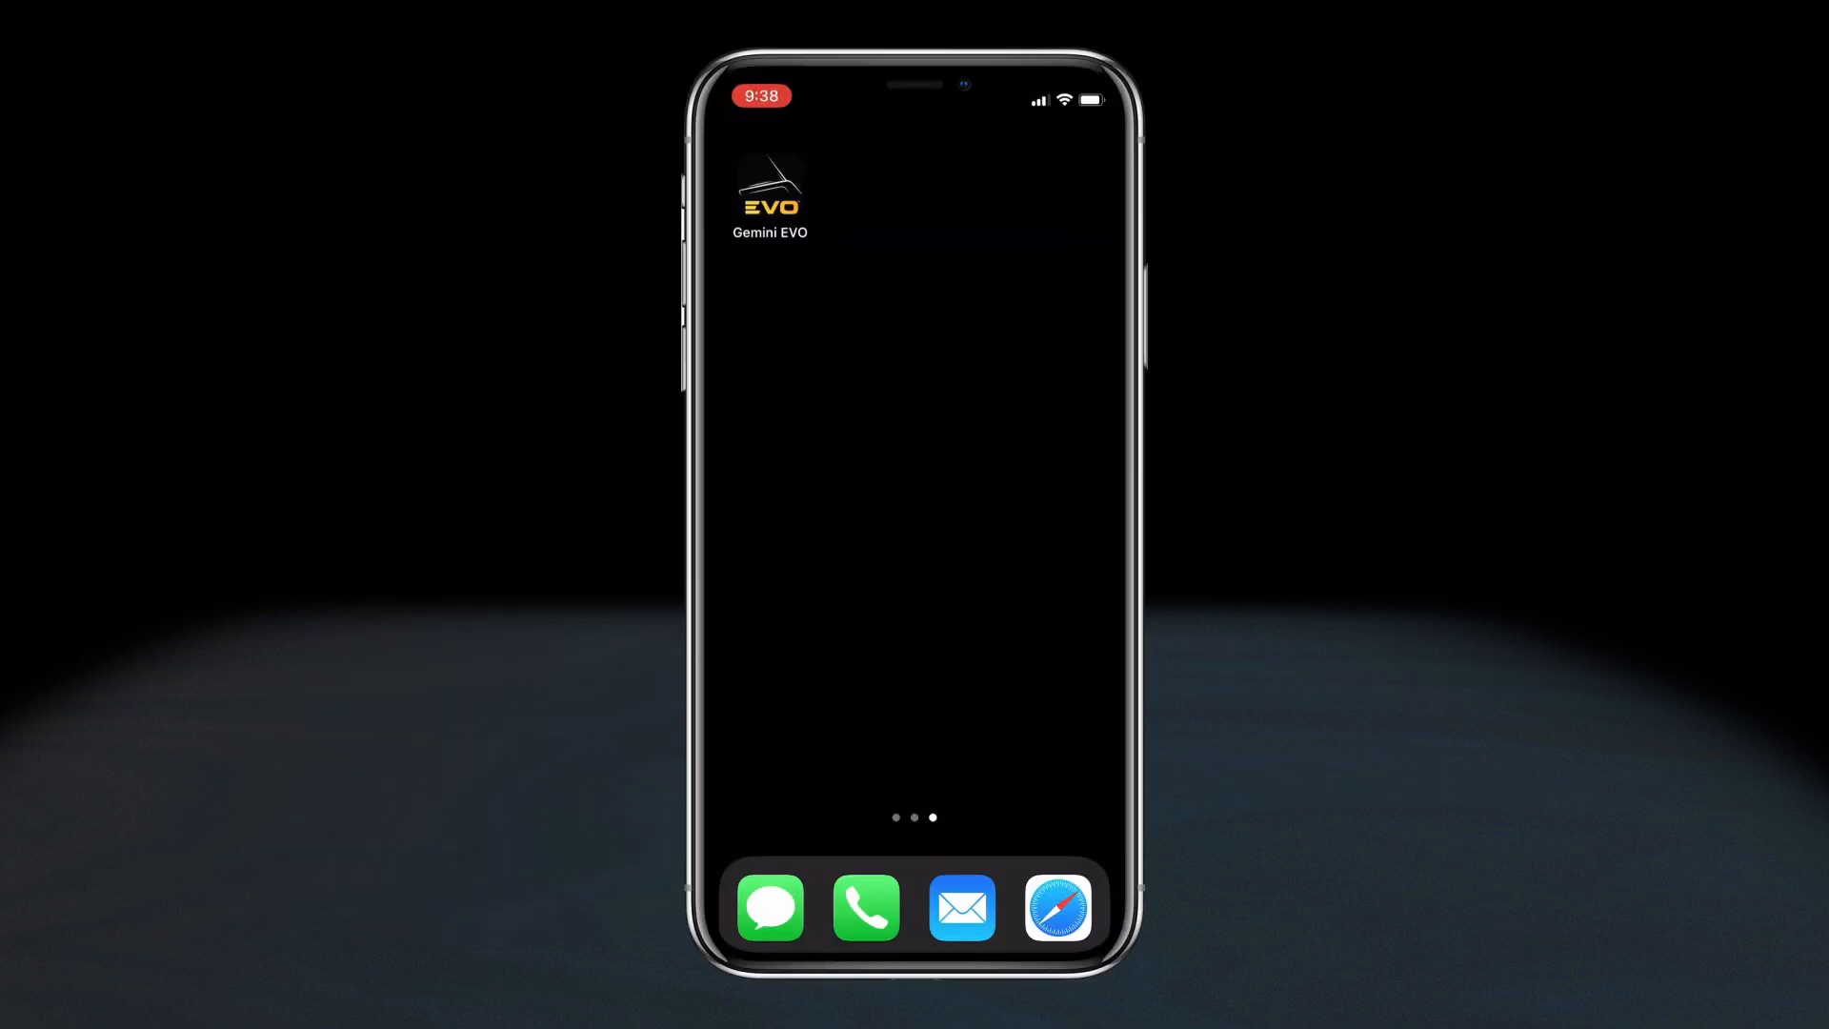
Launch Gemini EVO, start a new account and dismiss the password rules notice
left_click(768, 186)
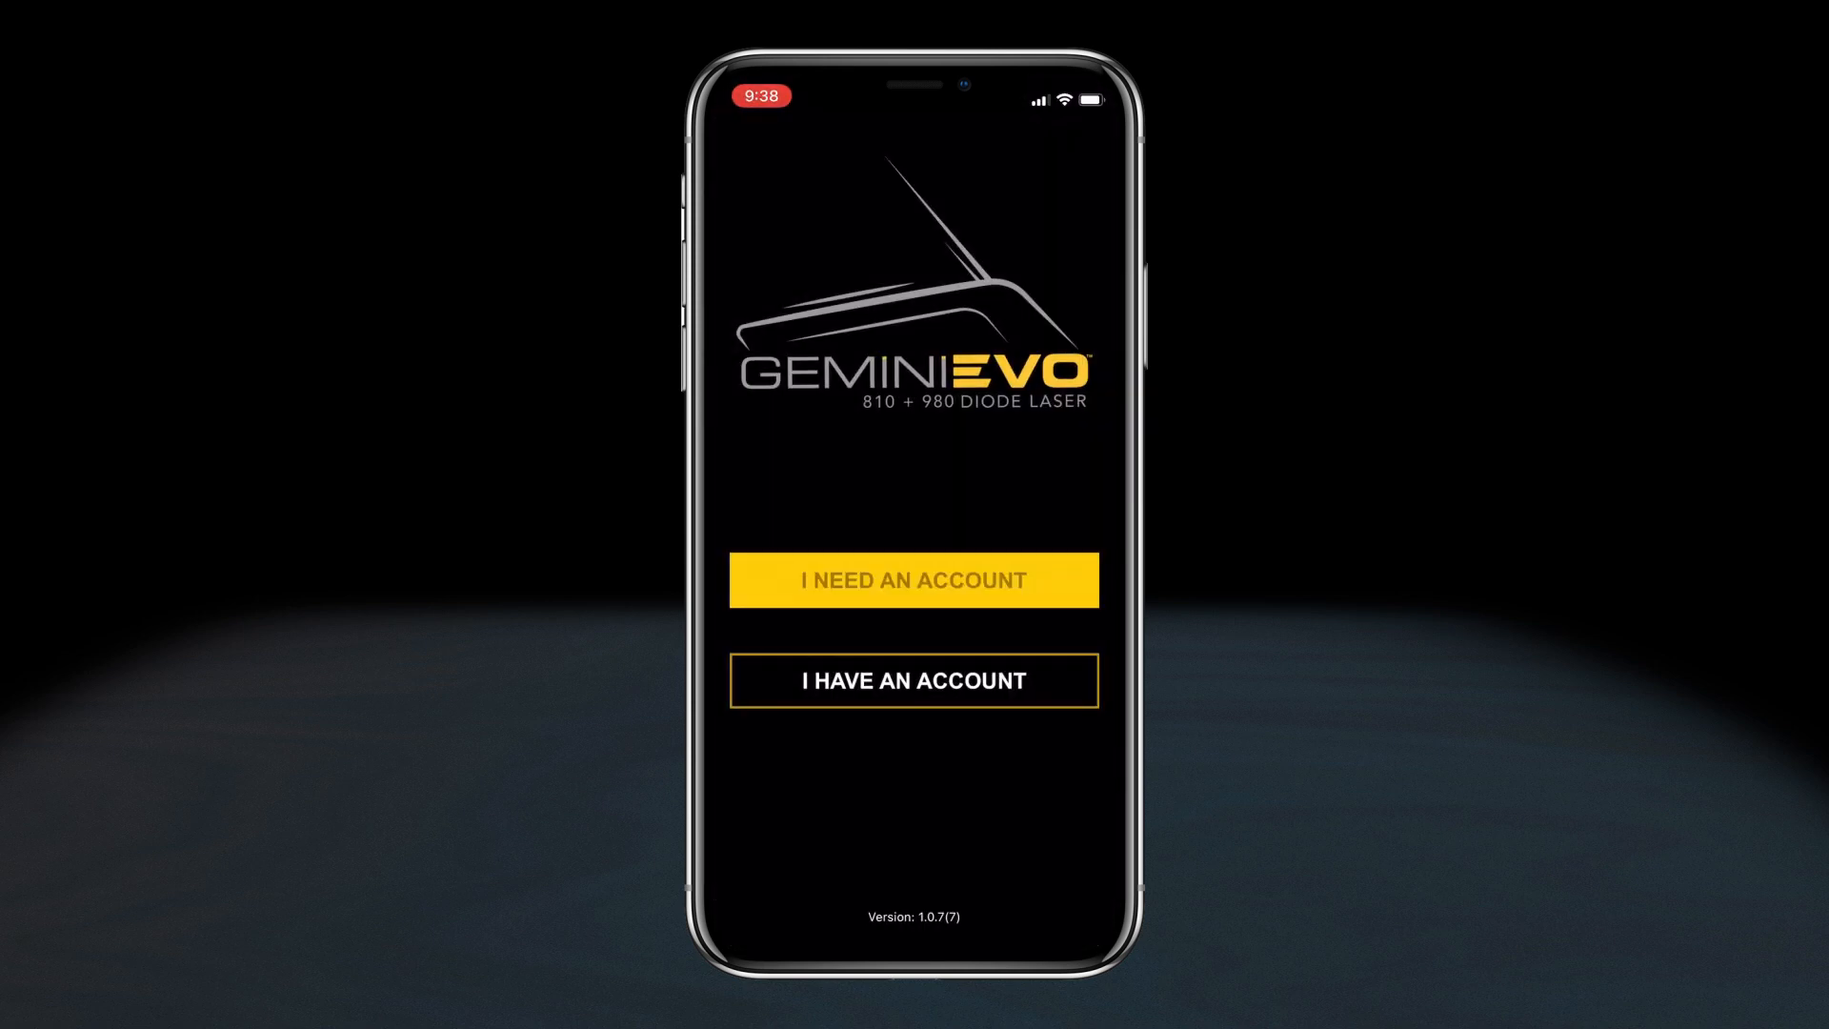
left_click(914, 580)
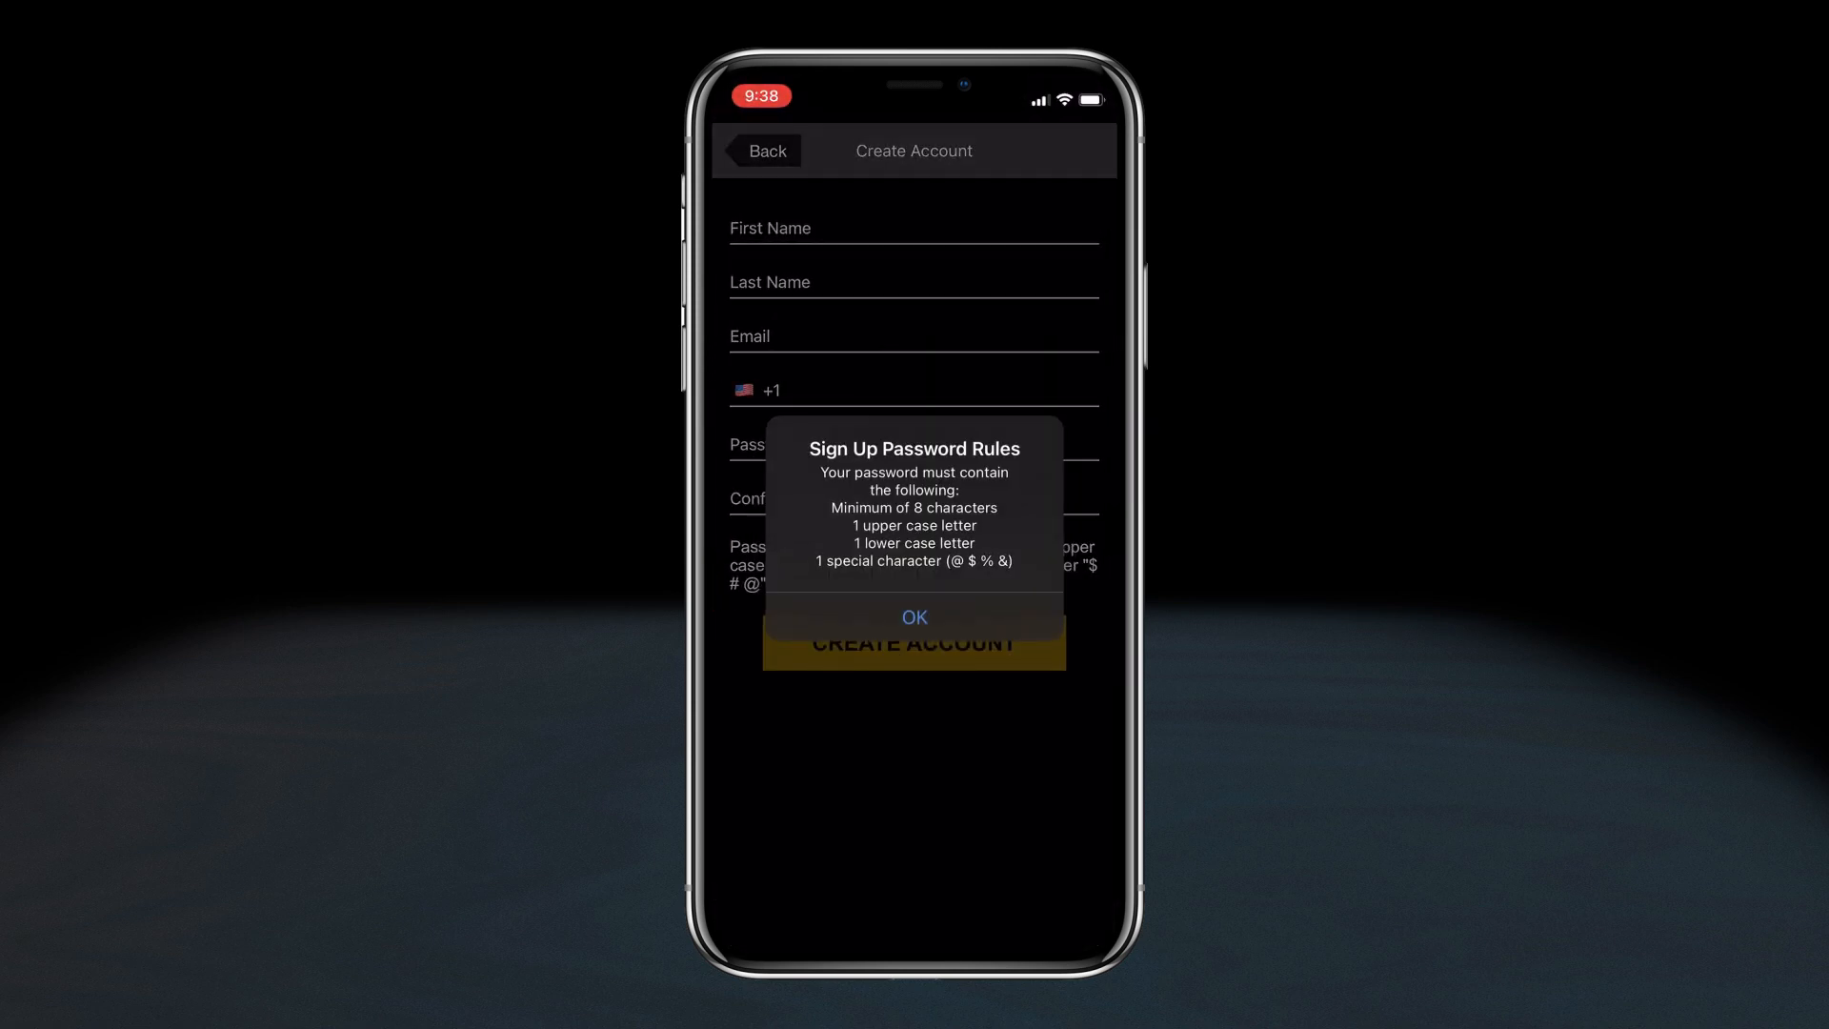
left_click(914, 618)
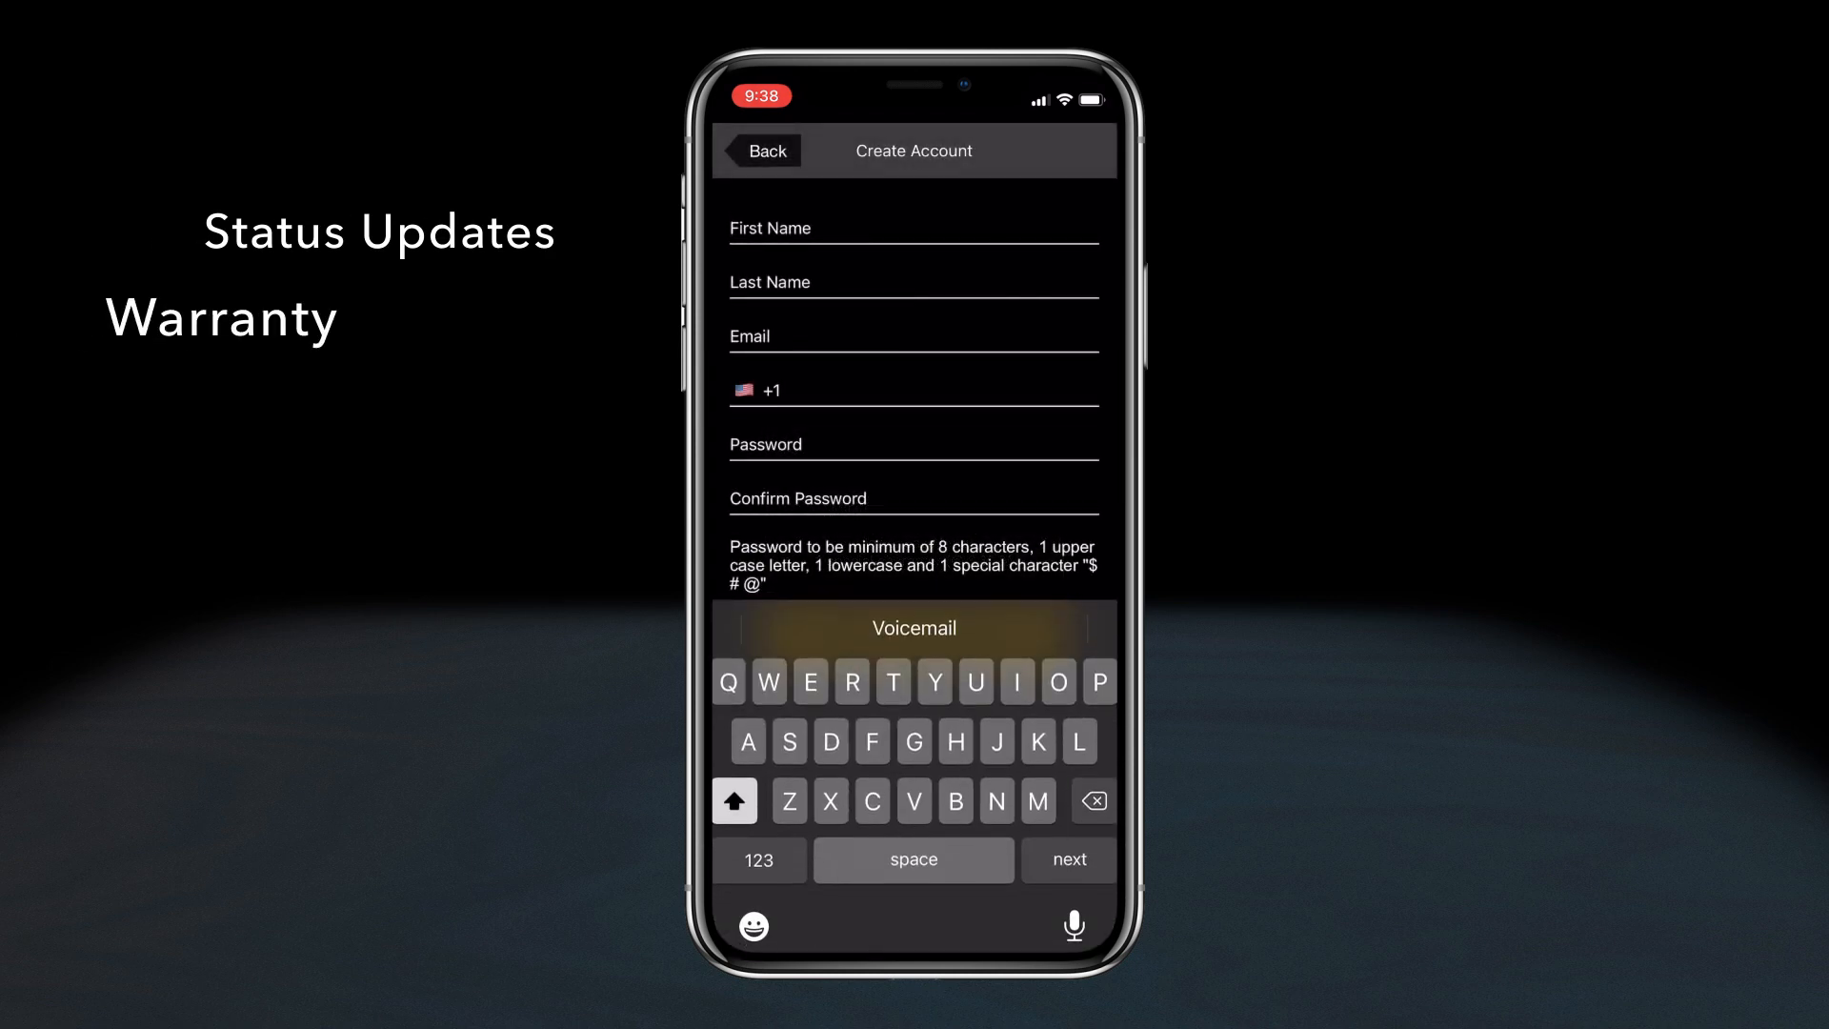
Enter first name Ultradent and last name Demo, submit, and continue to code verification
type("Ultr")
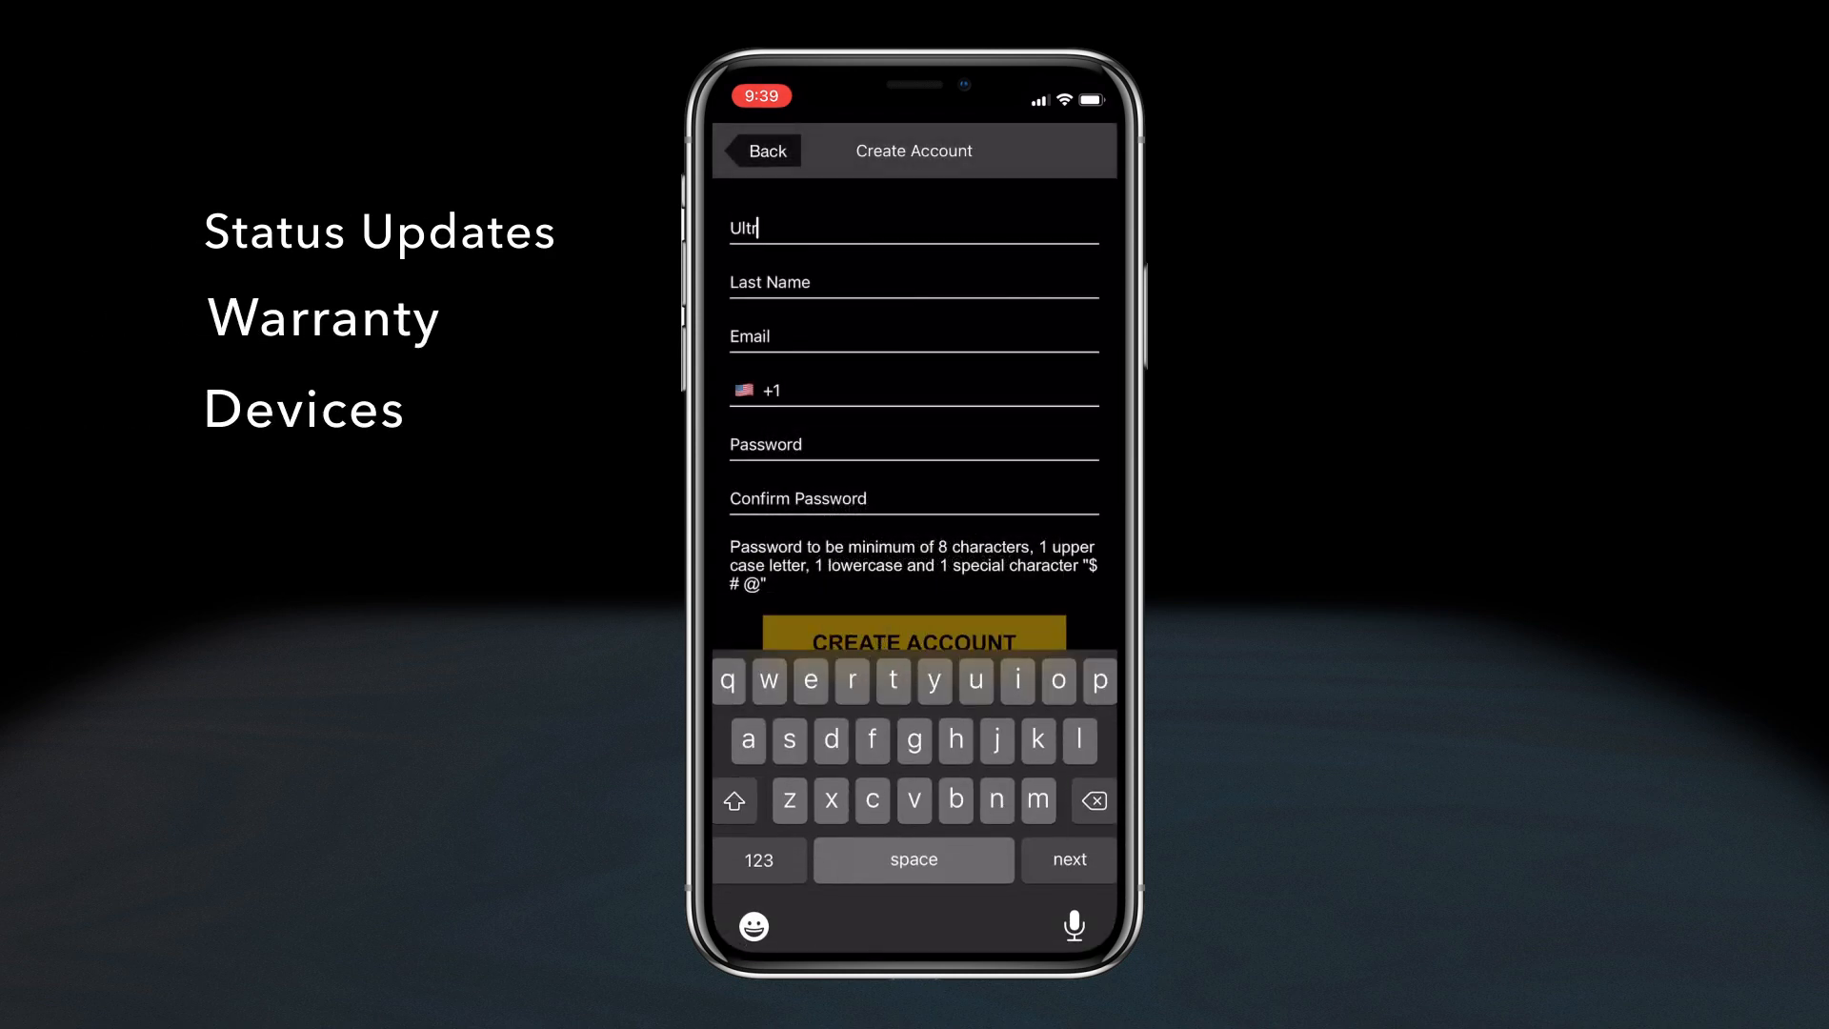
type("aden")
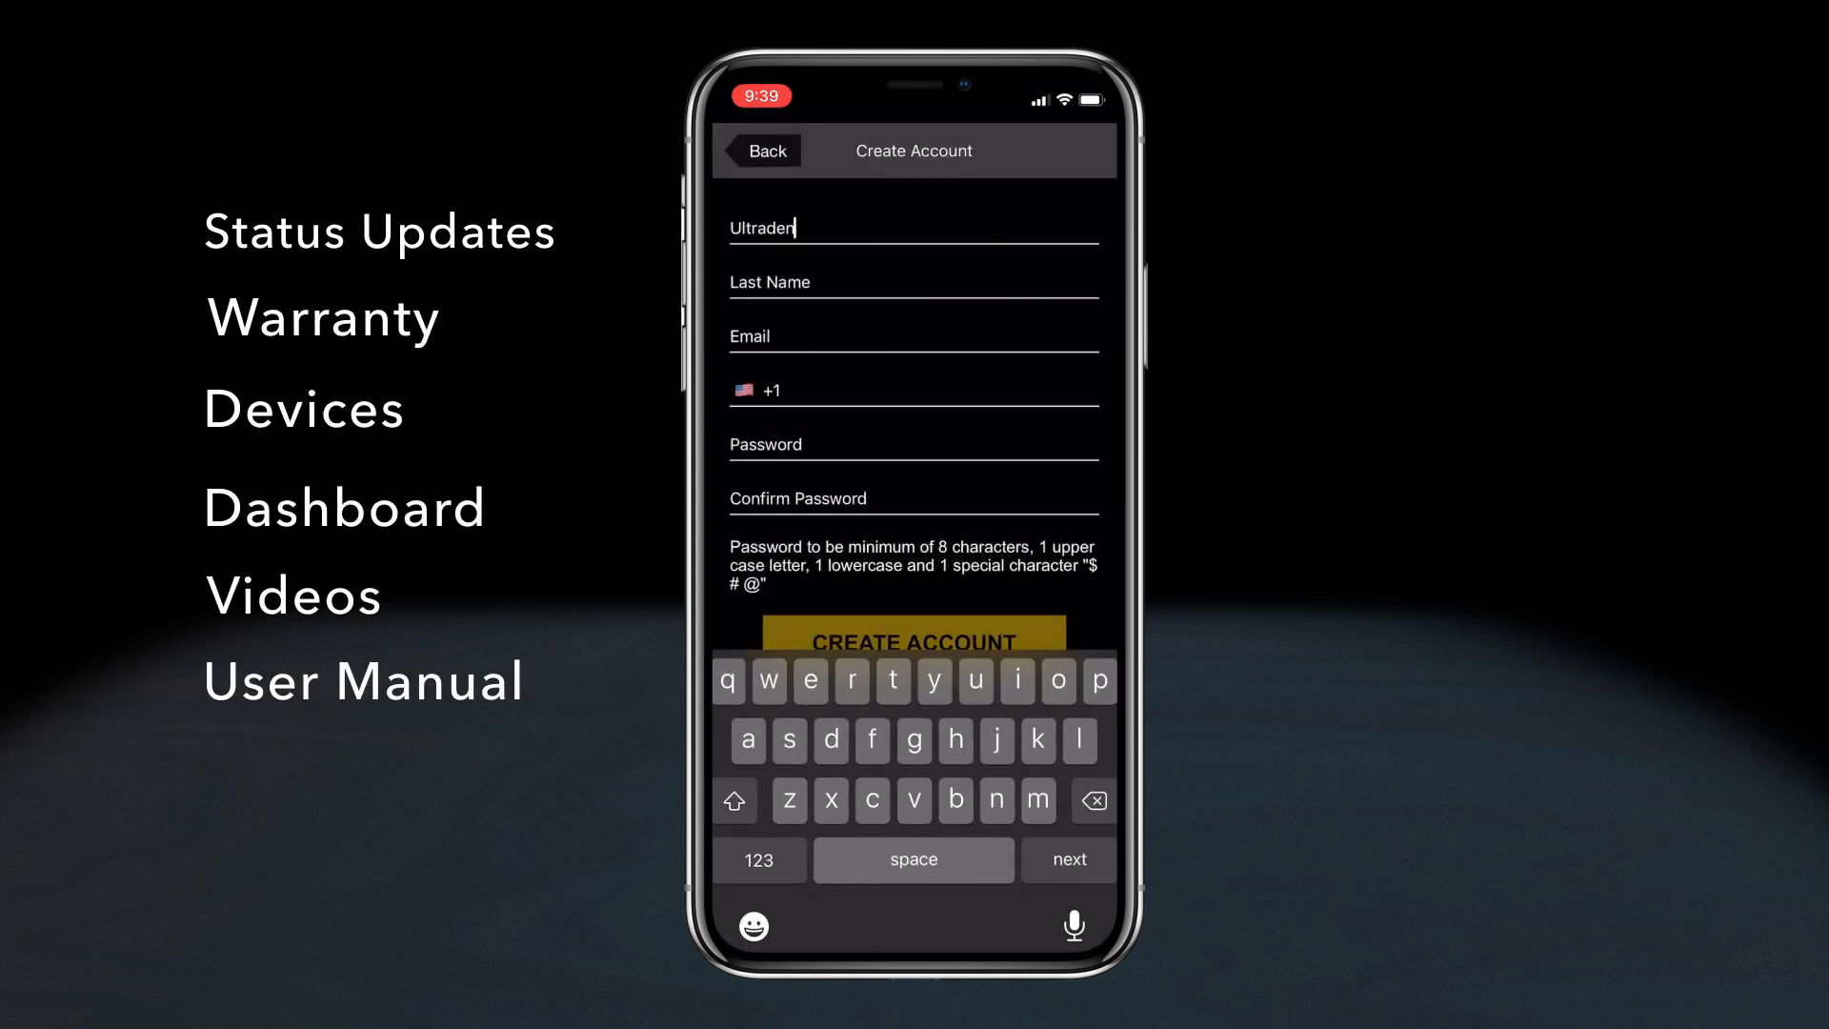
type("t")
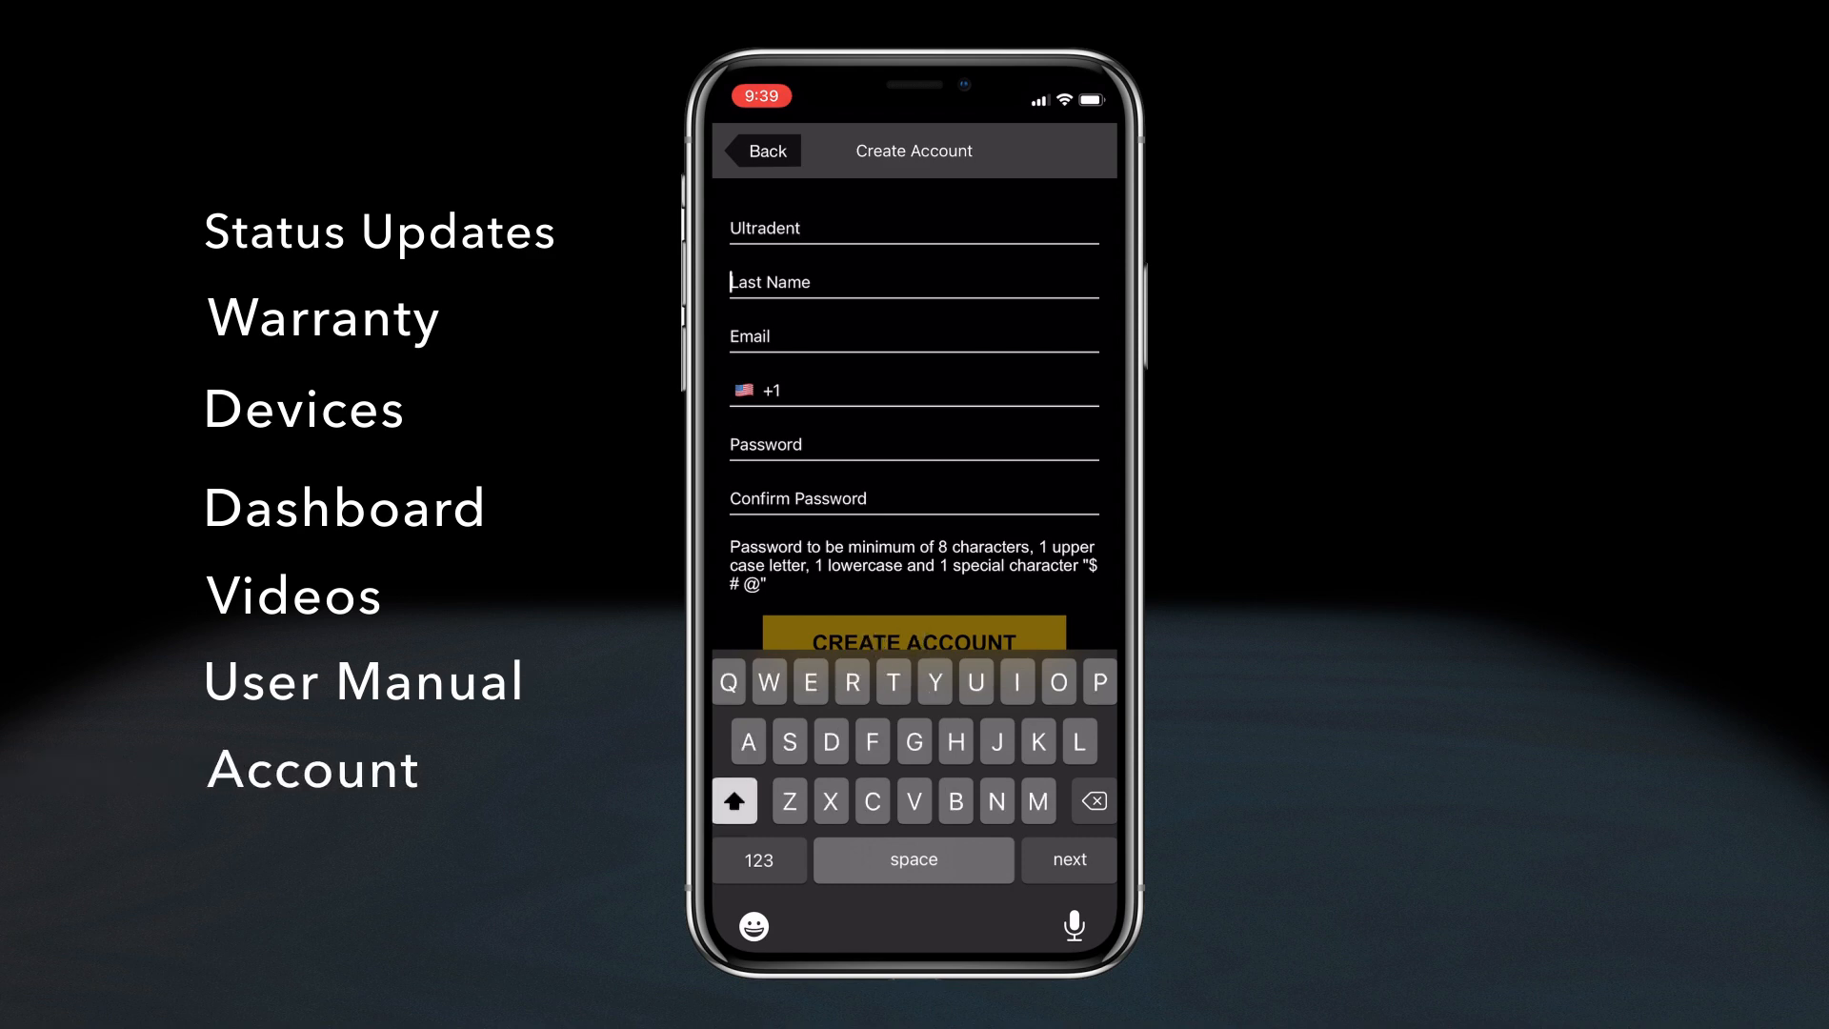
type("Demo")
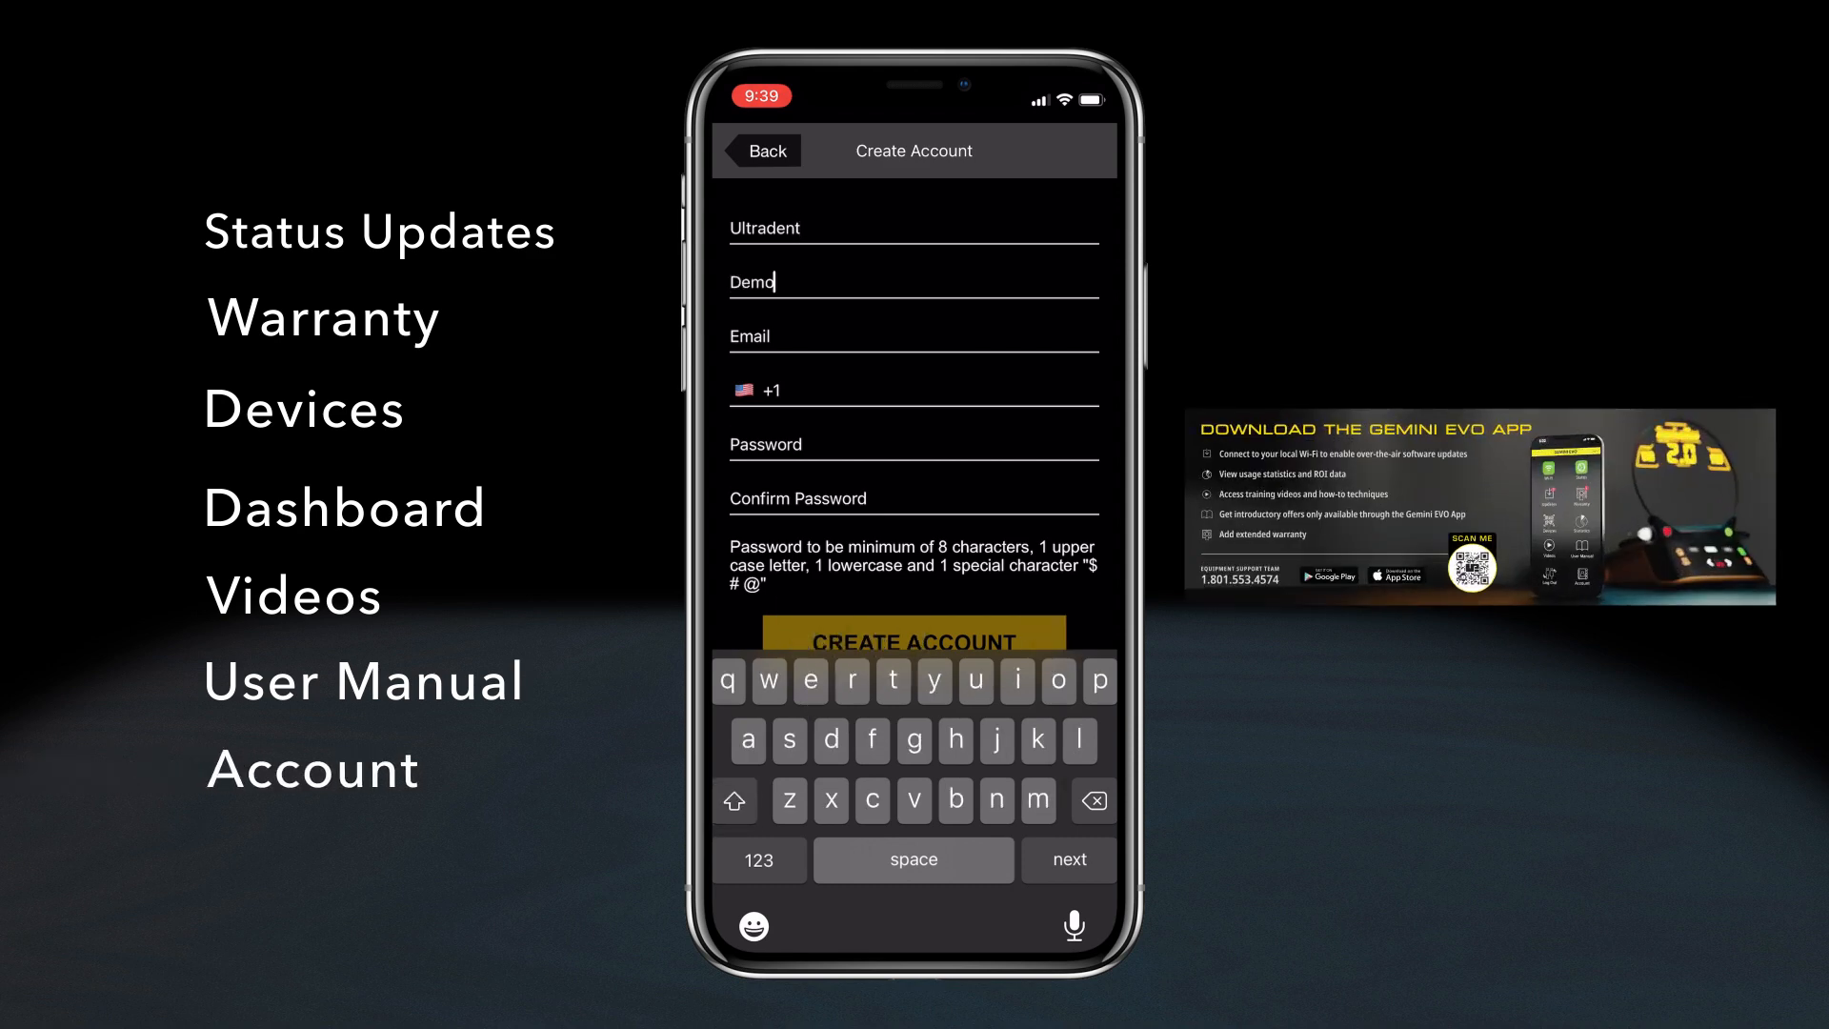
left_click(913, 336)
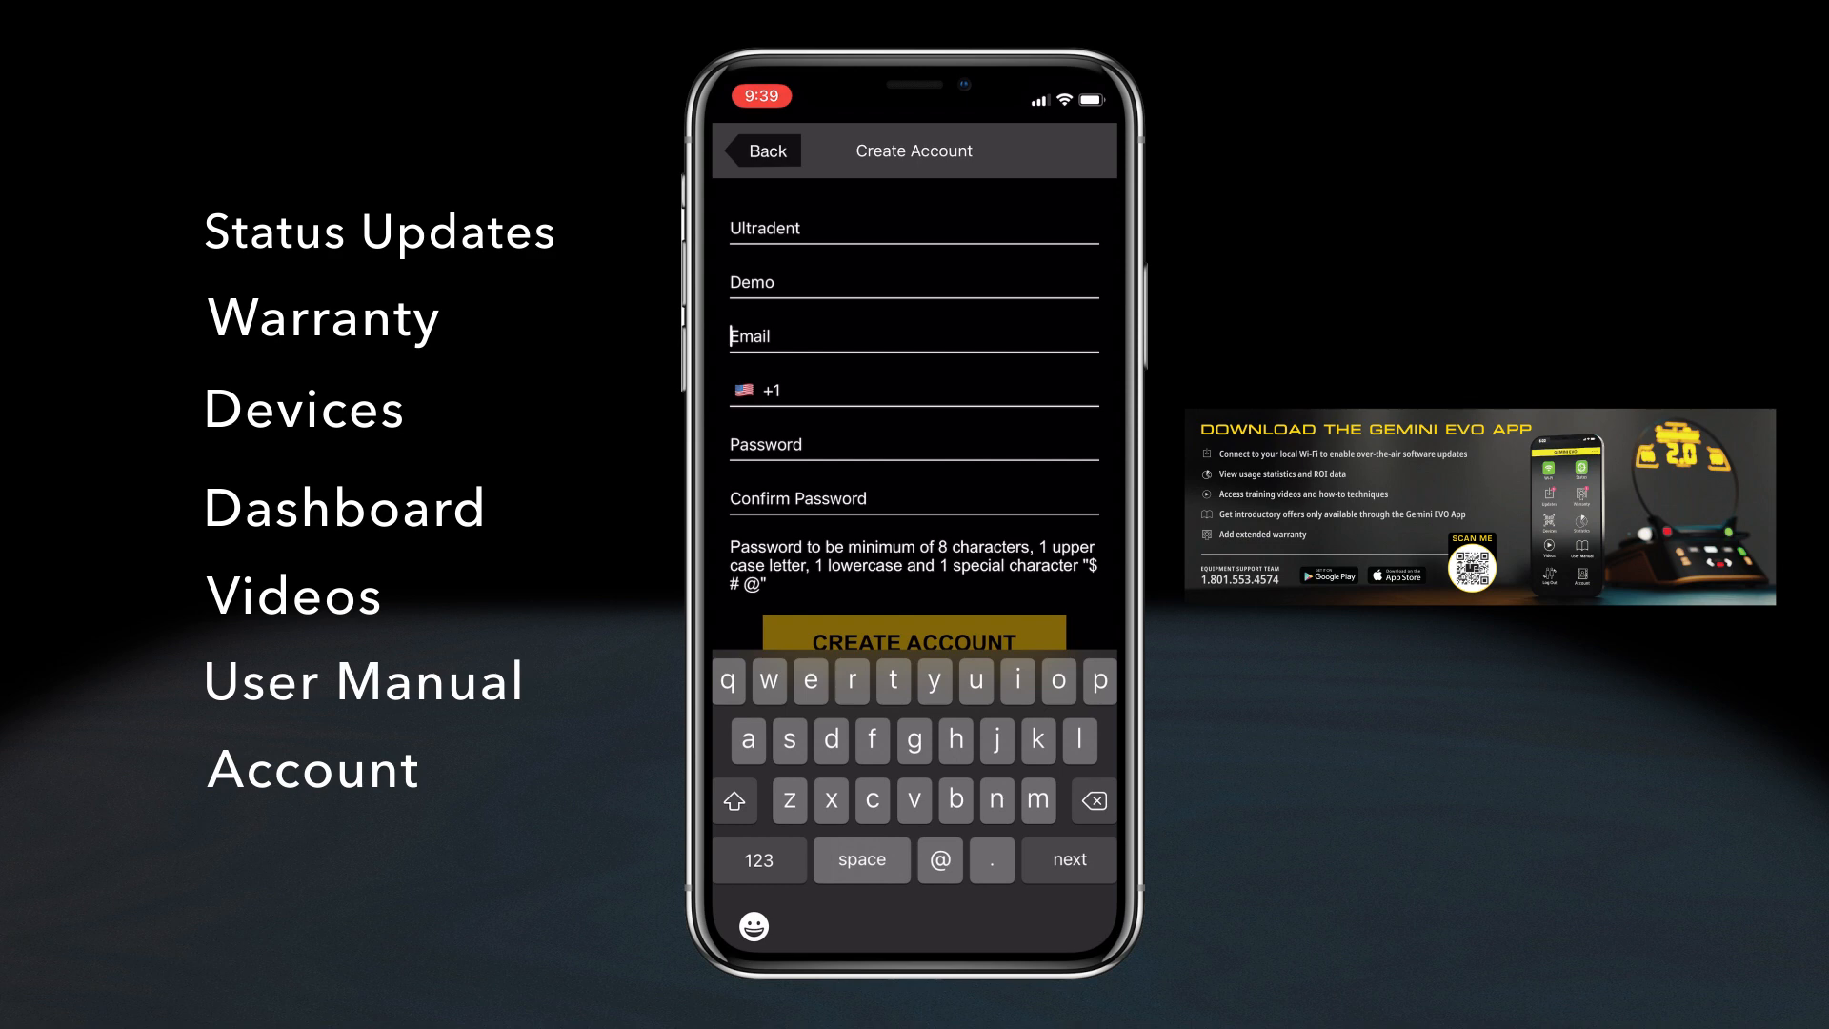
left_click(915, 641)
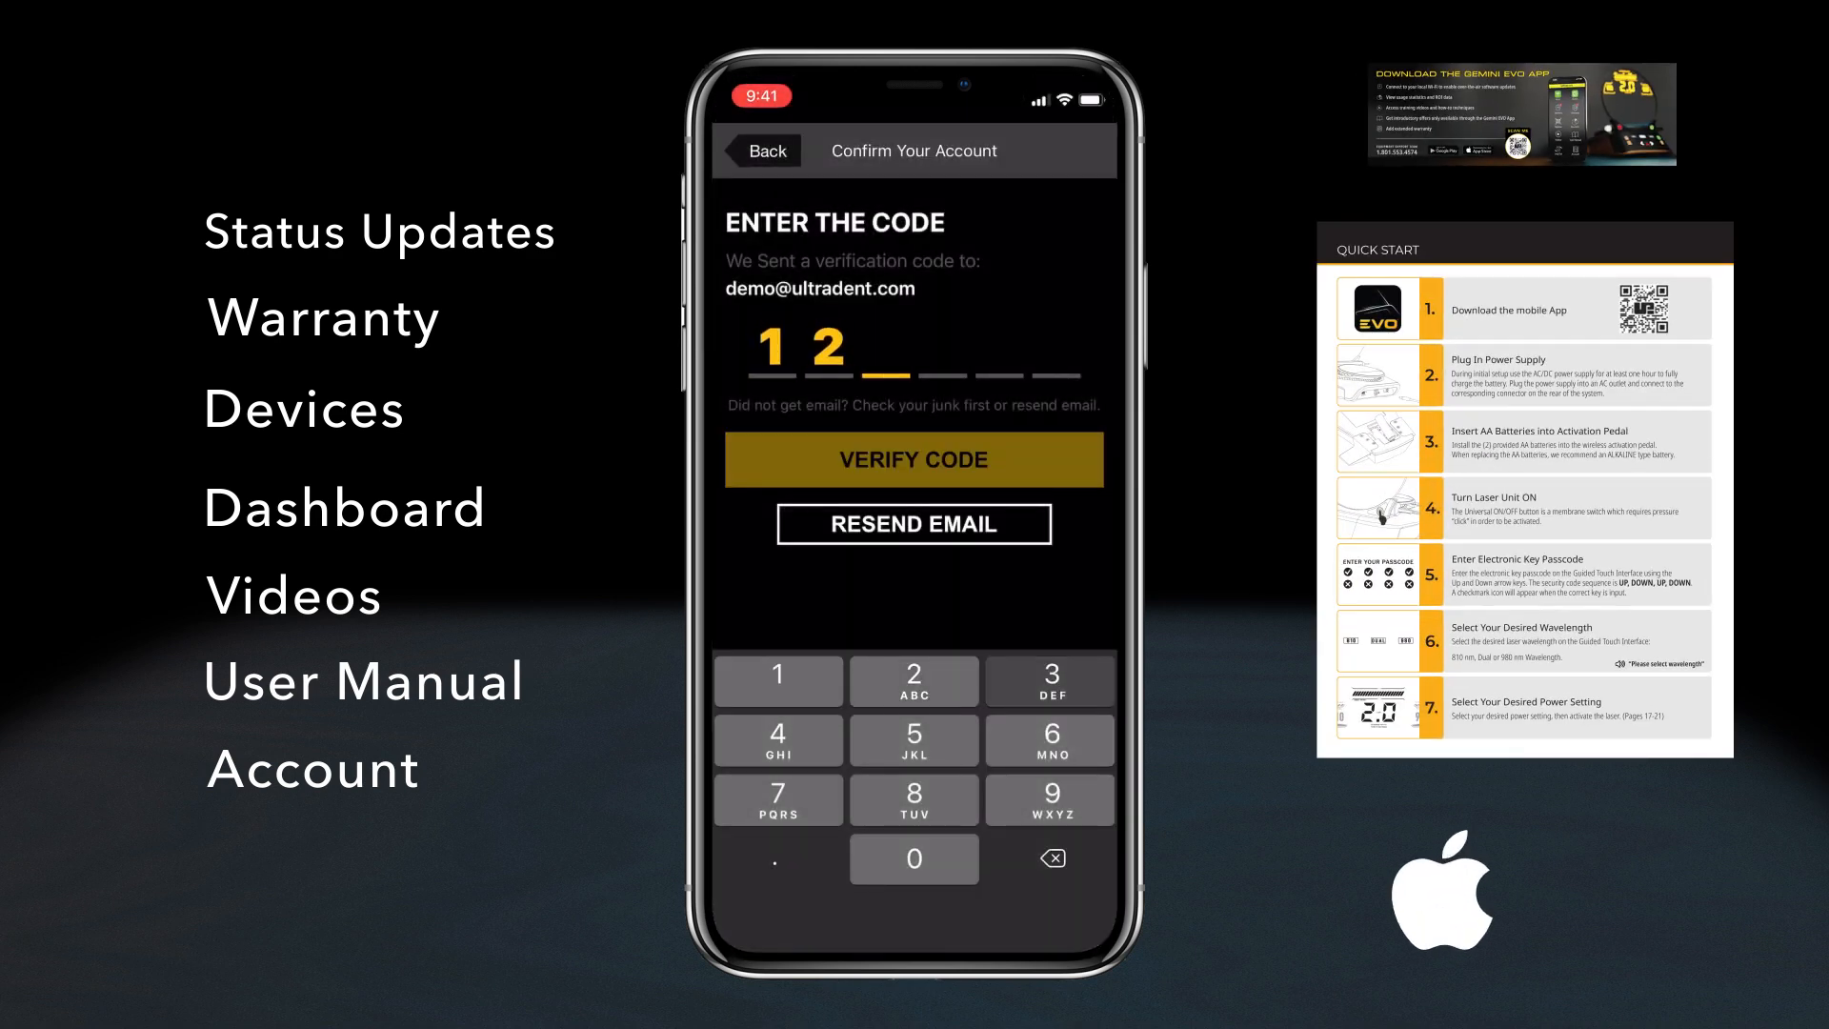
left_click(1049, 680)
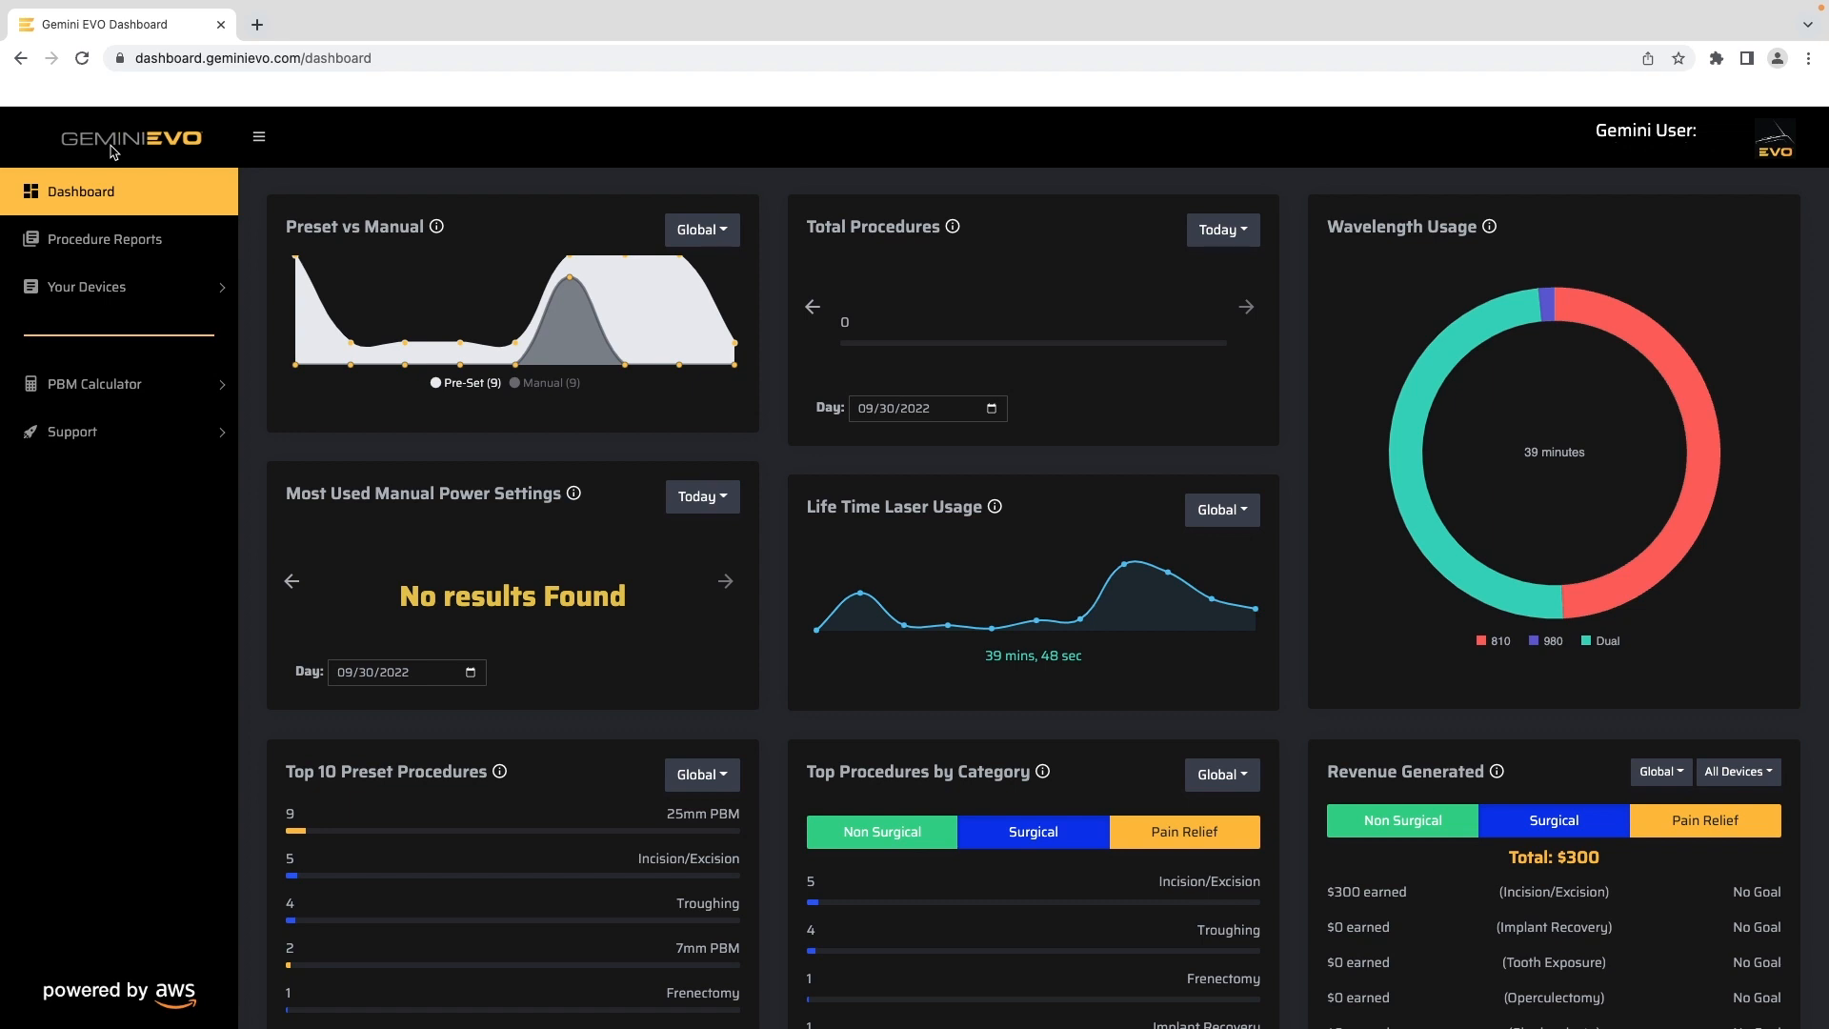
mouse_move(145, 192)
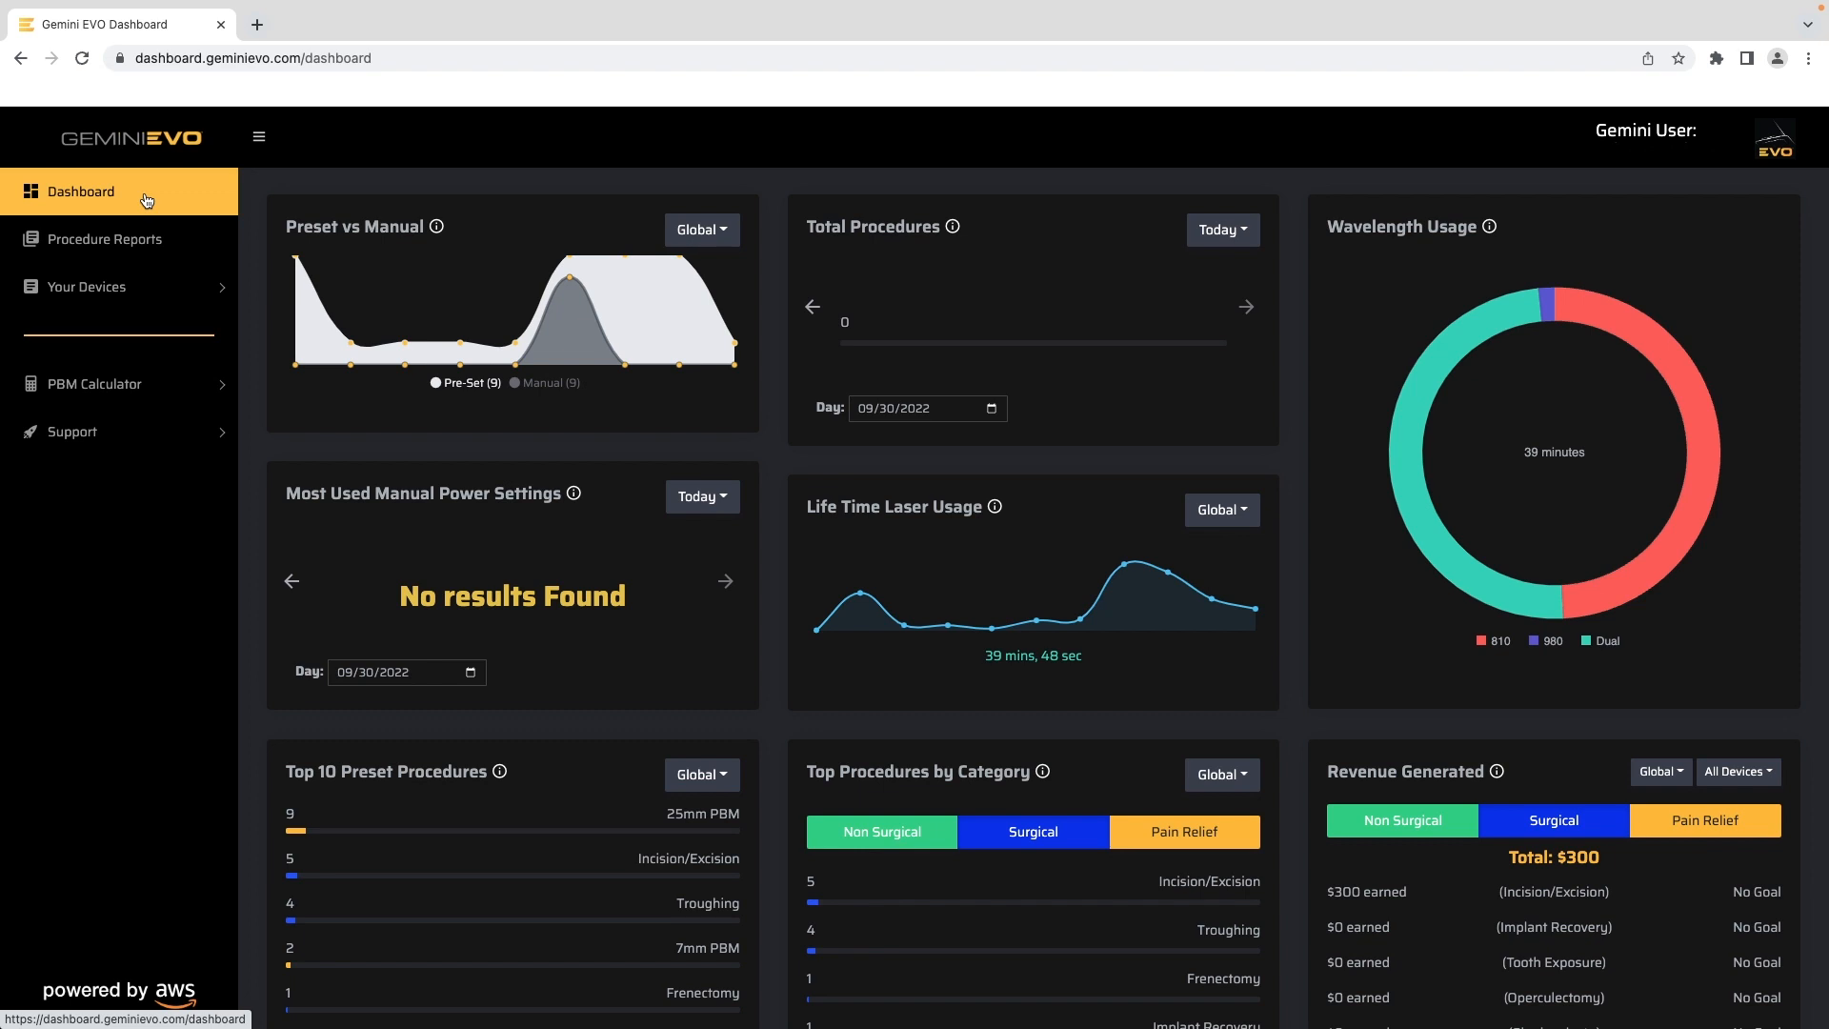
Go from the usage overview to the Procedure Reports page
left_click(103, 238)
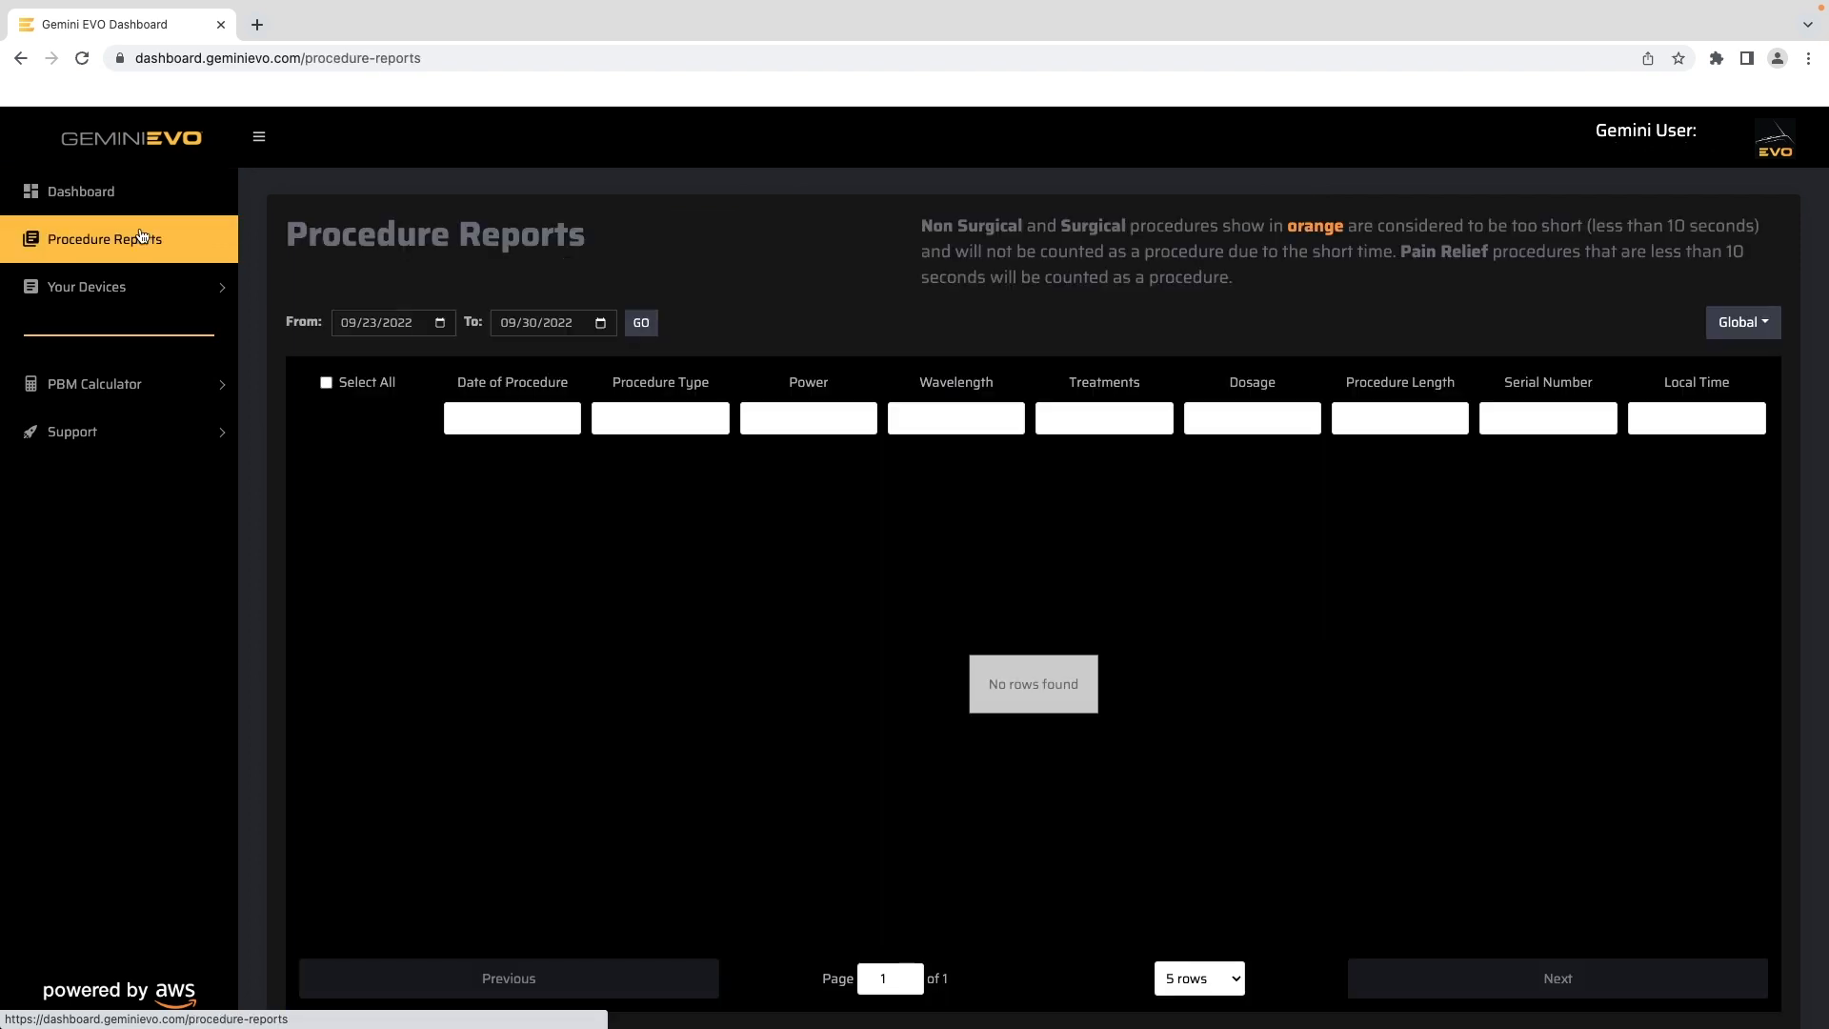
List procedures from 01/26/2022 to 09/21/2022 and expand Your Devices to show Arleena
left_click(639, 322)
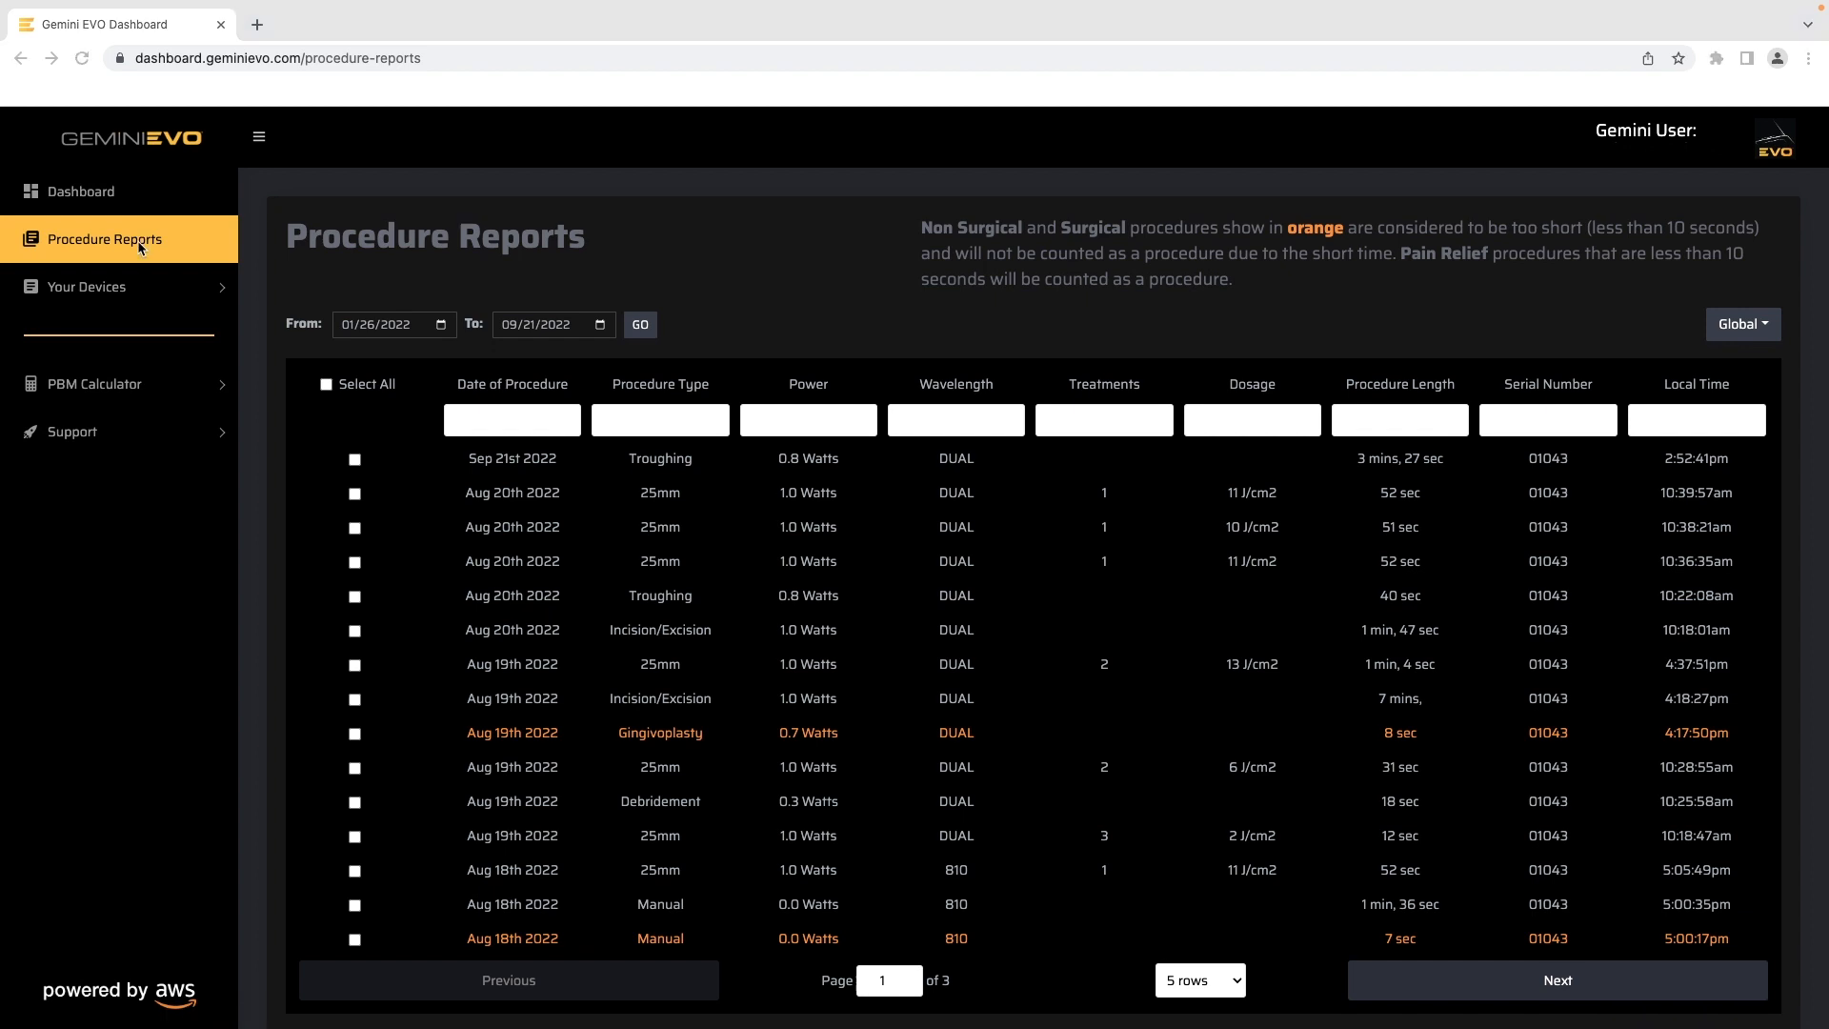
left_click(84, 286)
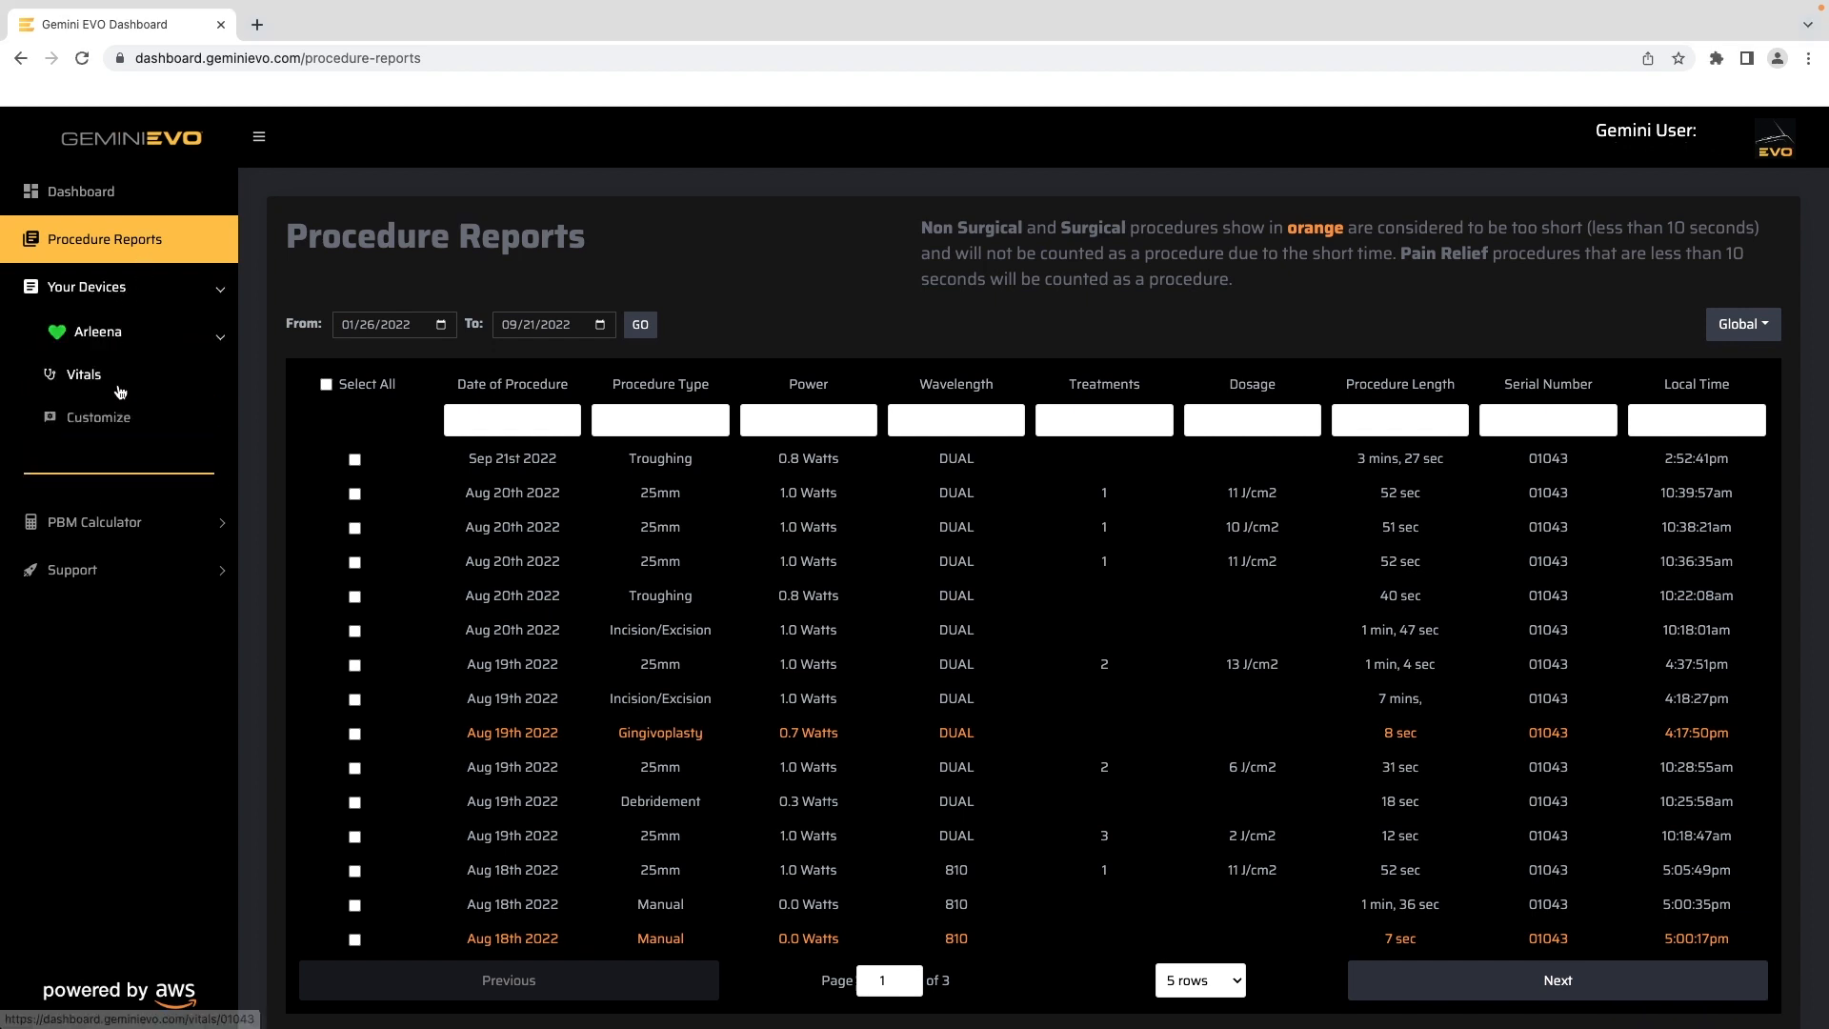
Review Arleena's Vitals for serial 01043 down to temperature, then go to Customize
left_click(82, 374)
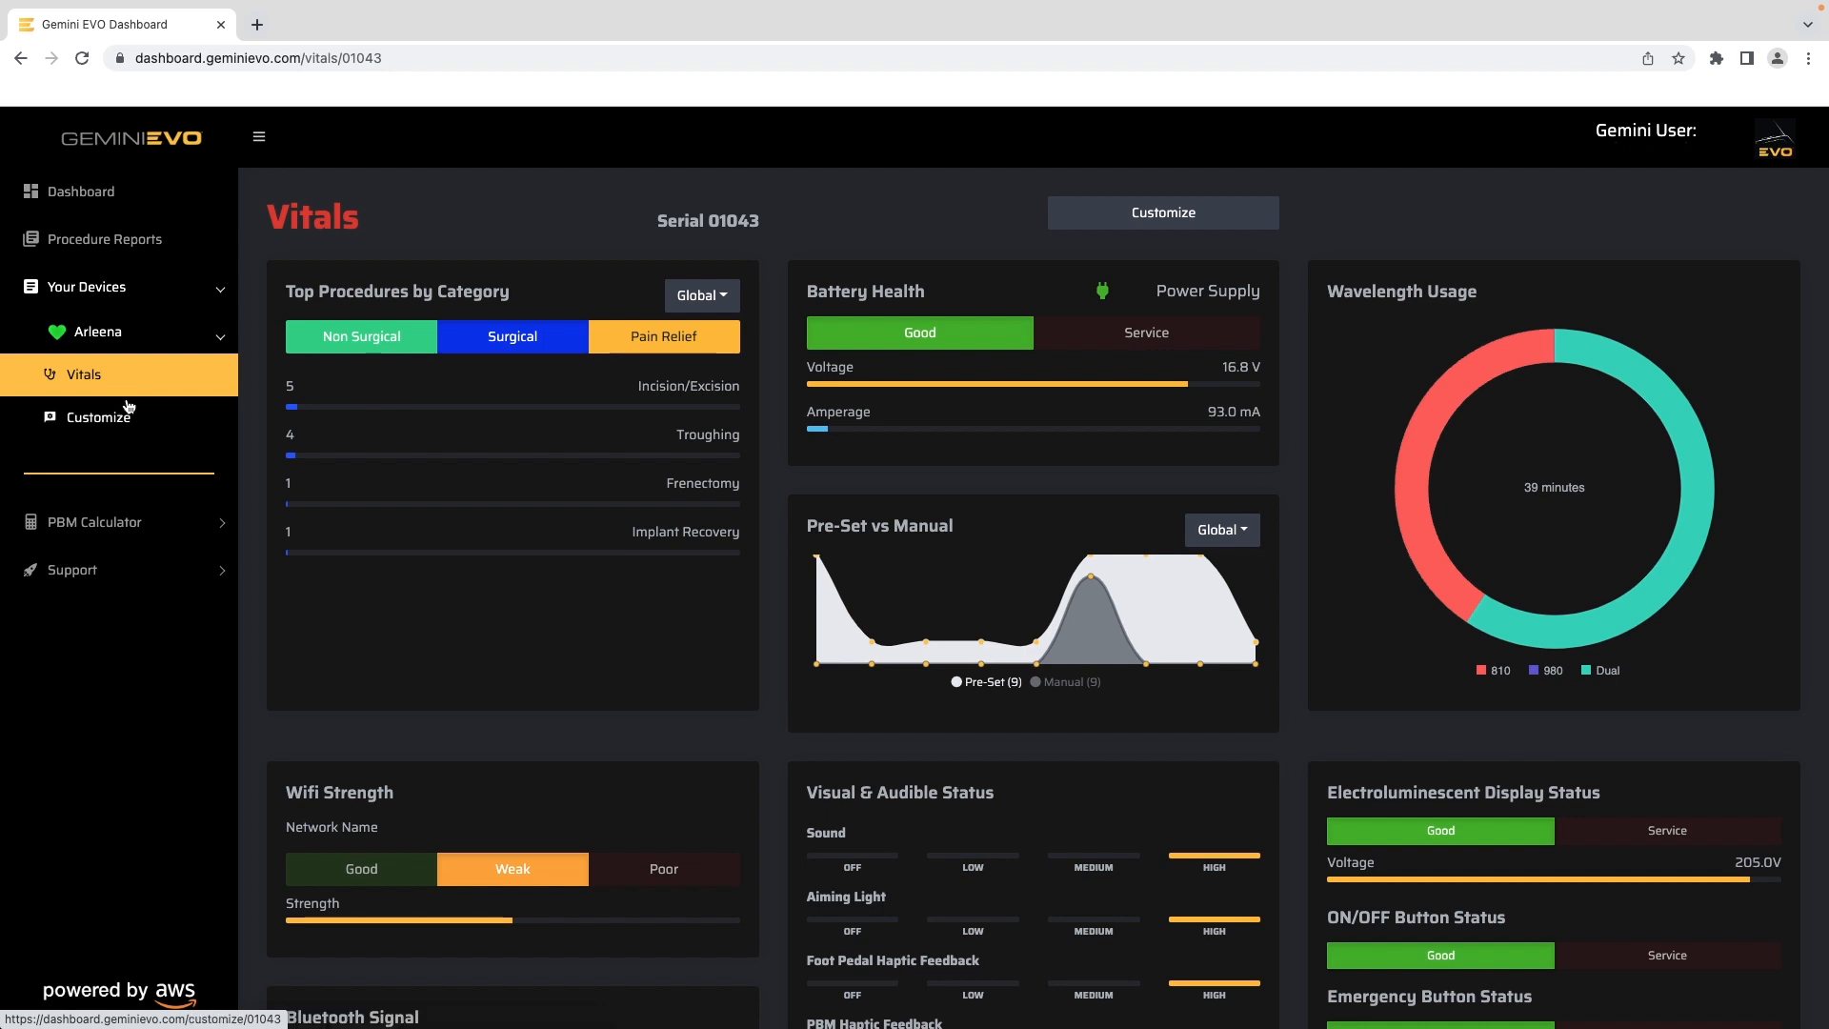
scroll("down", 3)
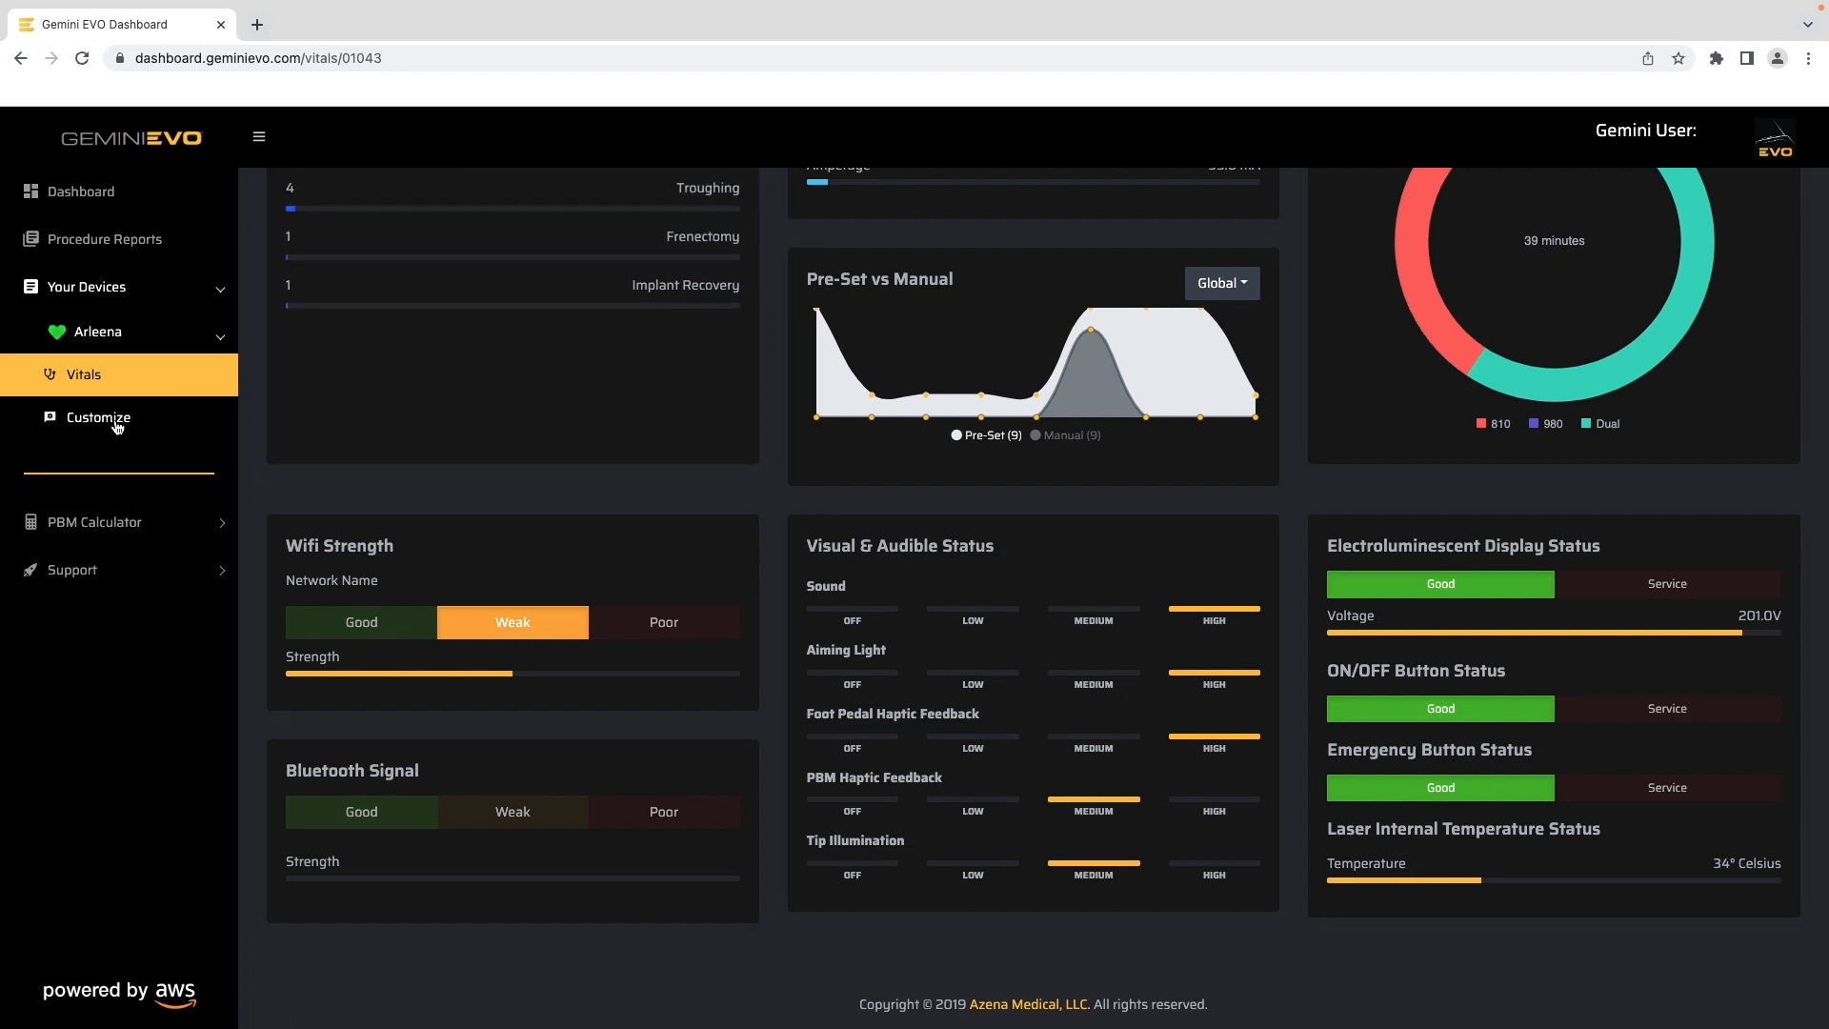
left_click(98, 417)
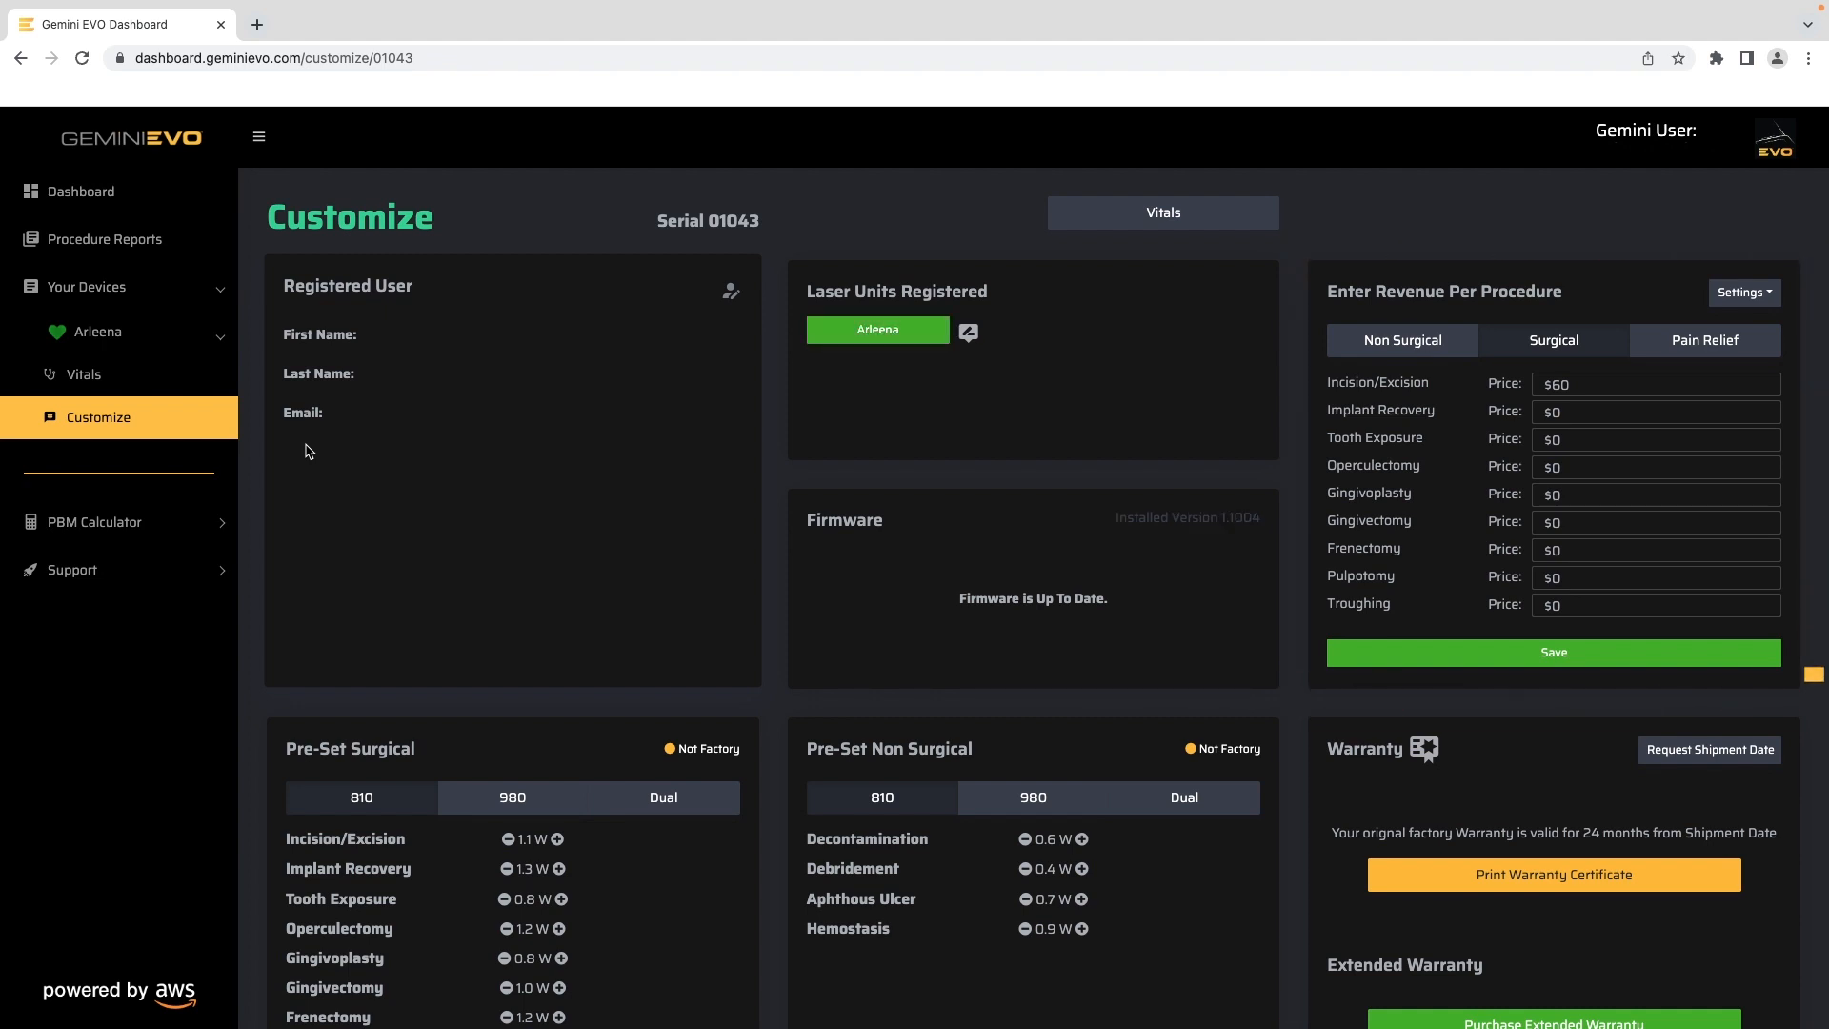
Review the preset power values and warranty options, then expand the PBM Calculator menu
scroll("down", 3)
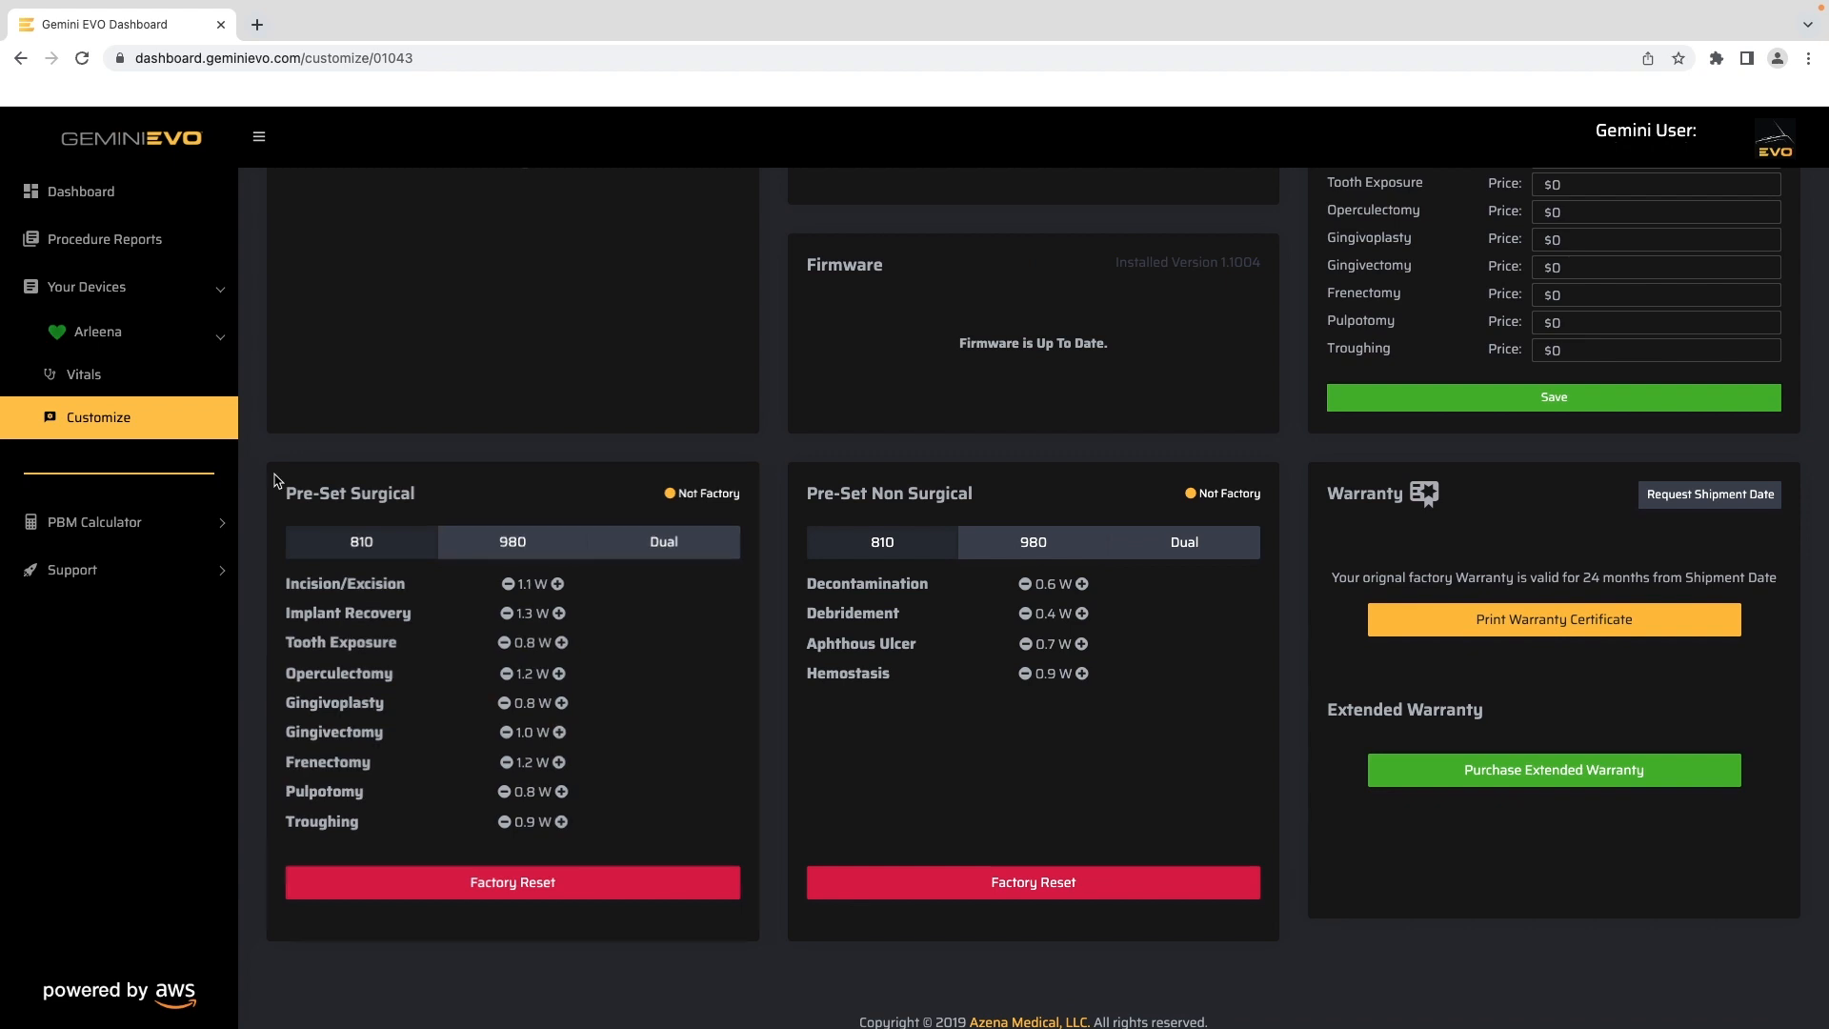
left_click(94, 521)
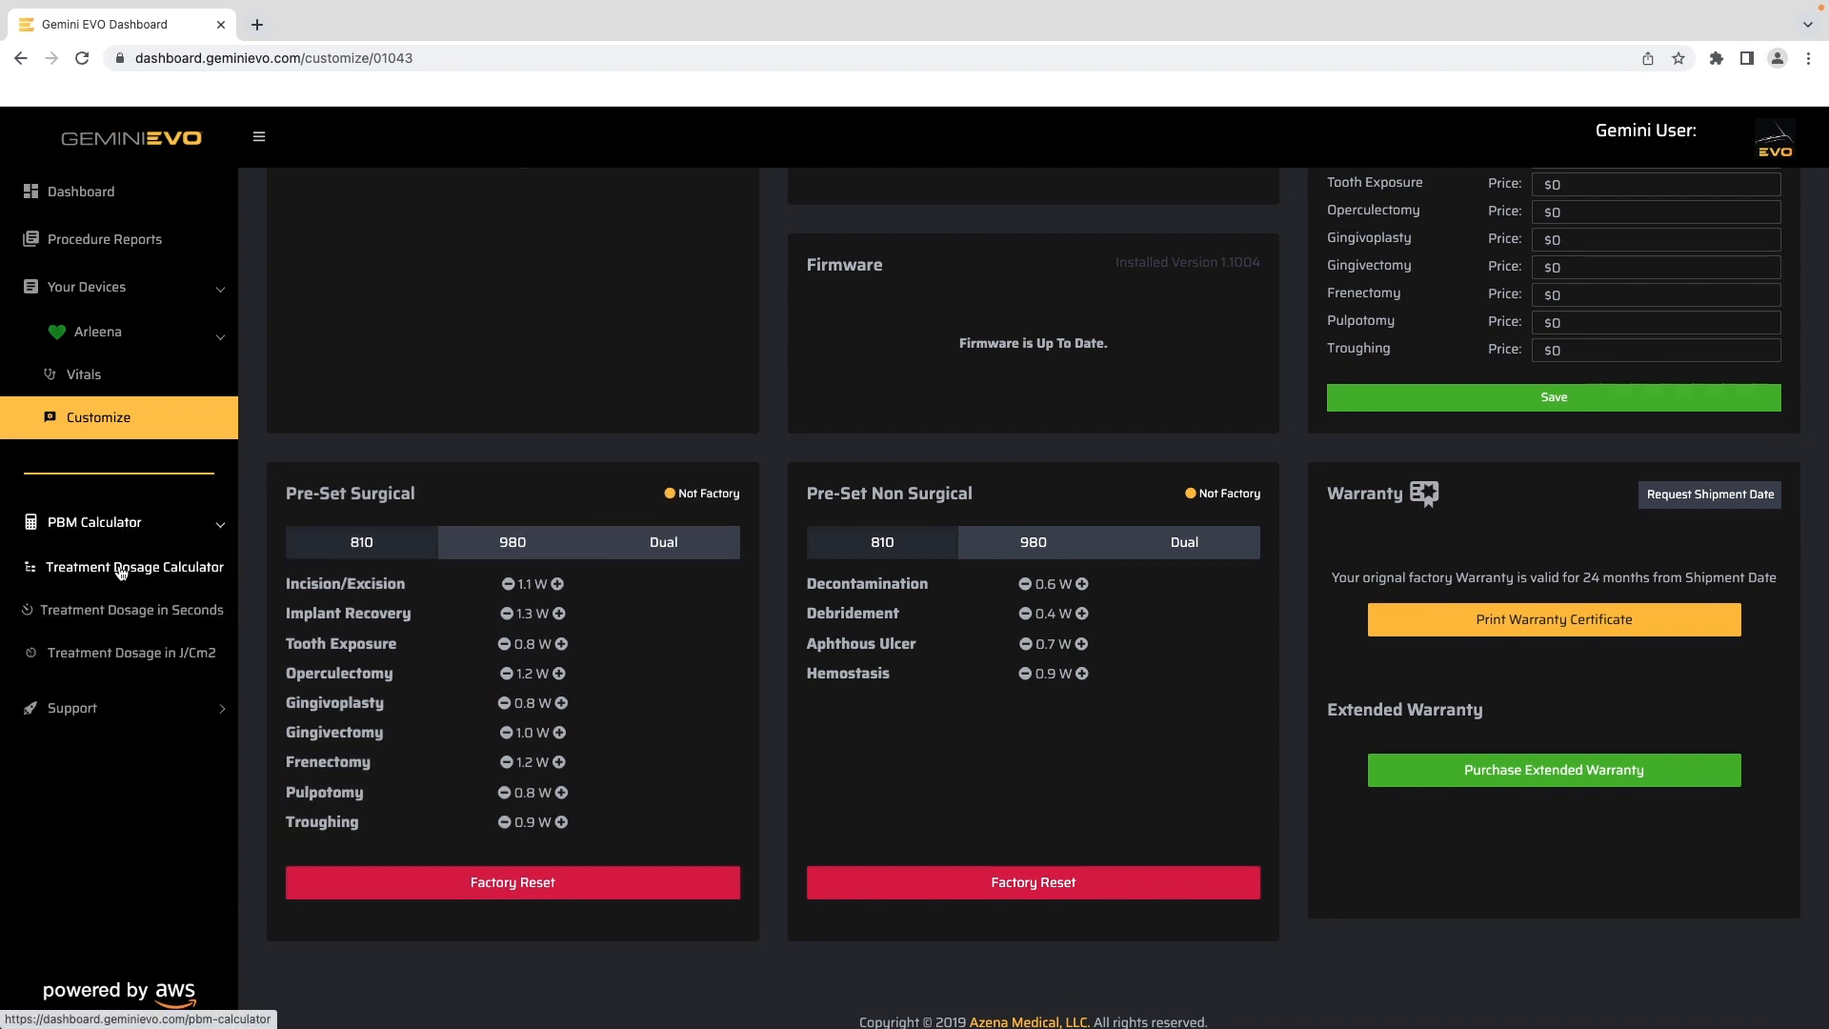
Set the dosage calculator to 3mm scan, pain relief, pain level 2 and Type II tissue
left_click(135, 567)
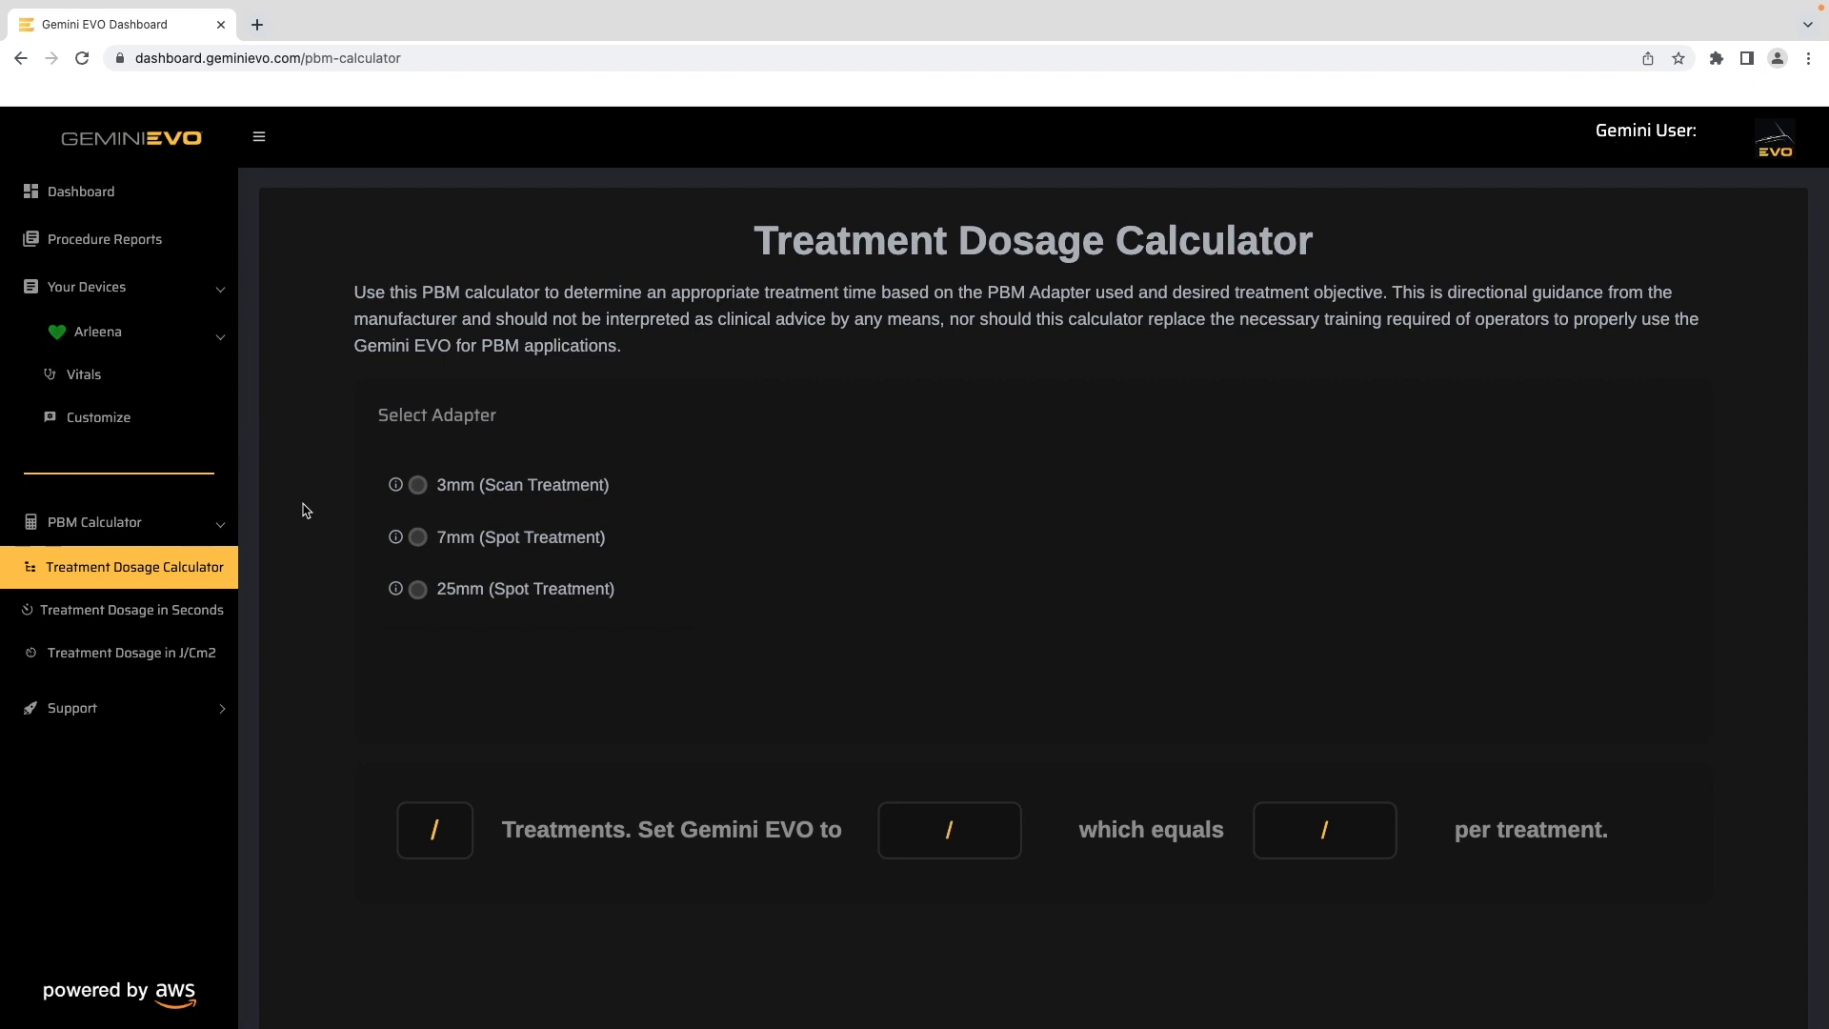
mouse_move(311, 511)
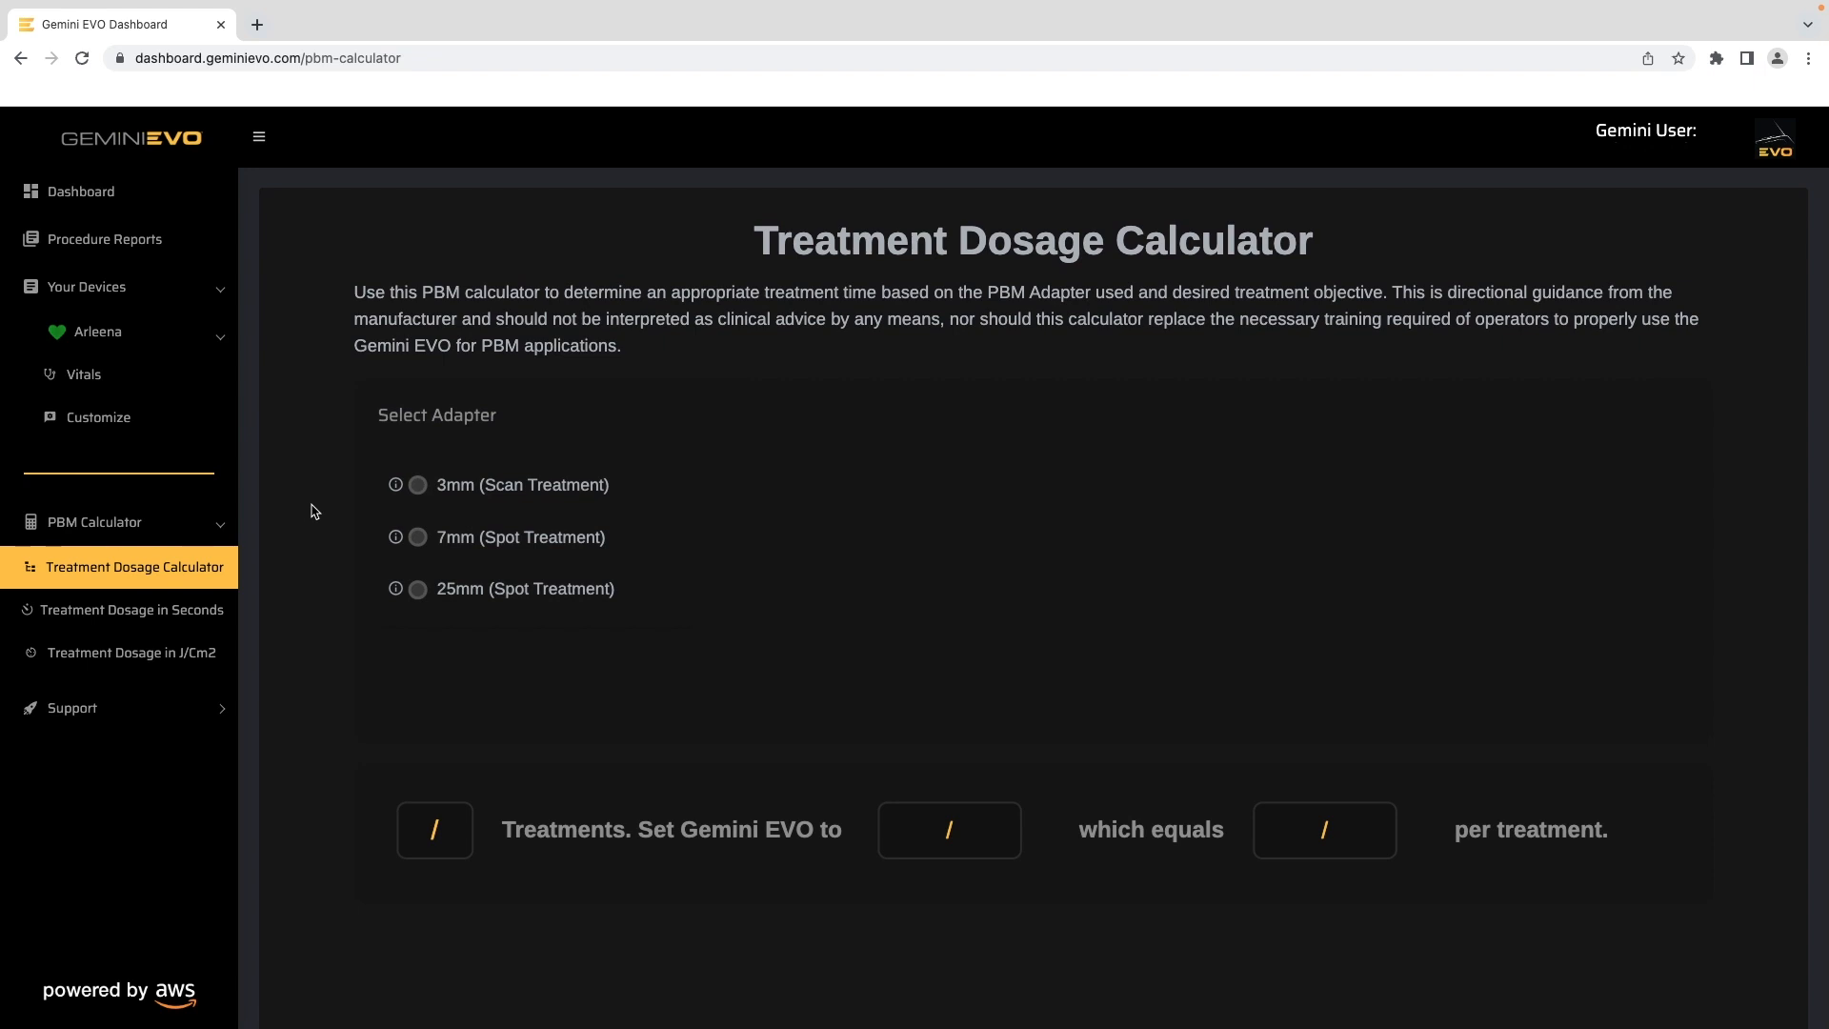
left_click(417, 484)
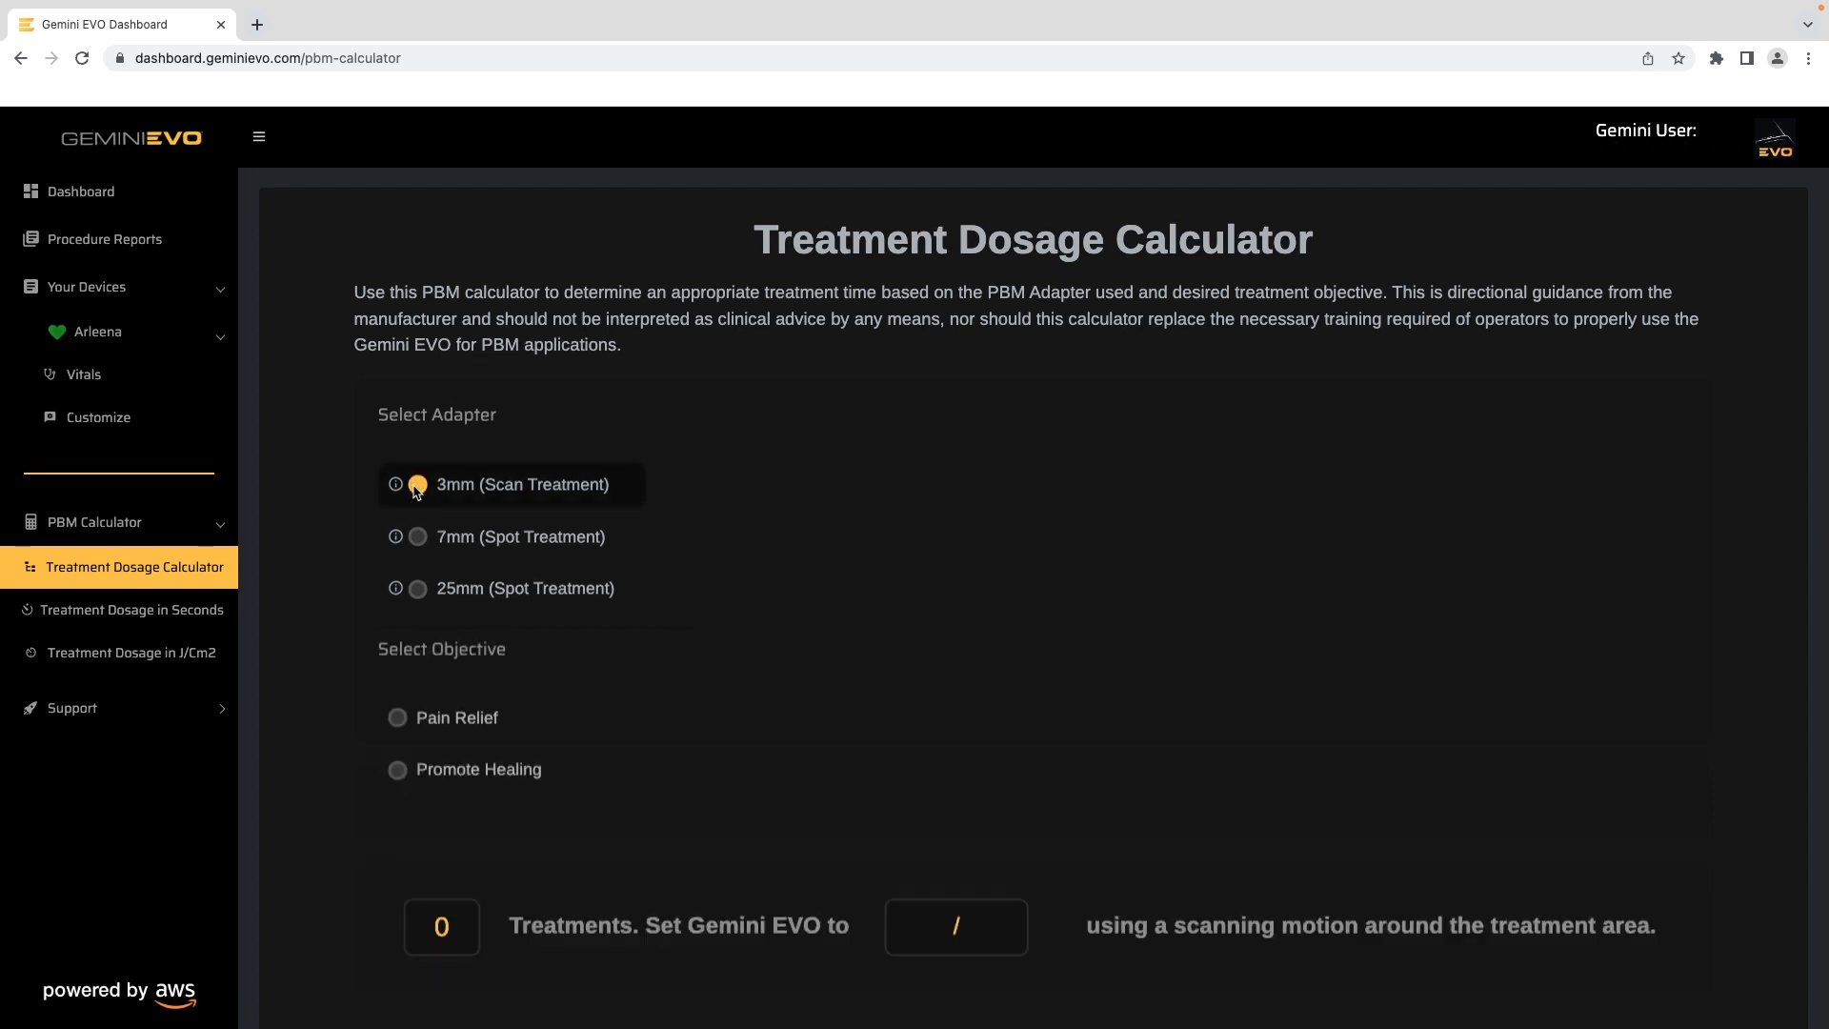
left_click(397, 717)
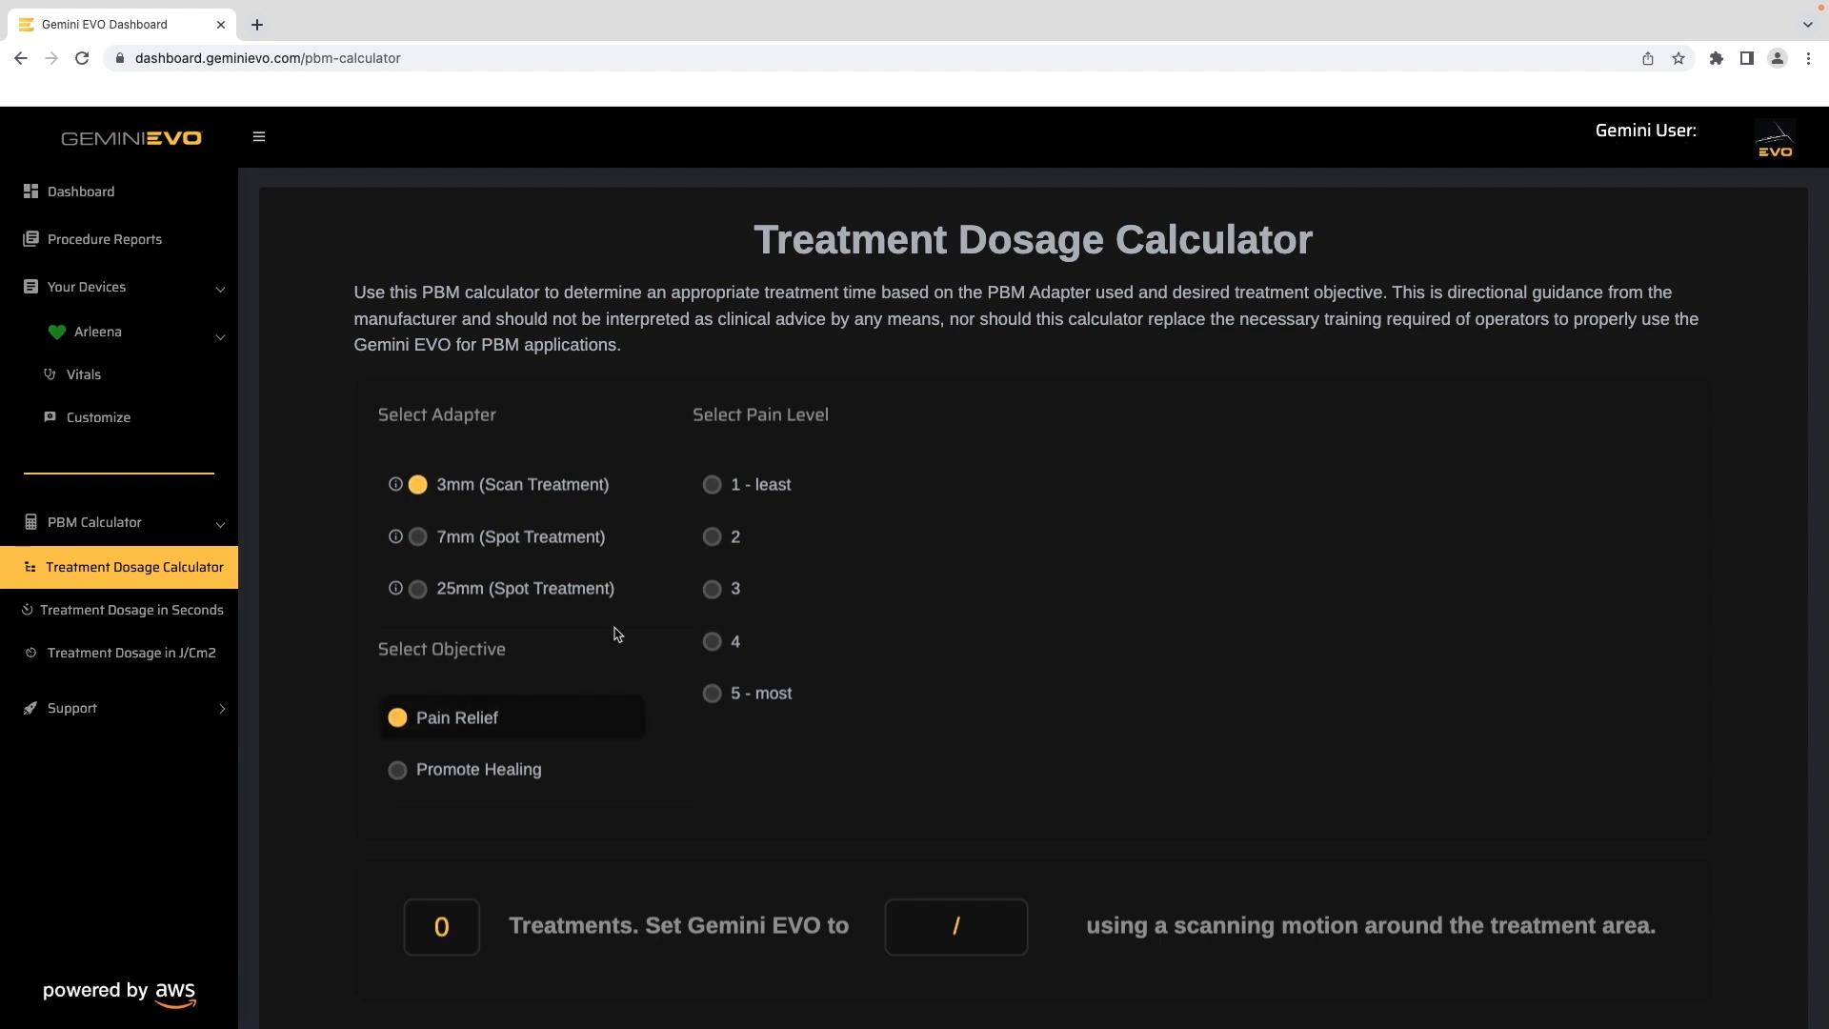
left_click(711, 535)
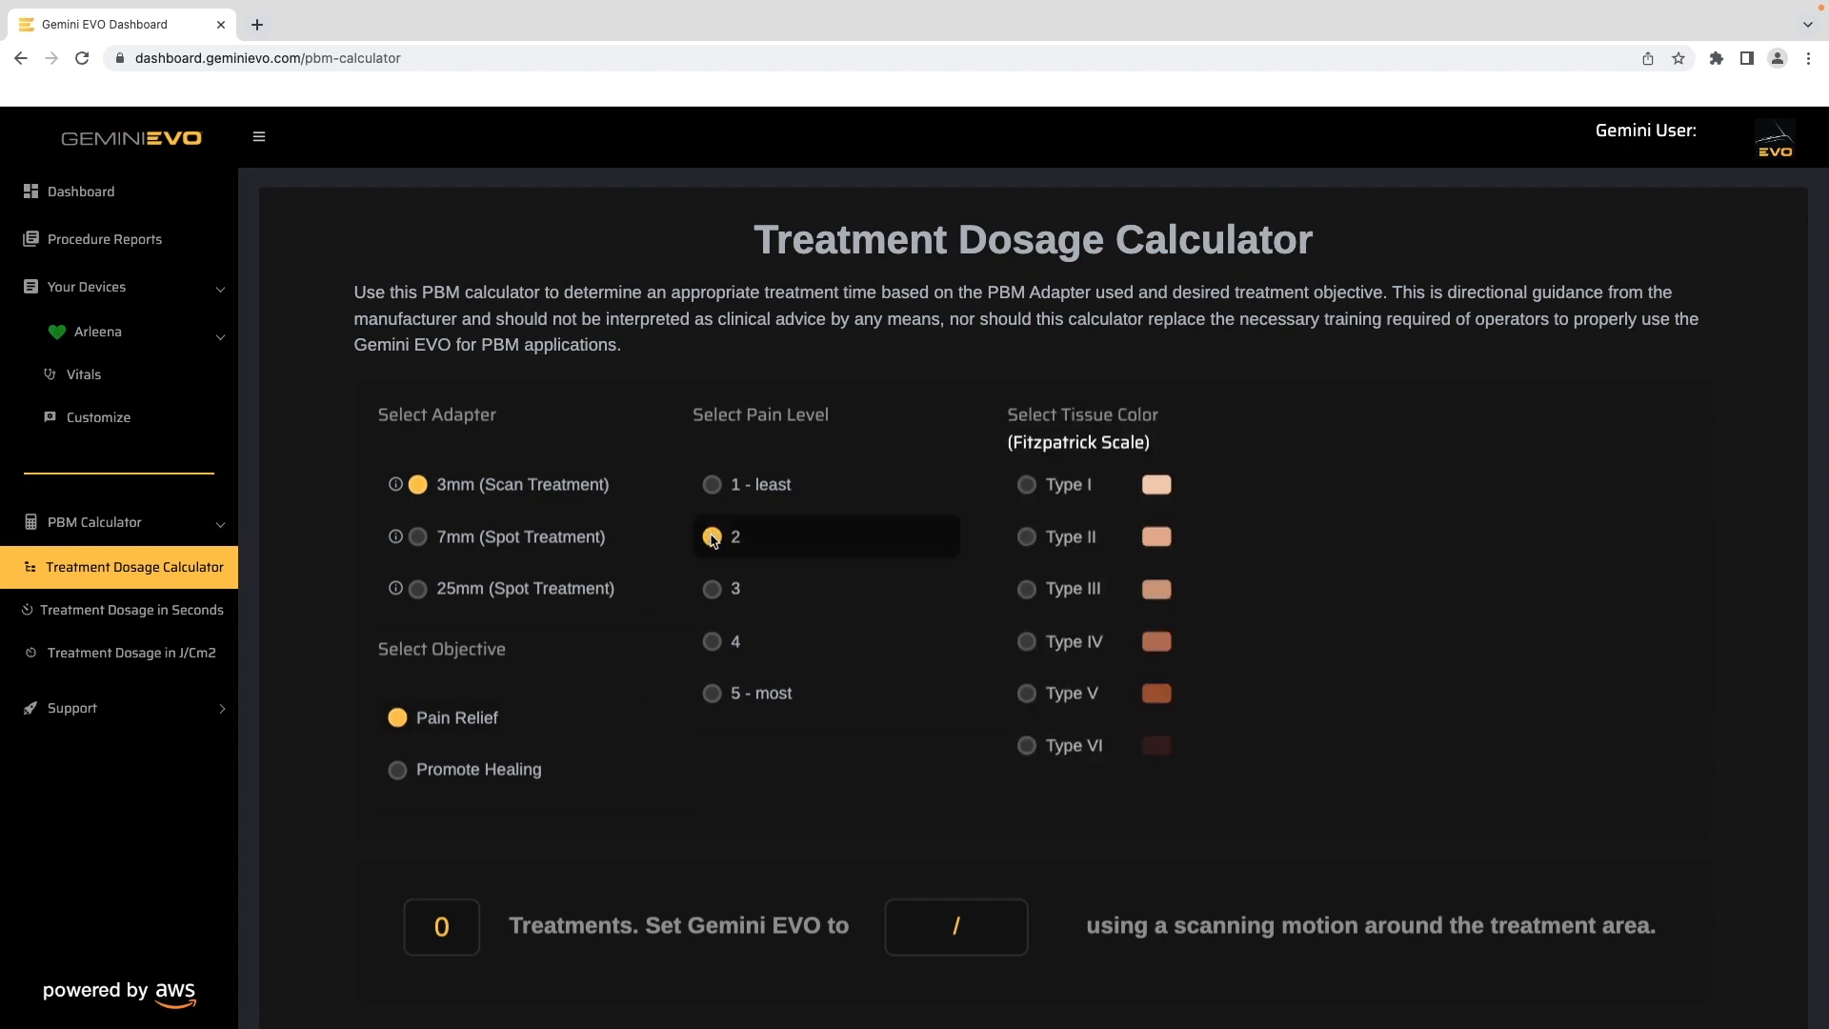
left_click(1025, 537)
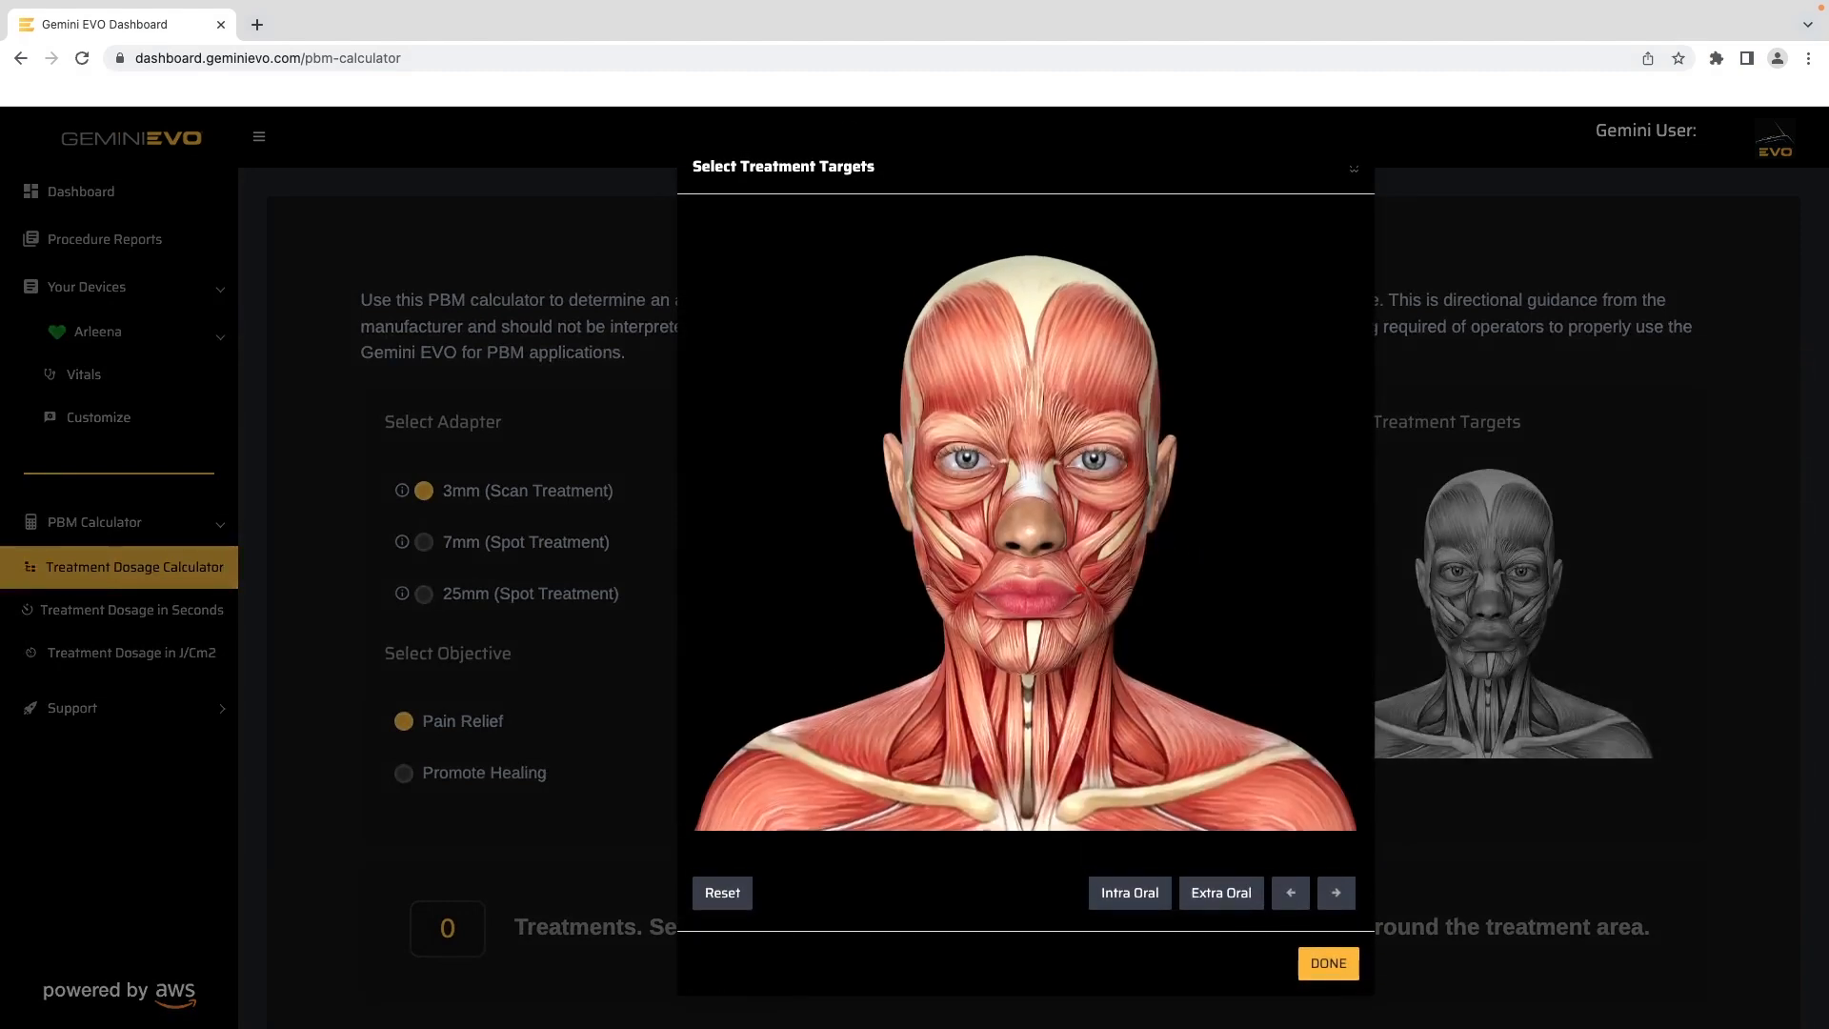
Mark targets beside the mouth and on the jaw, yielding 2 treatments at 37 seconds
left_click(1077, 594)
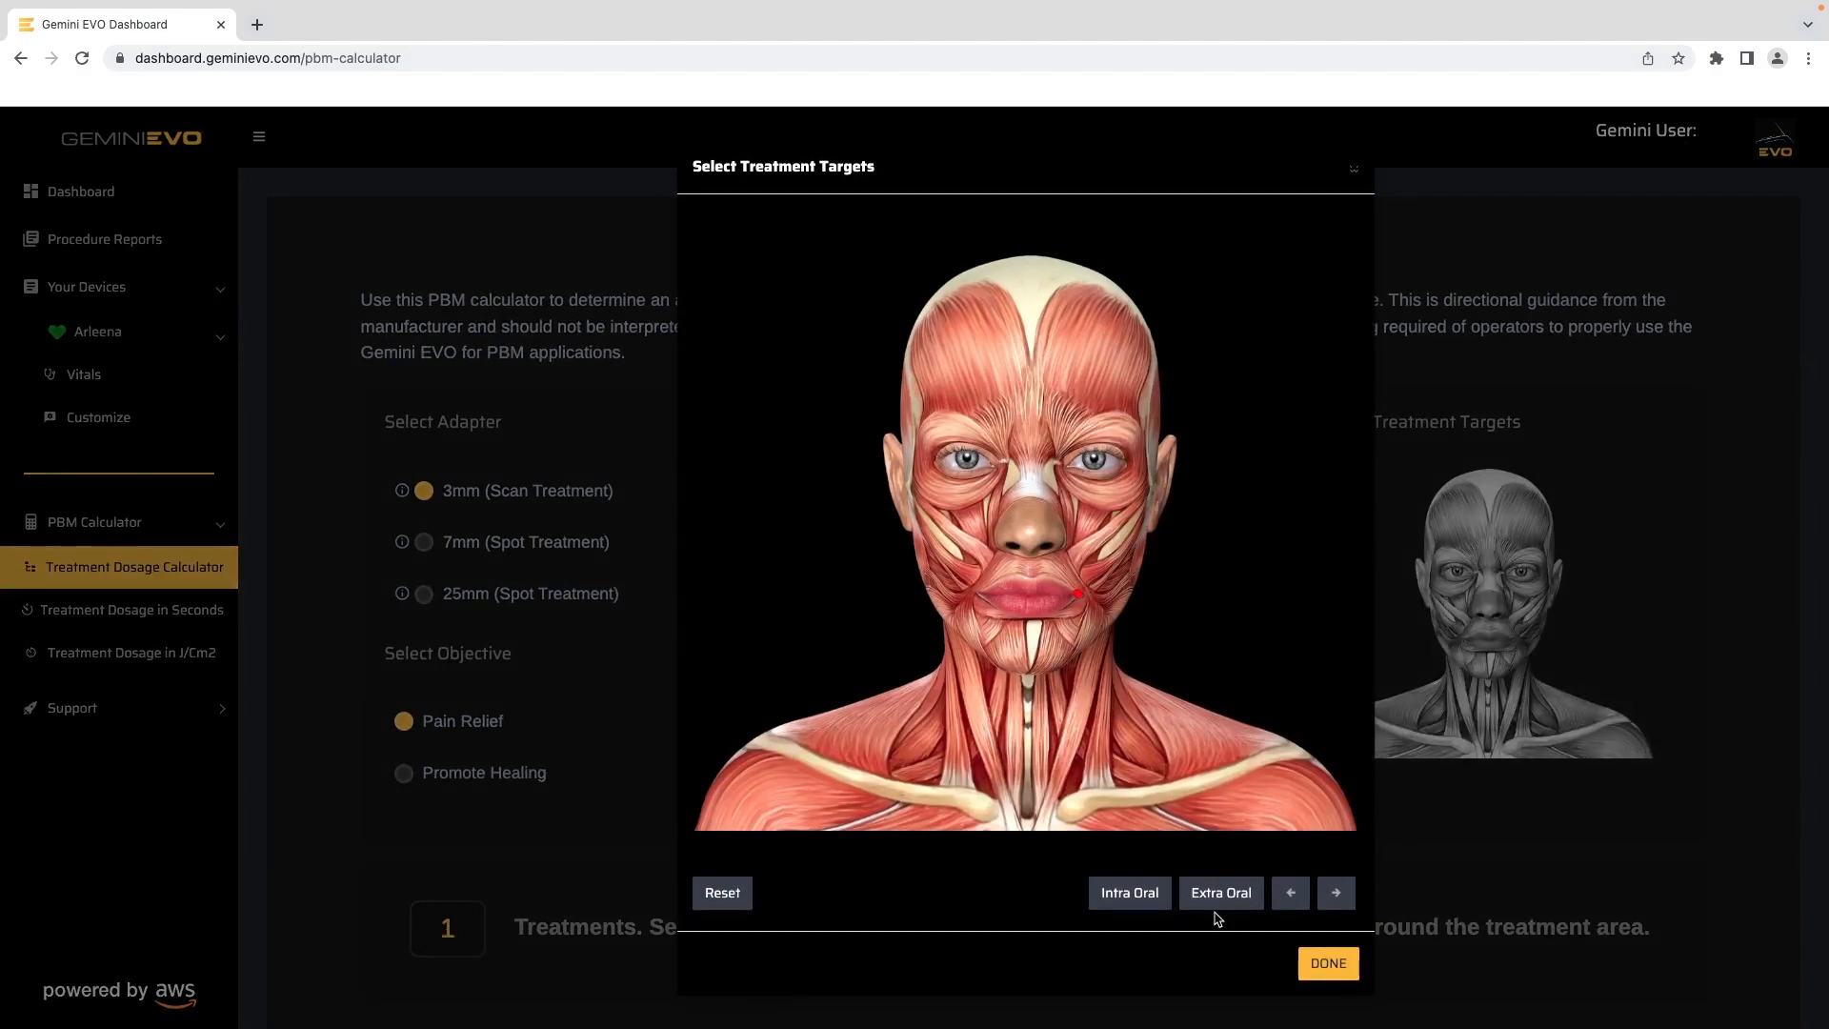
left_click(1290, 893)
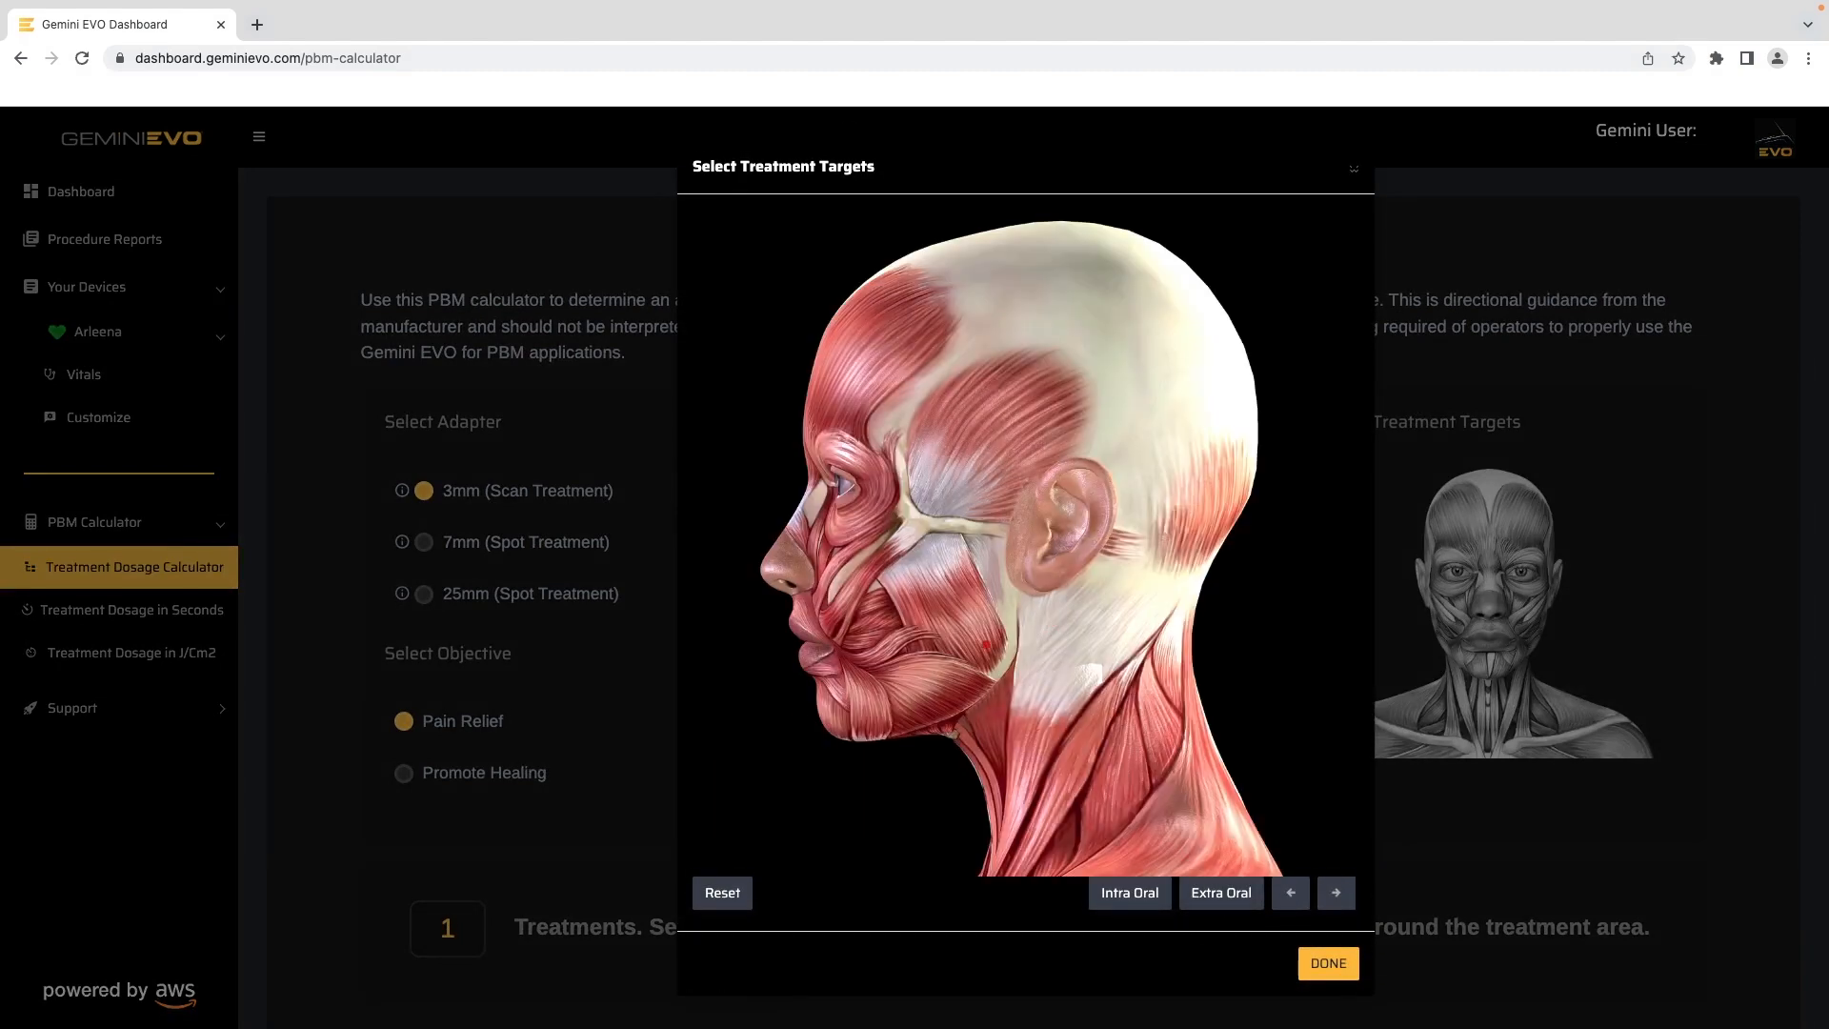
left_click(973, 644)
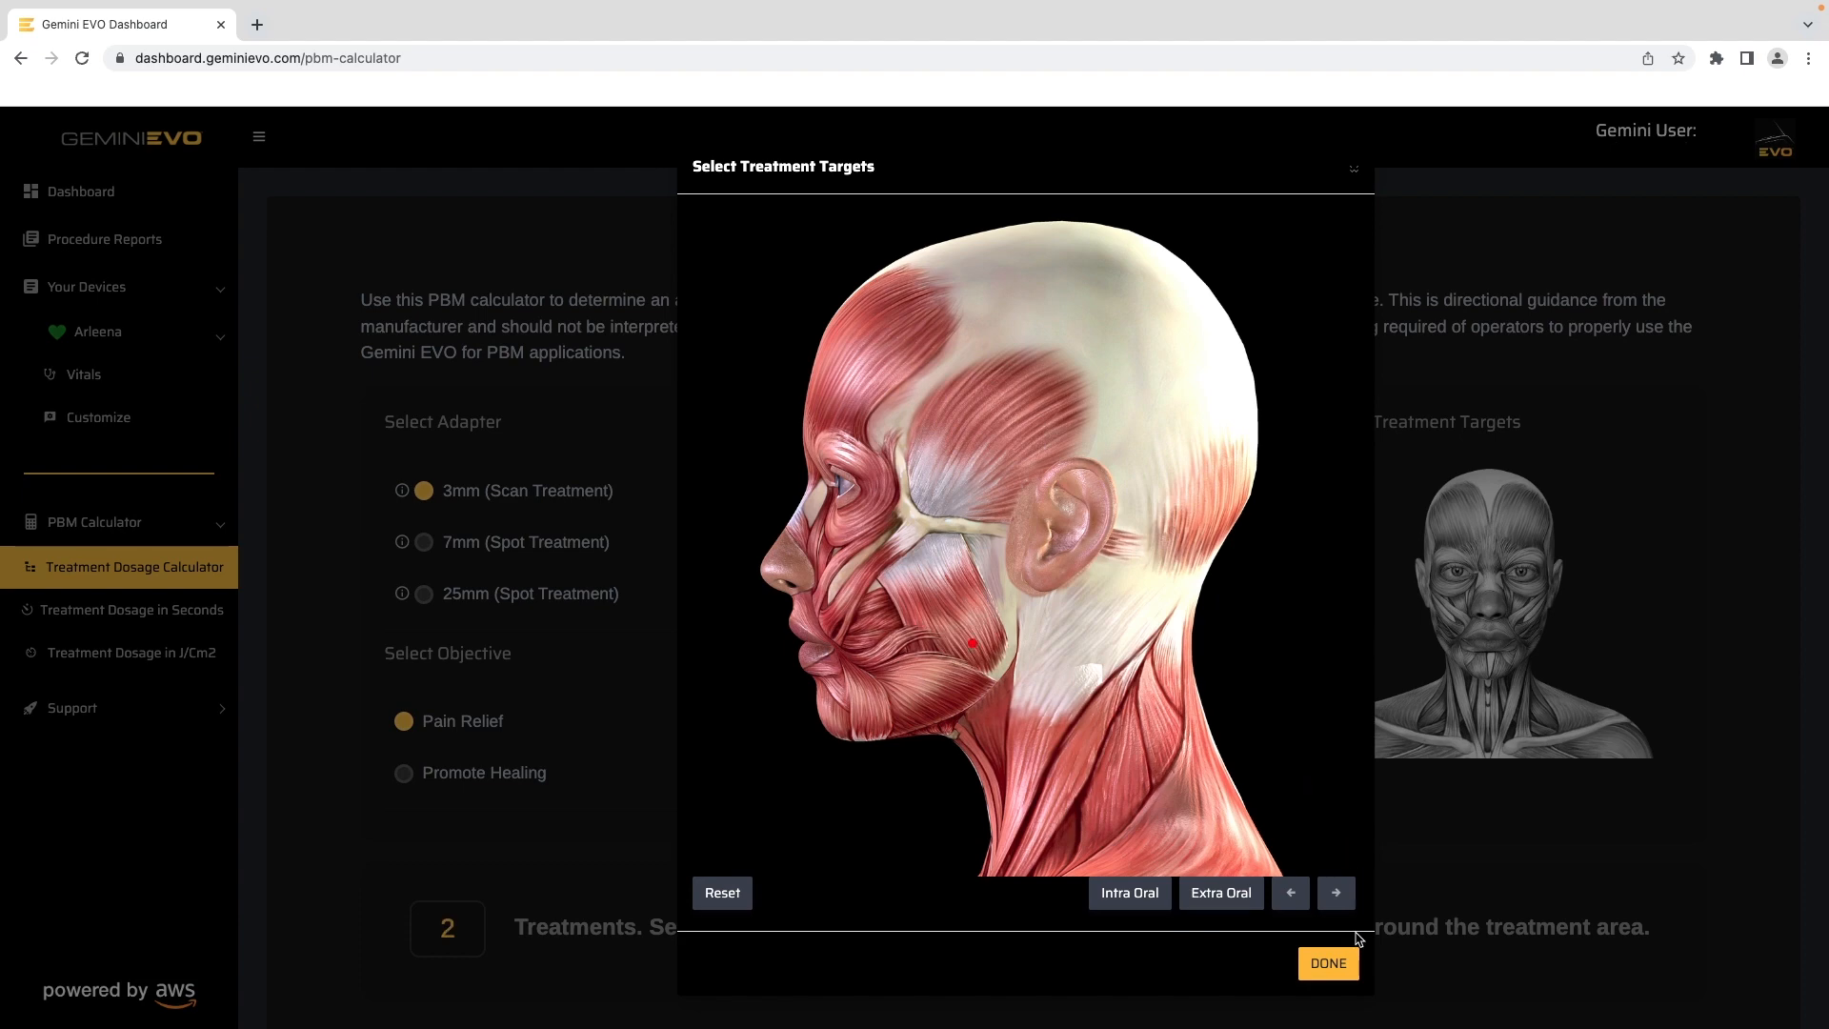
left_click(1326, 963)
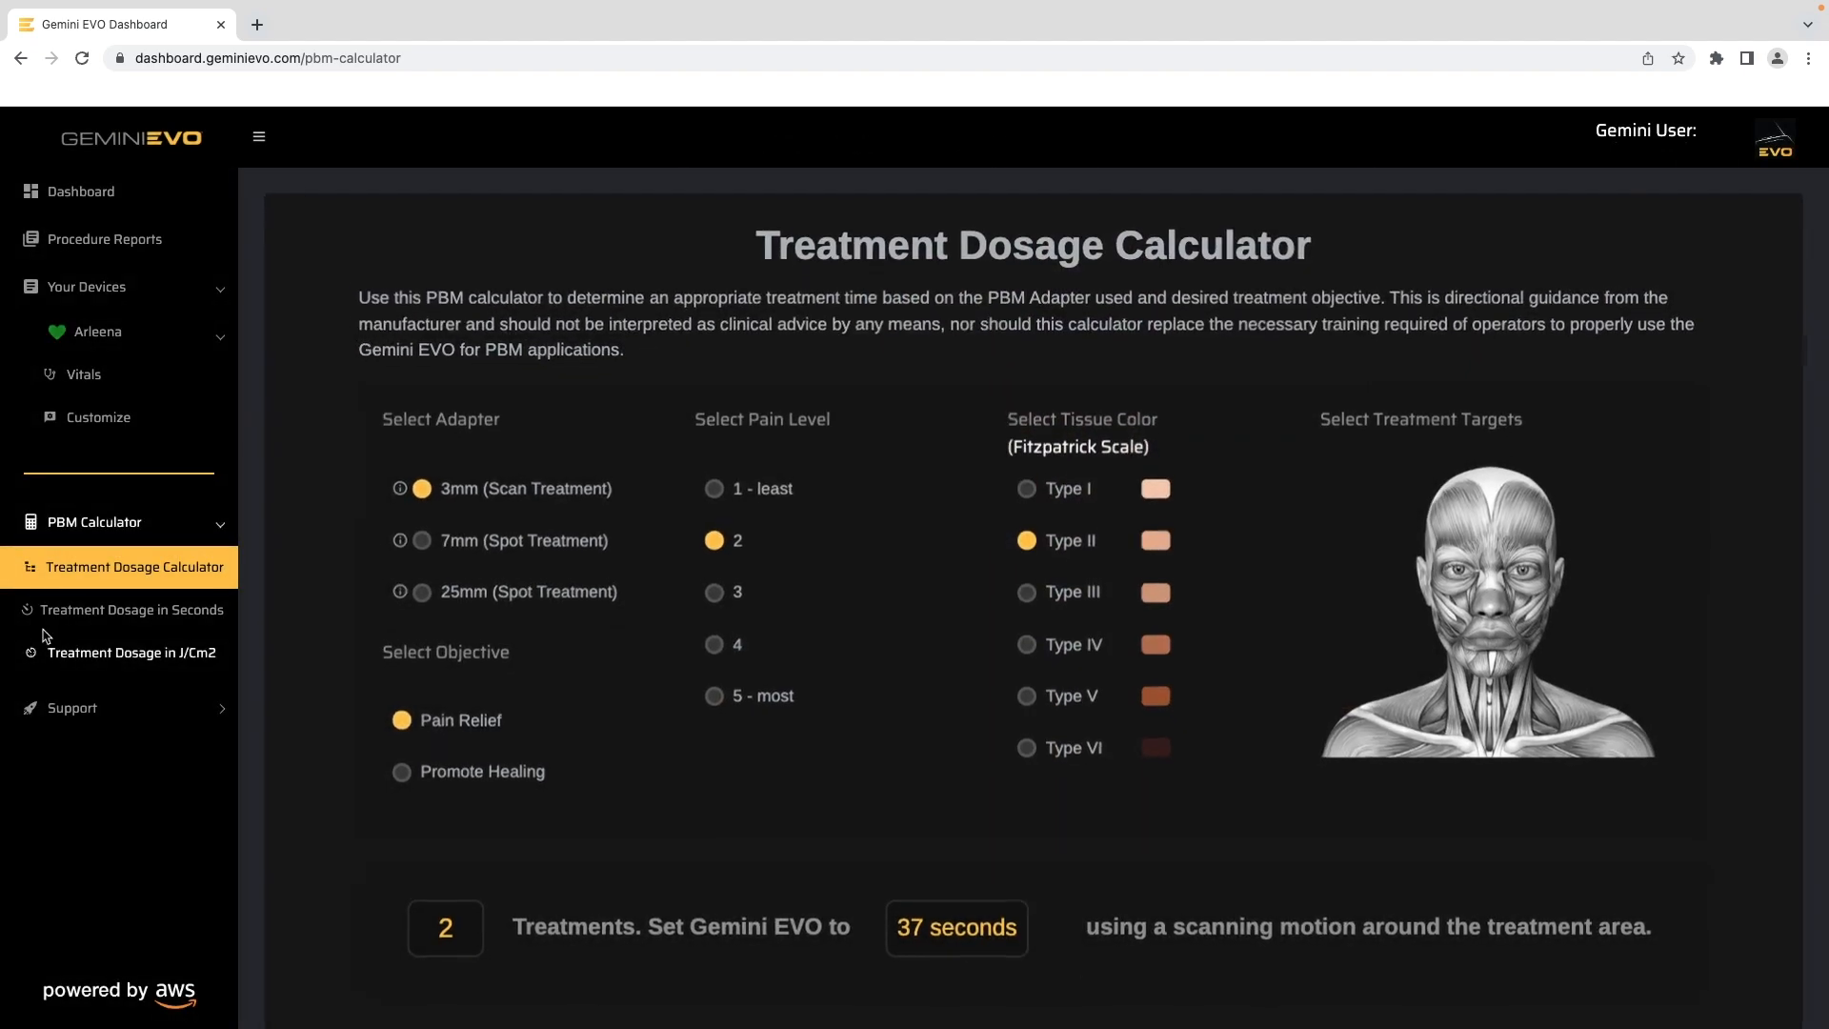
Try the seconds calculator, then slide the J/cm2 dose to 39 and back to 50 (12 seconds)
left_click(131, 609)
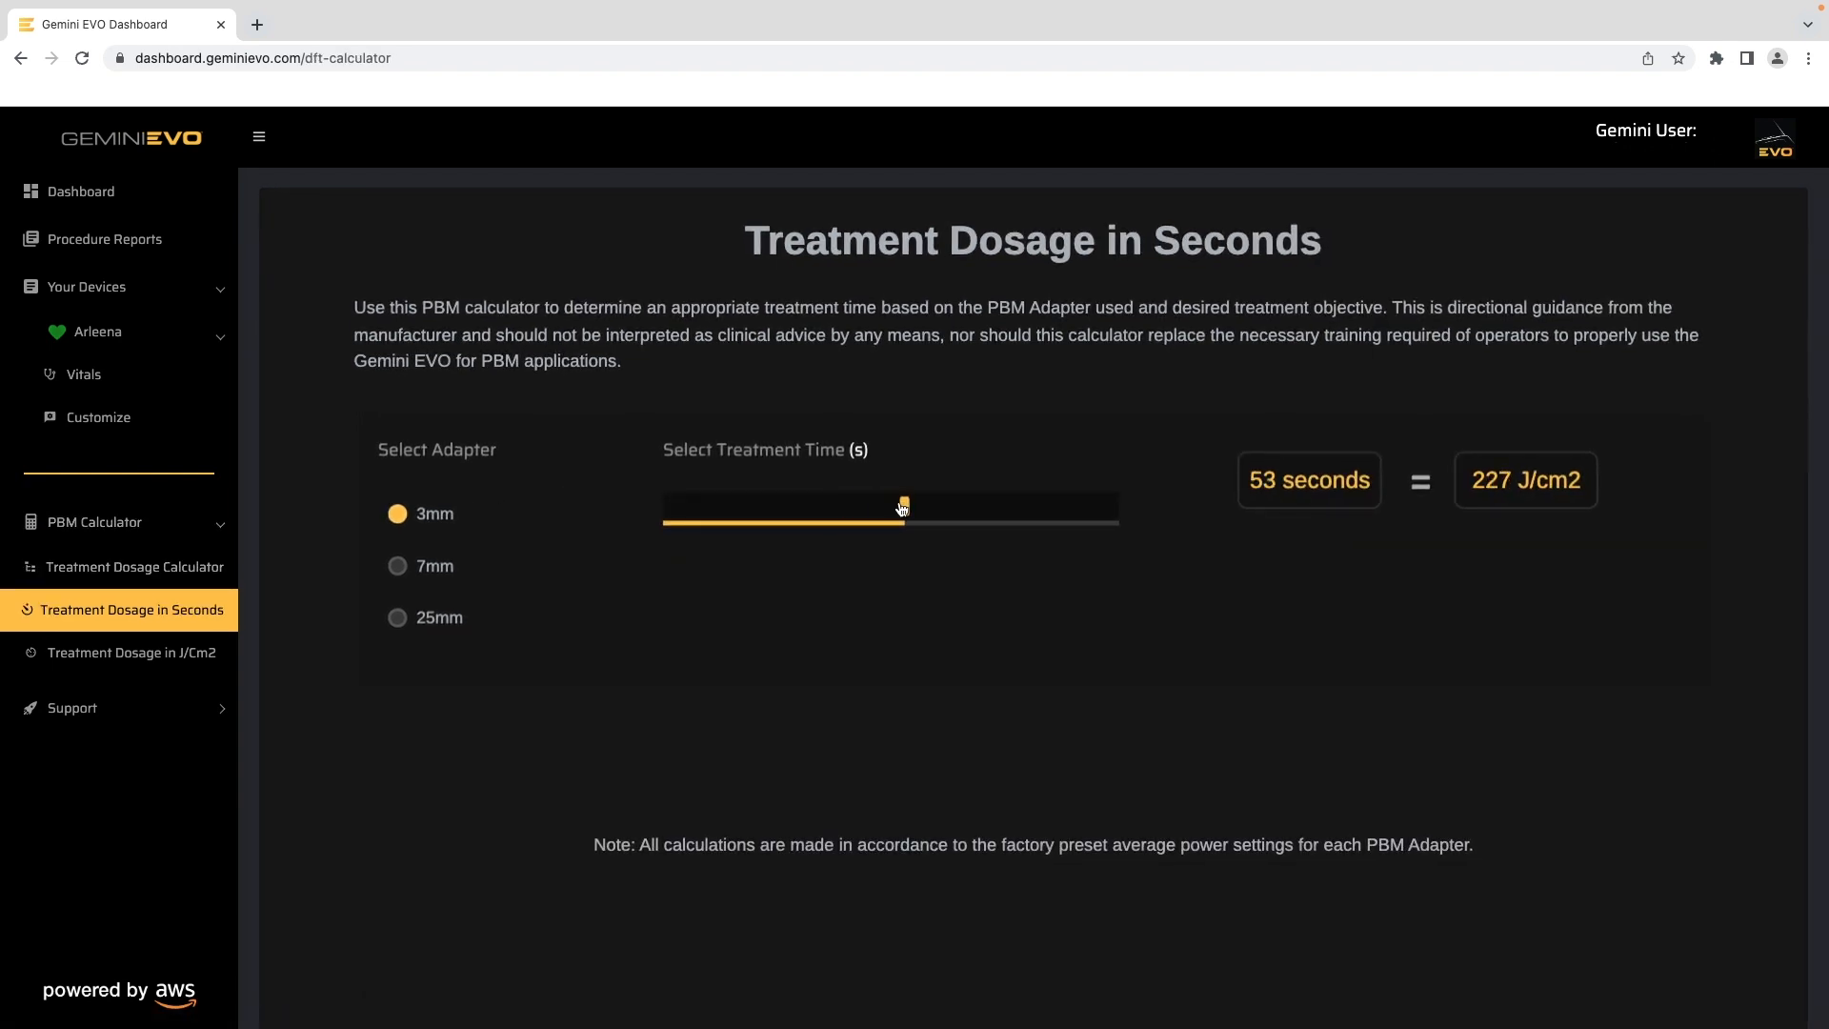
left_click(130, 651)
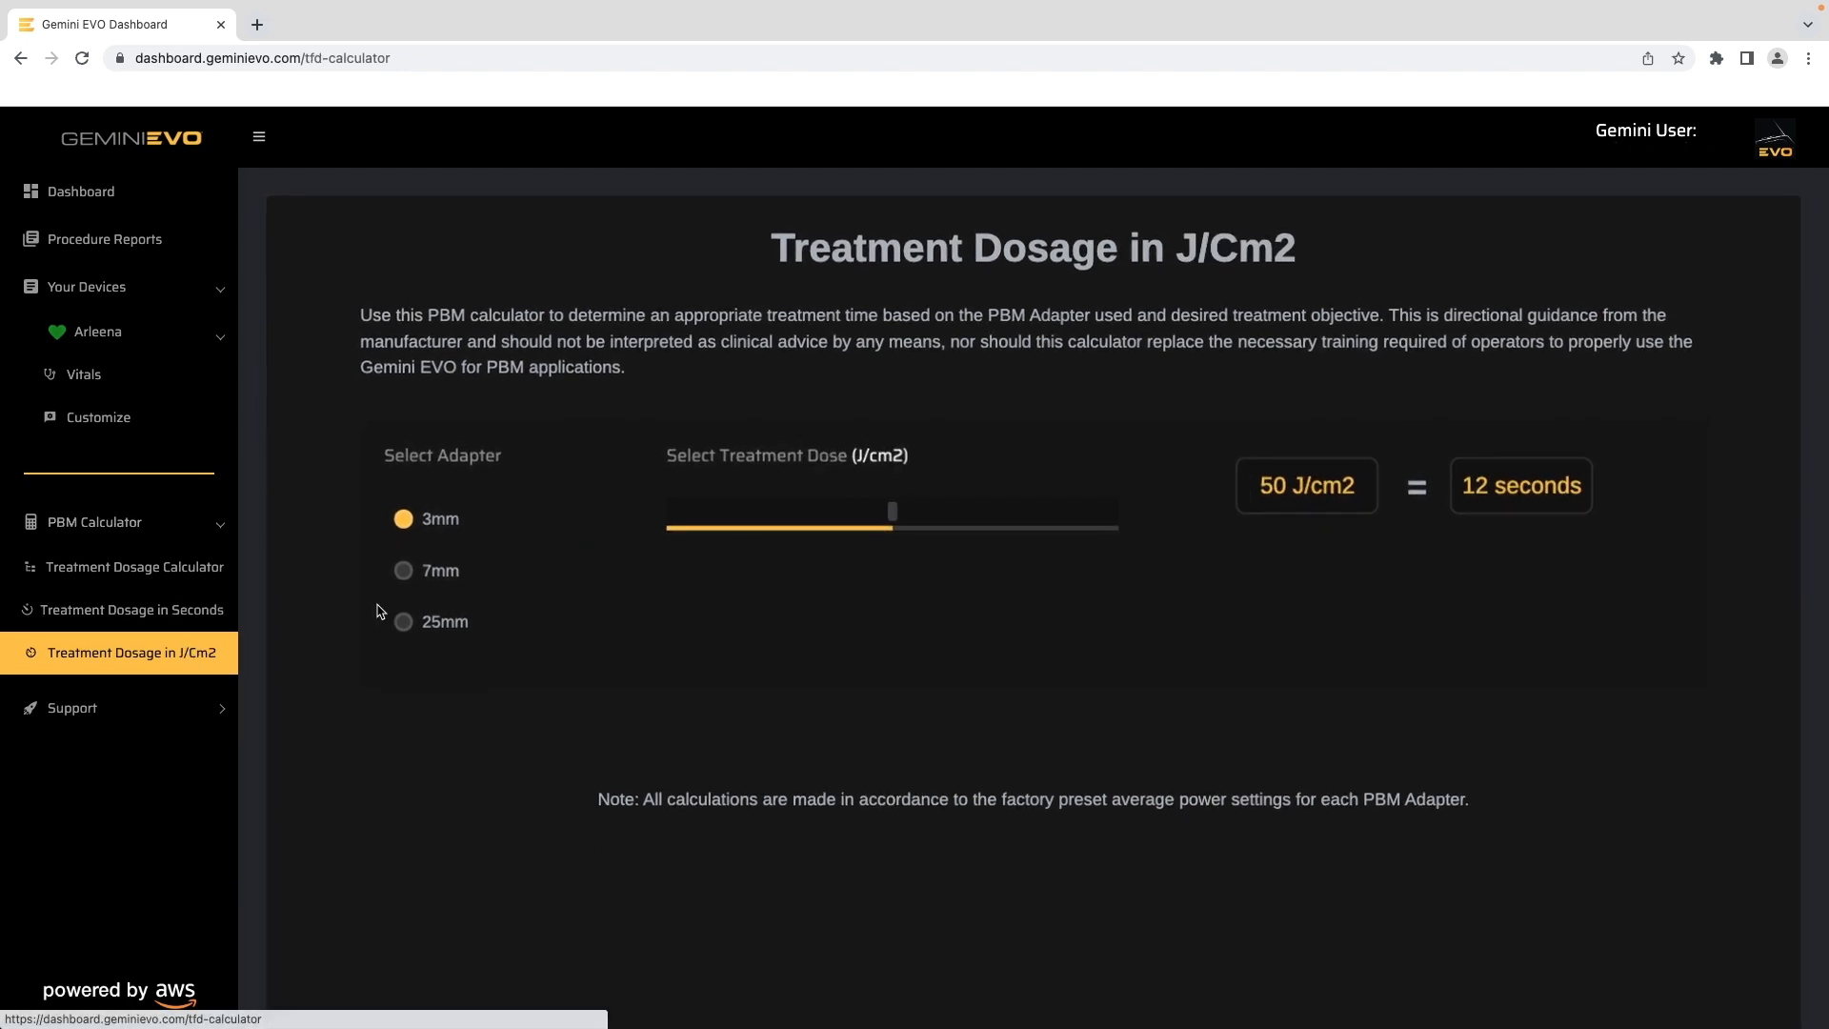
left_click_drag(892, 511, 841, 511)
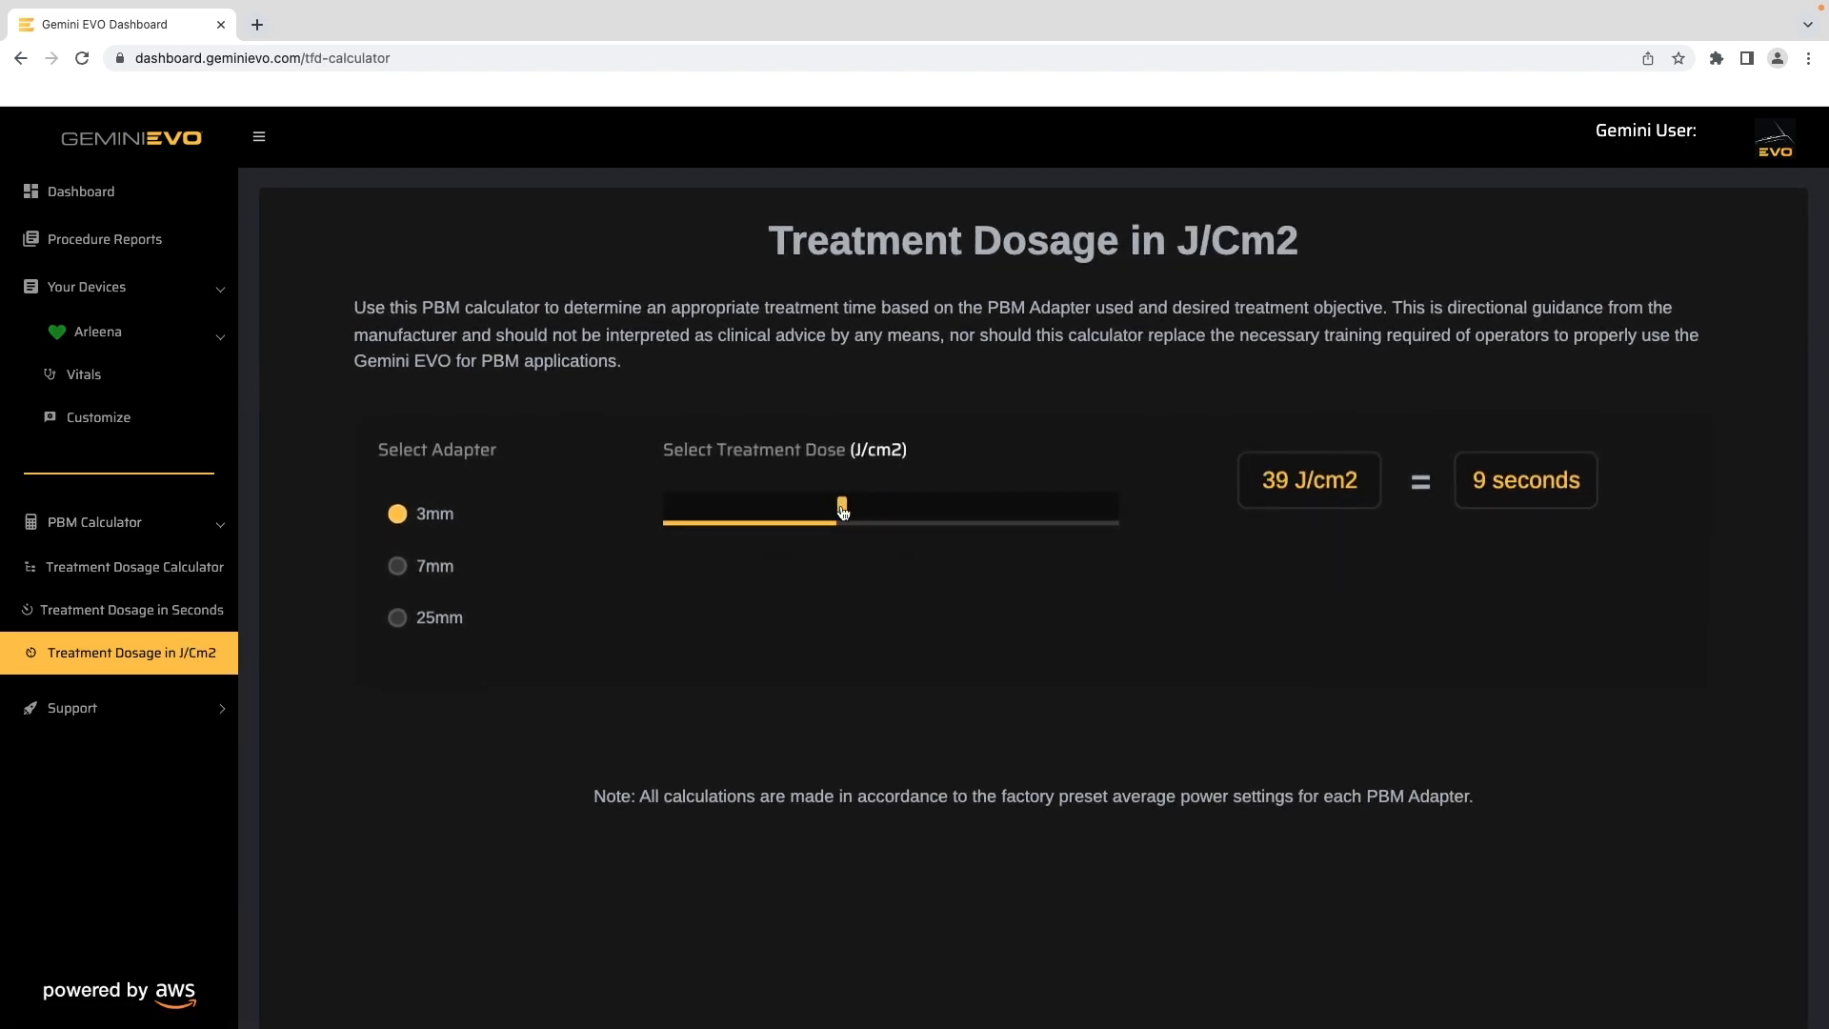
left_click_drag(842, 508, 925, 510)
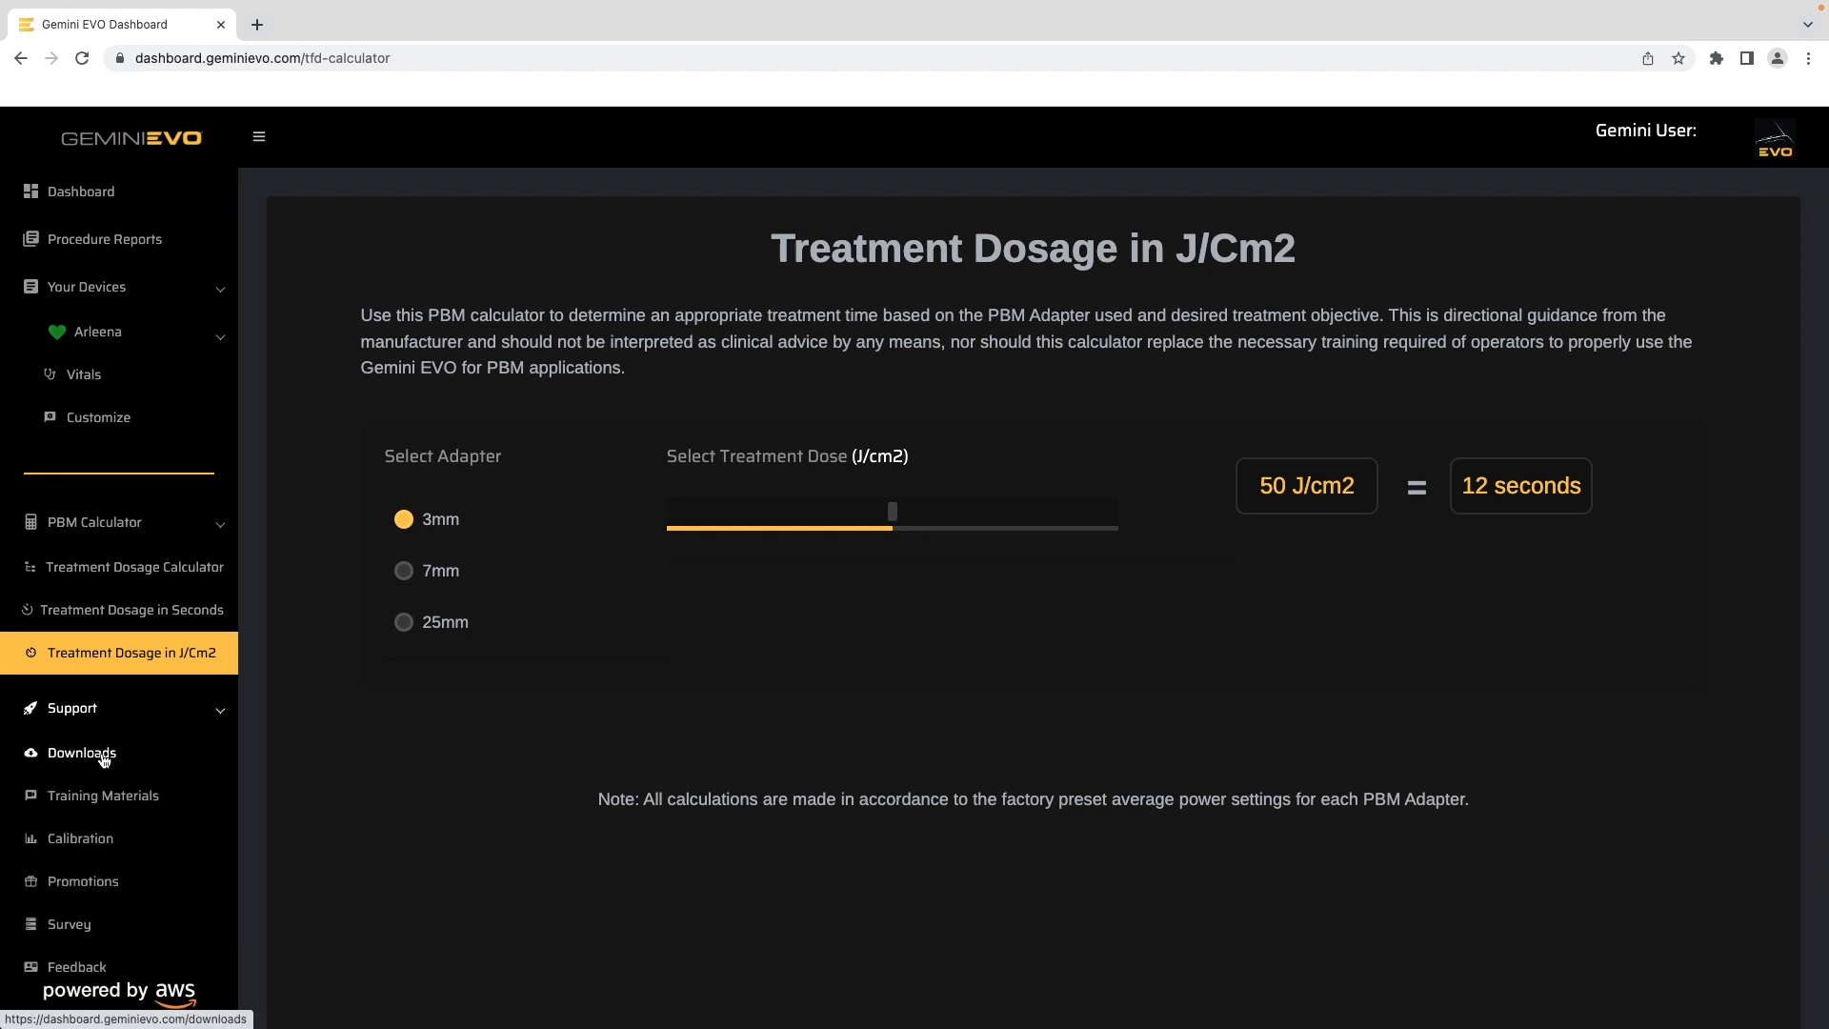
Browse Support Downloads: user manual, warning sign, cleaning guide, clinical articles and eyewear manual
left_click(82, 753)
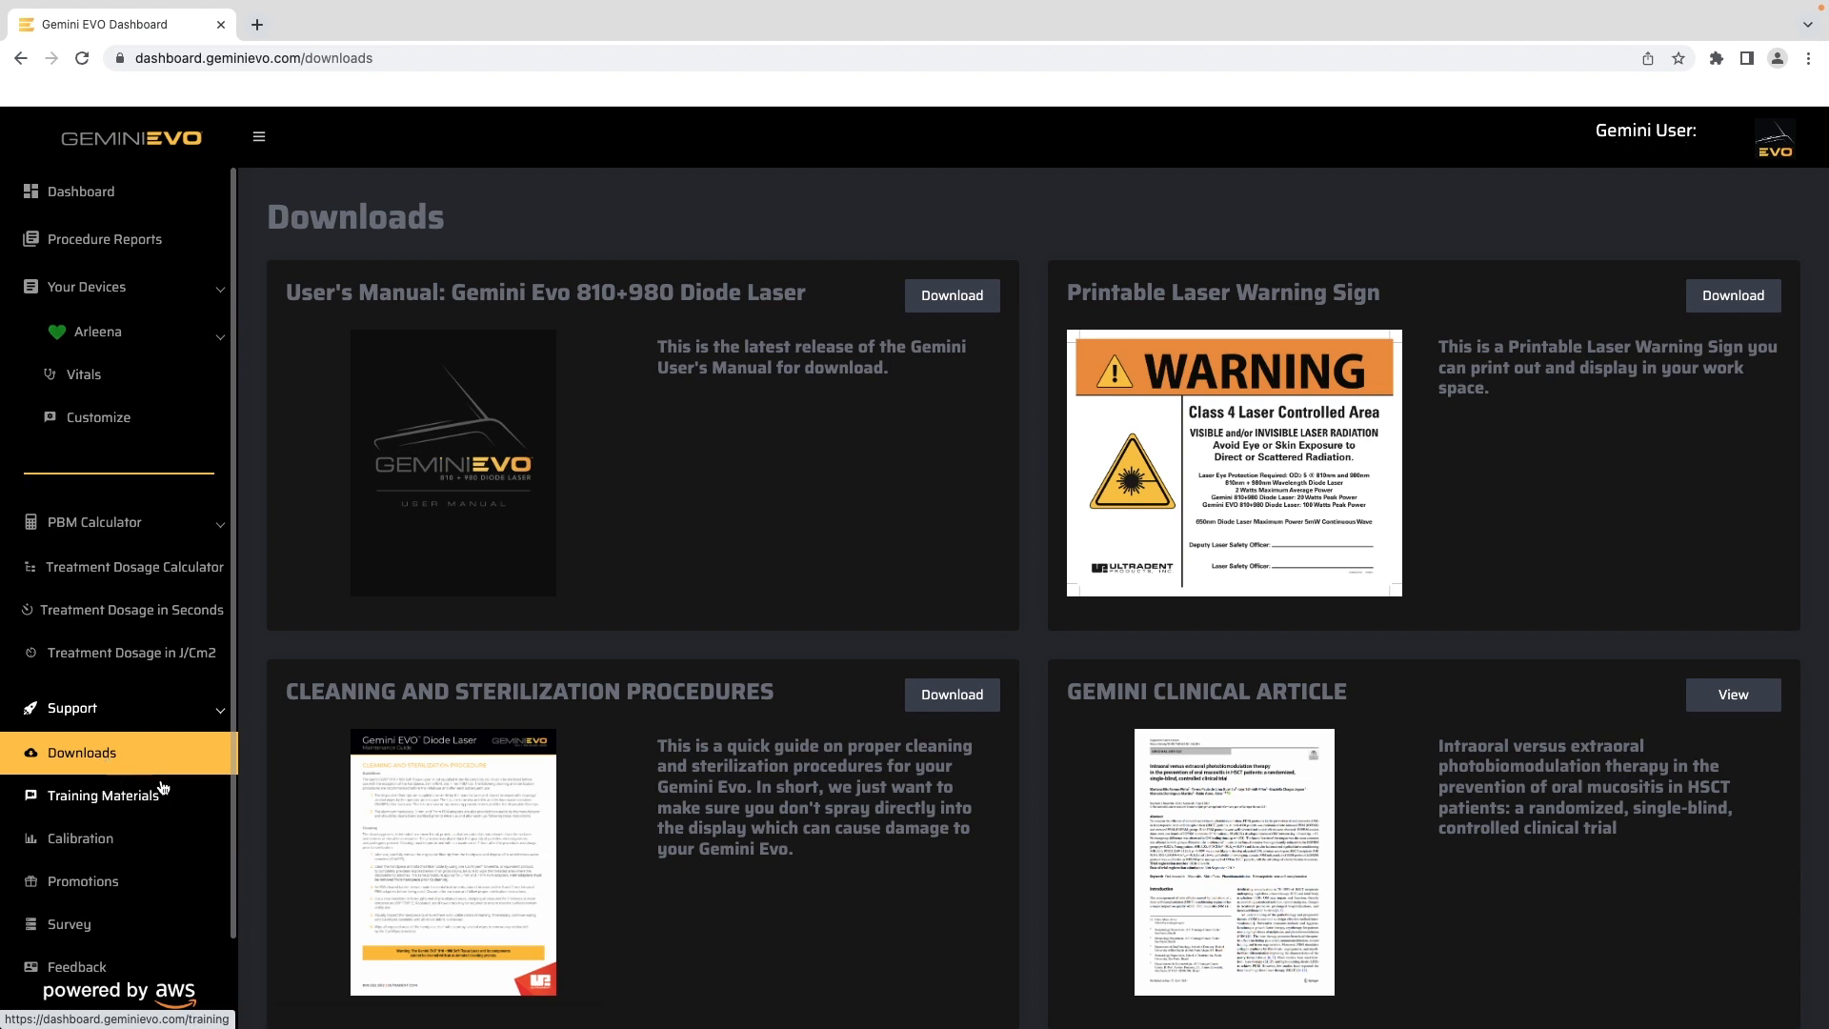
scroll("down", 3)
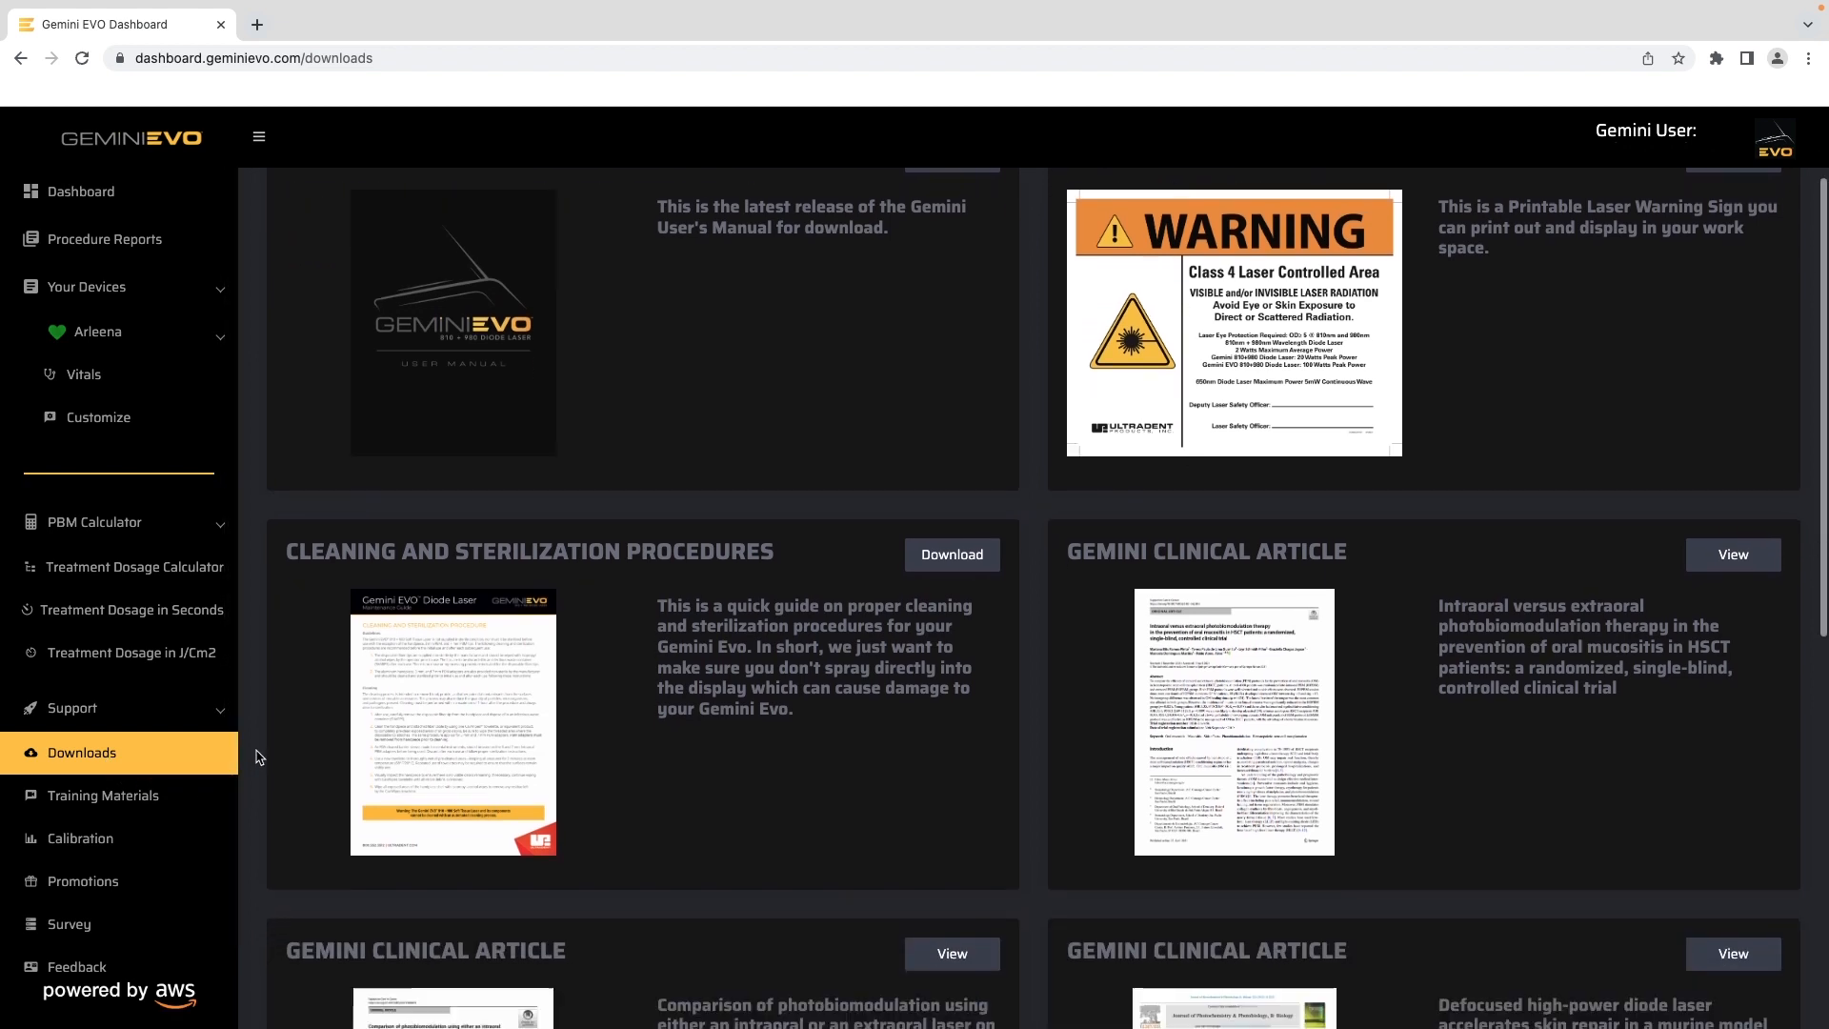
scroll("down", 3)
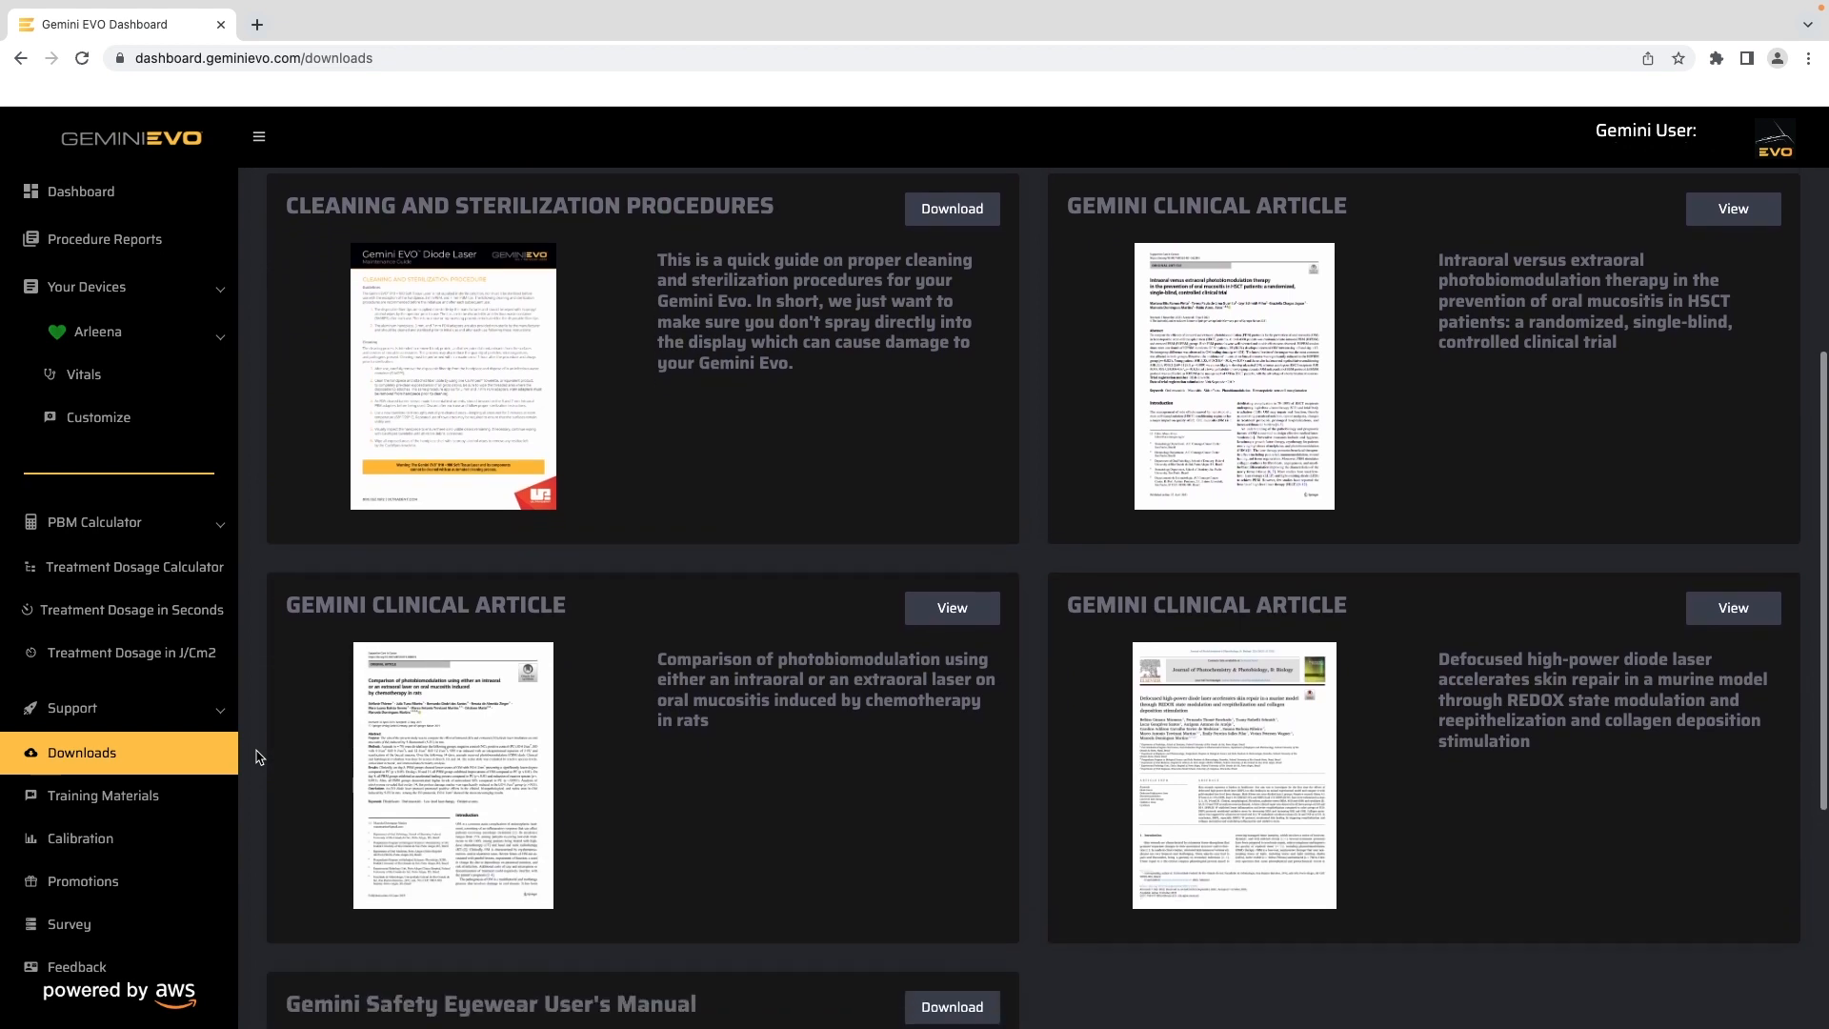
scroll("down", 3)
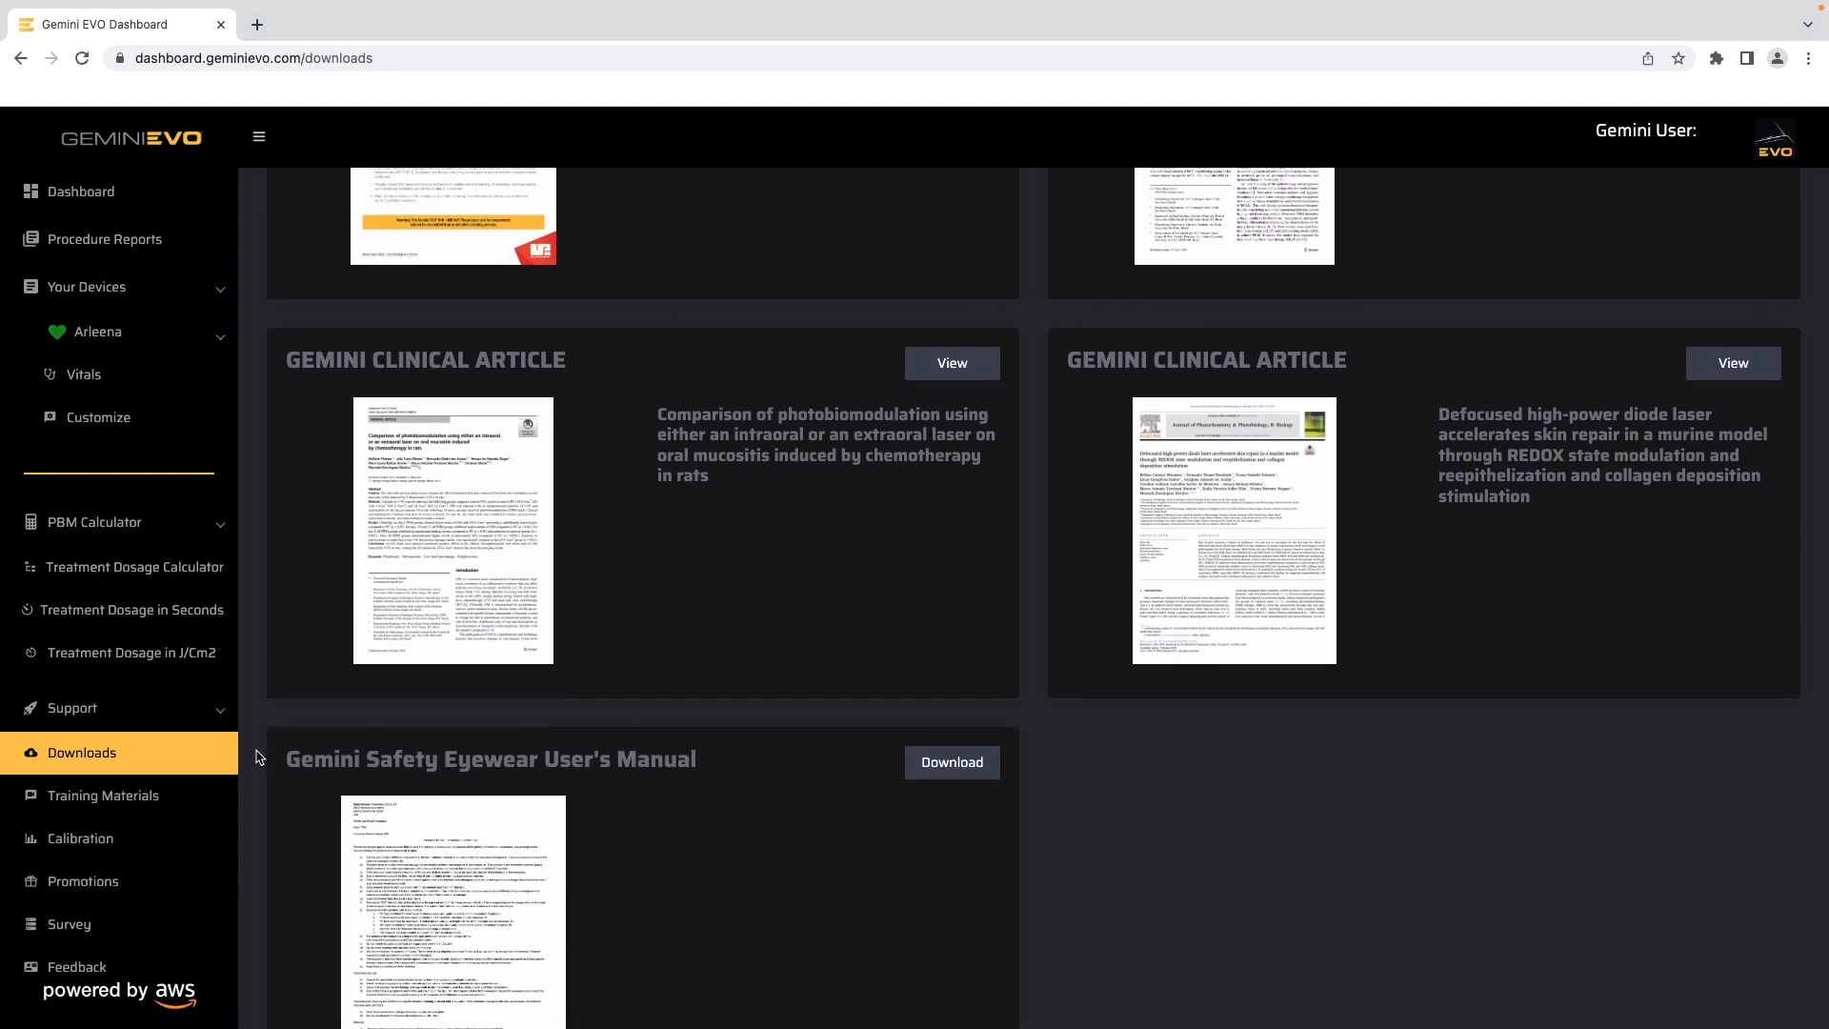
mouse_move(139, 802)
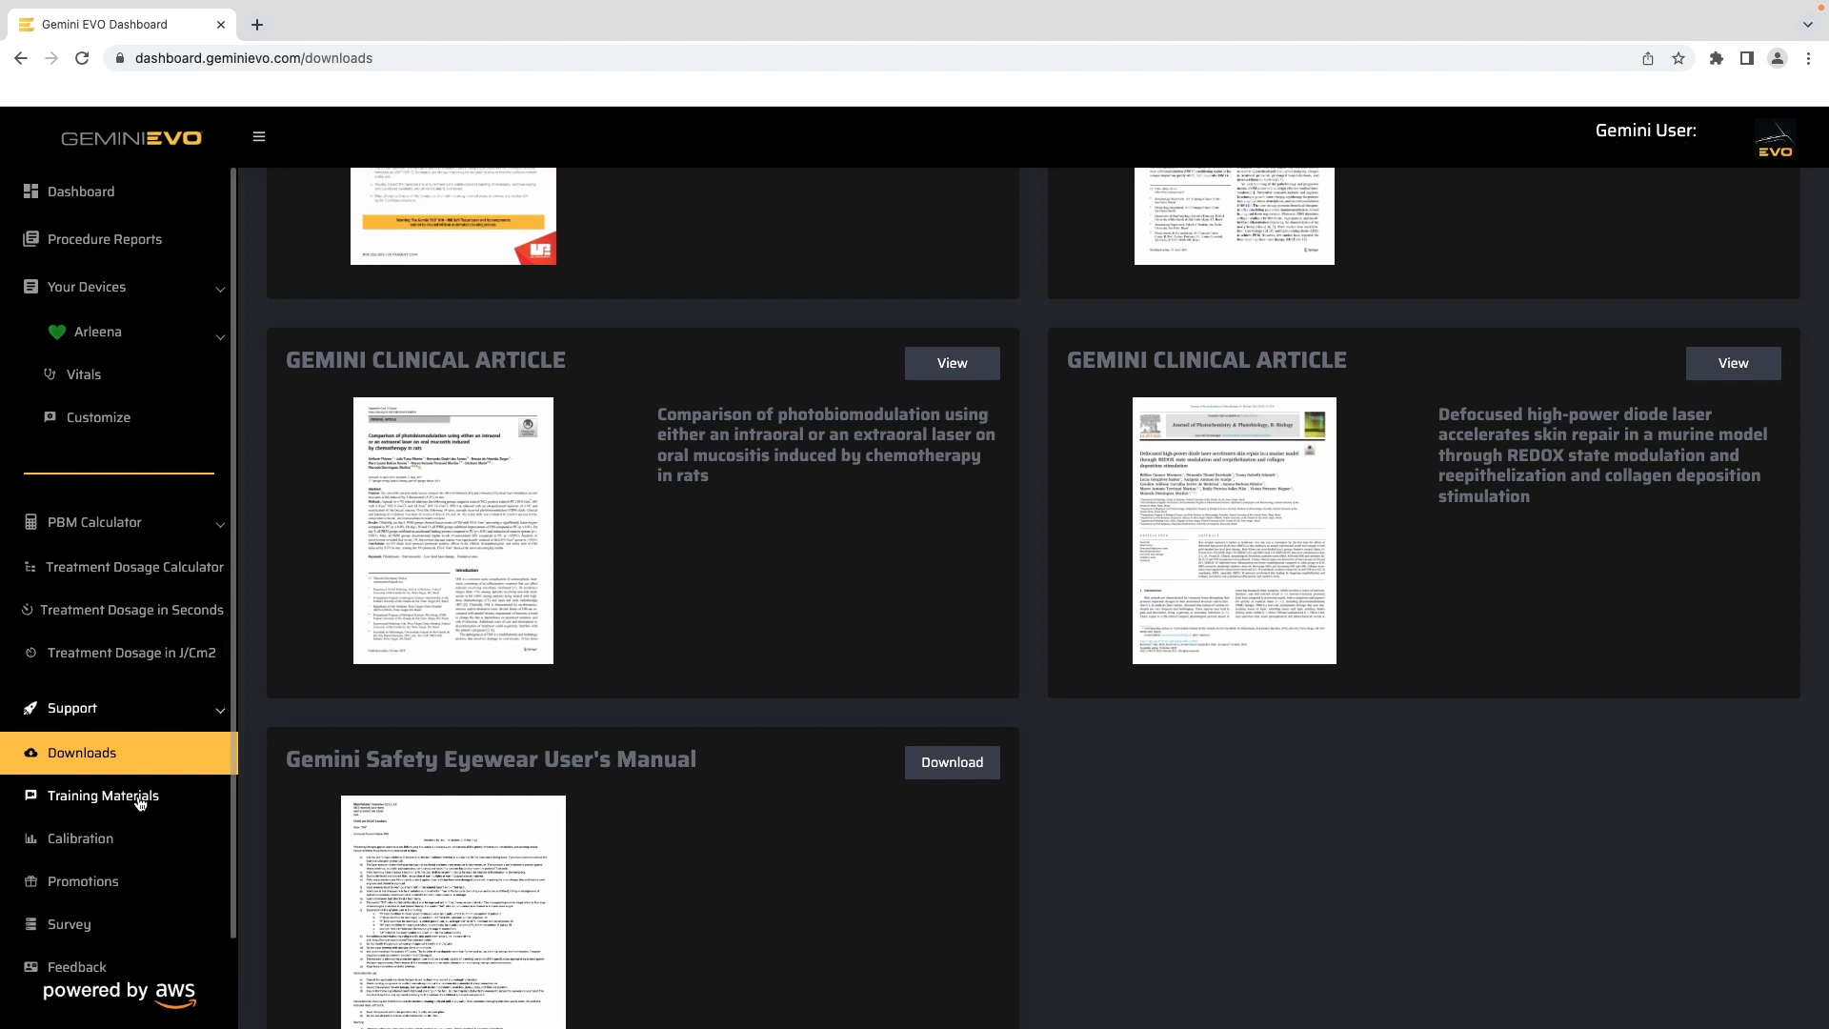
Scroll through the Training Materials videos, then view the Calibration page for serial 01043
left_click(104, 794)
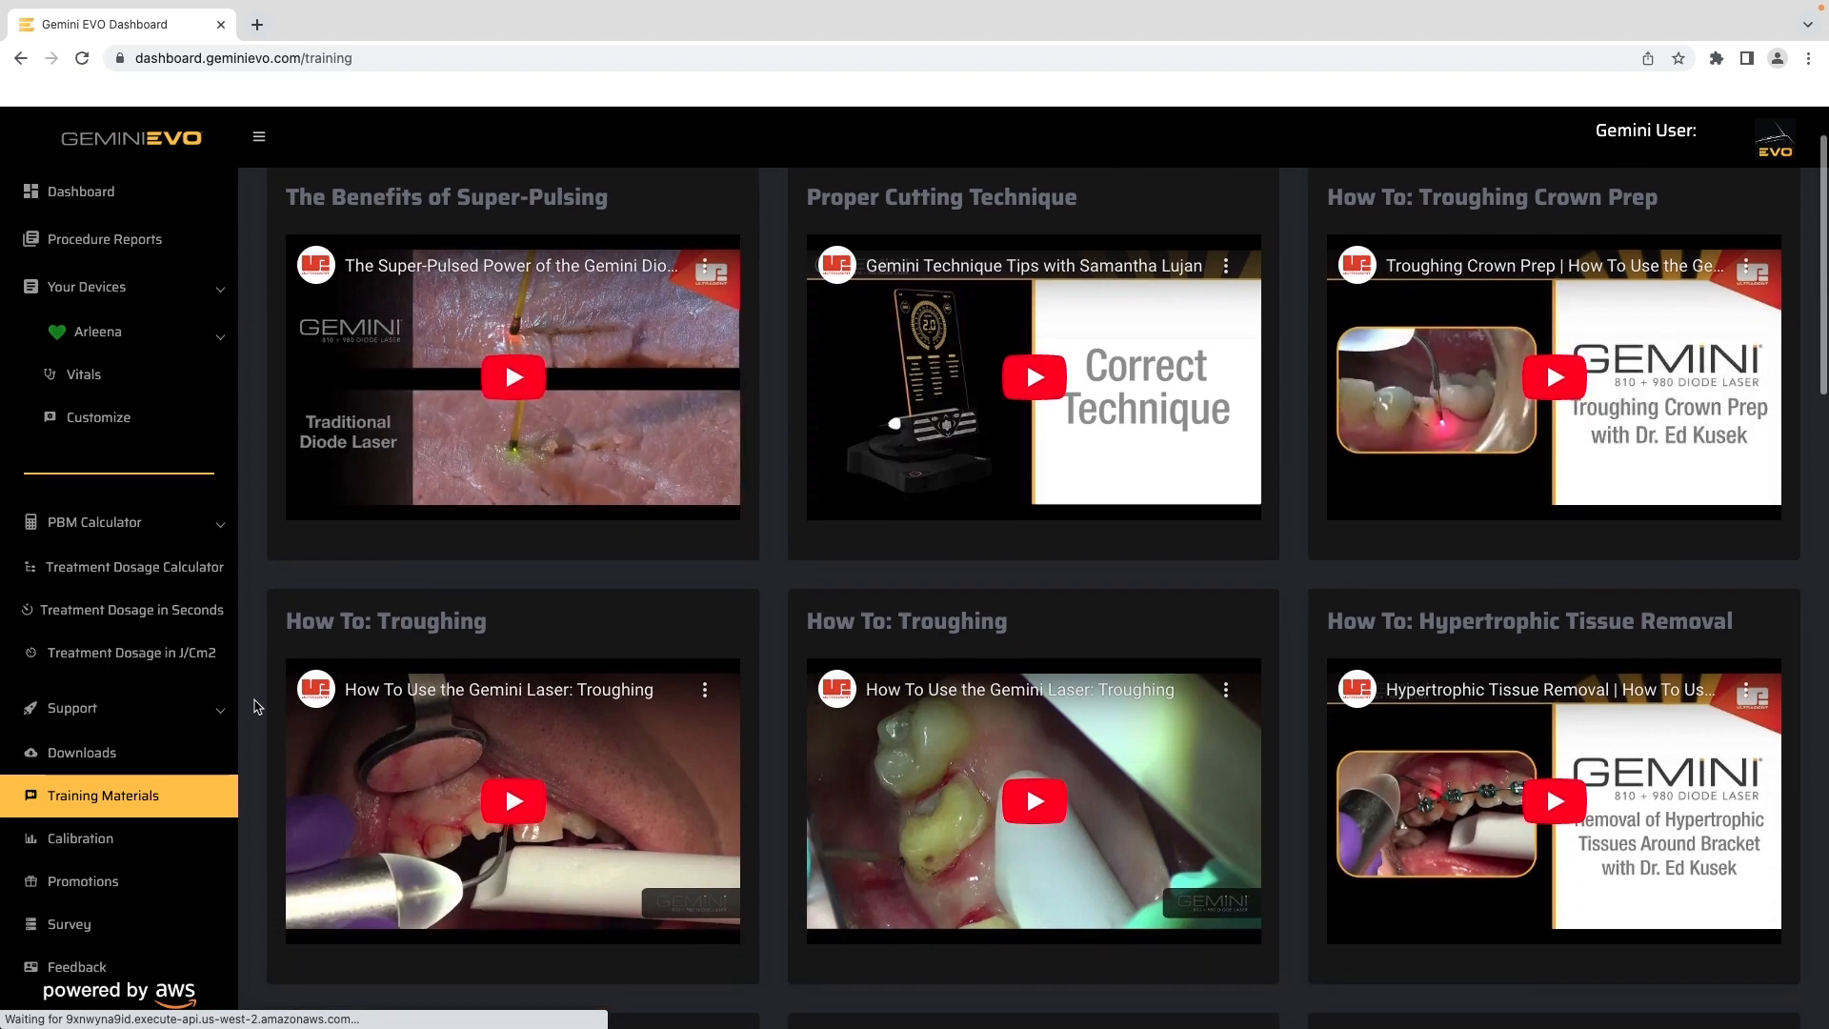
scroll("down", 3)
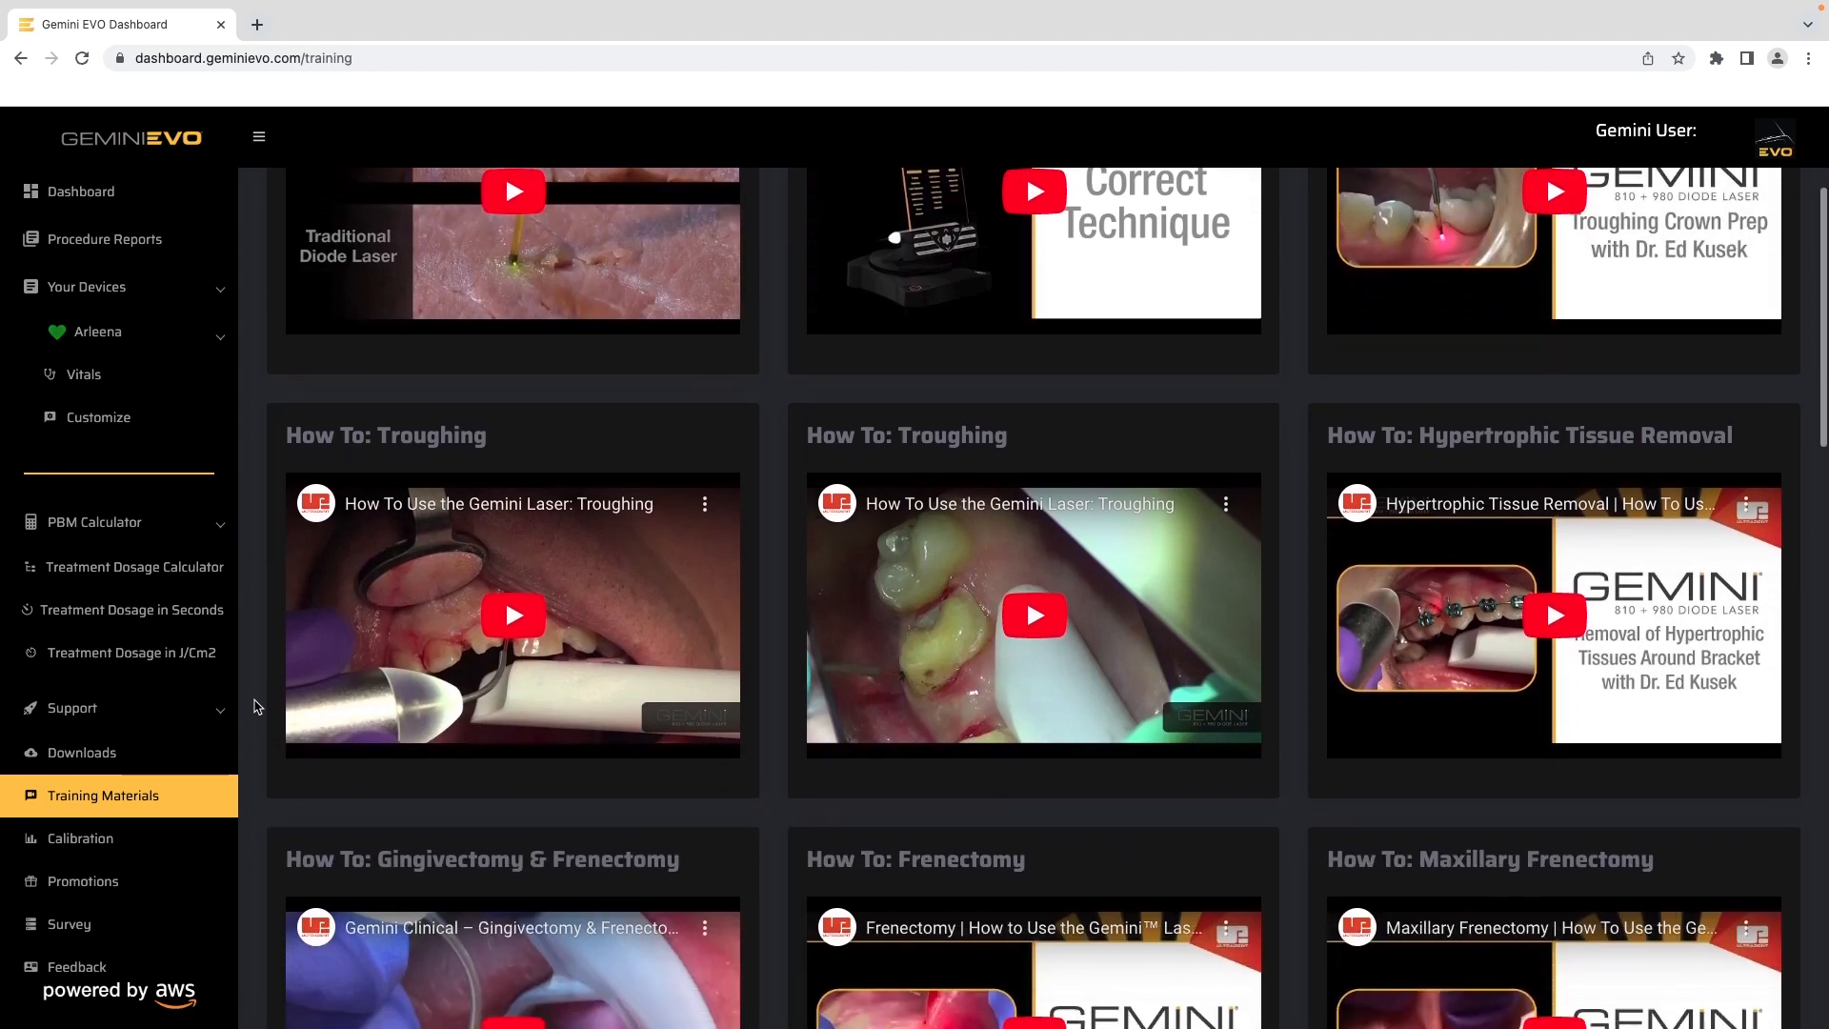
scroll("down", 3)
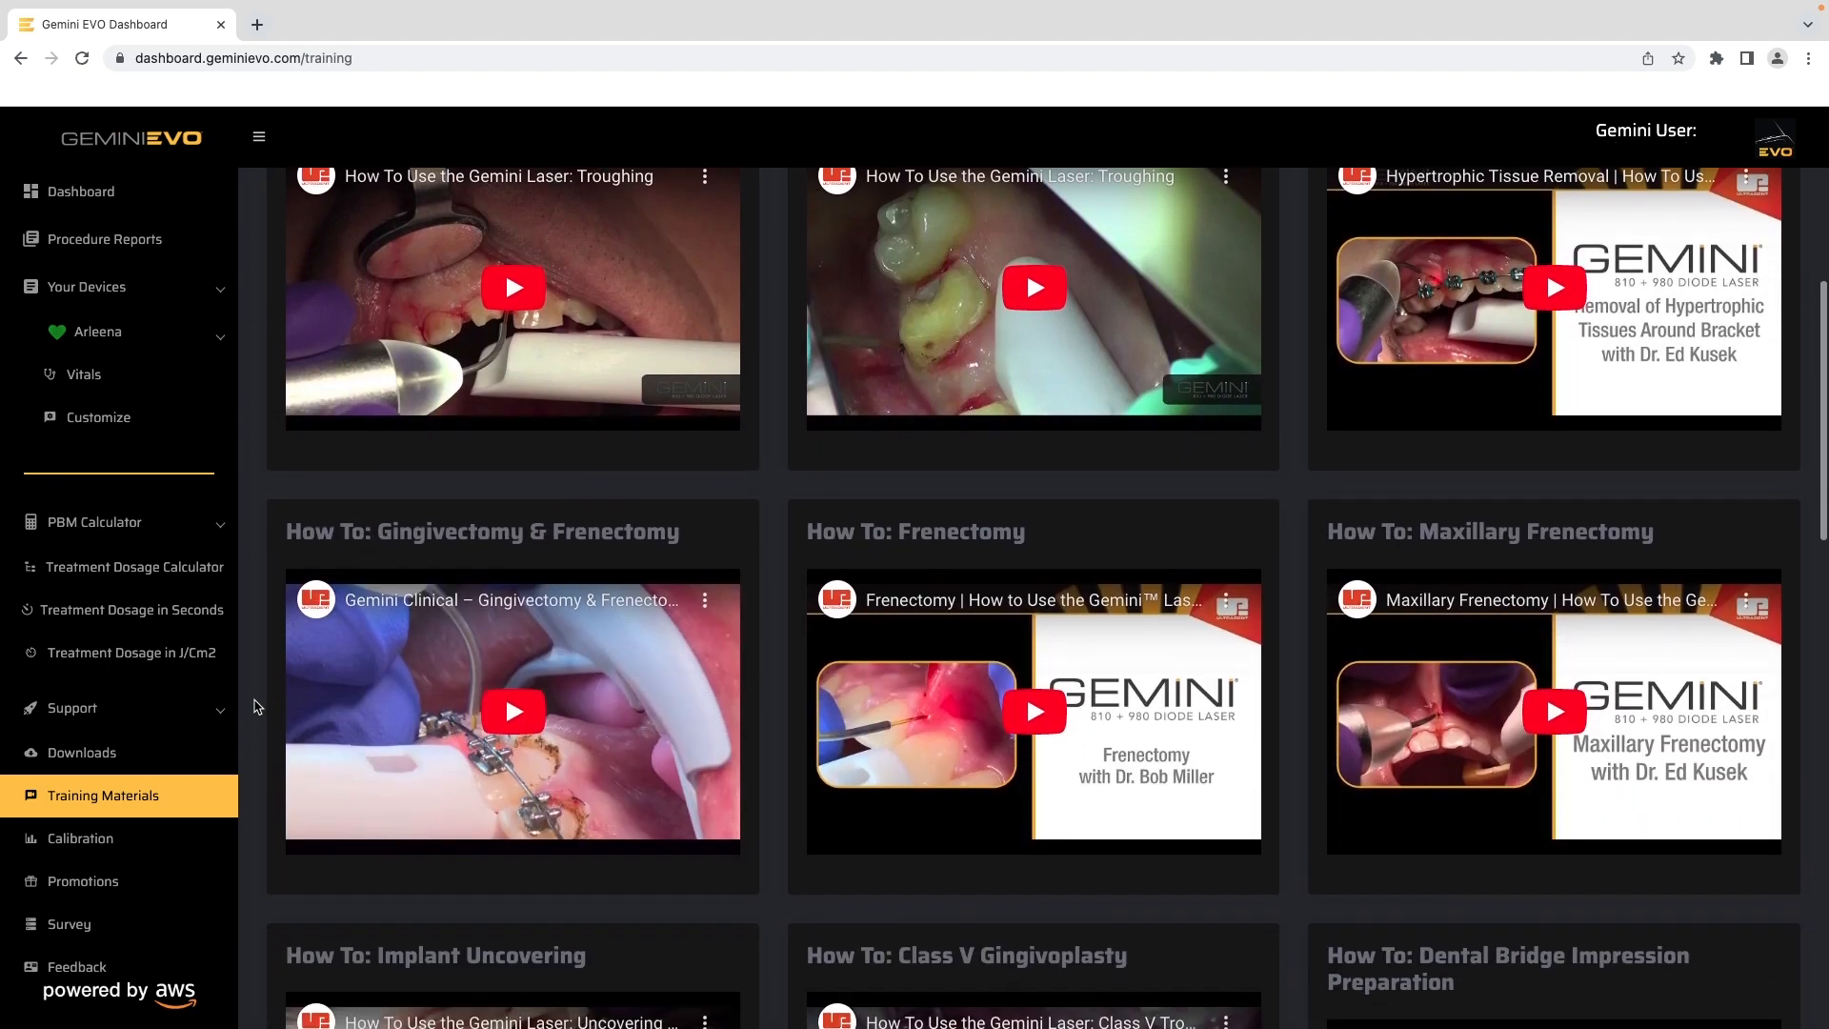
scroll("down", 3)
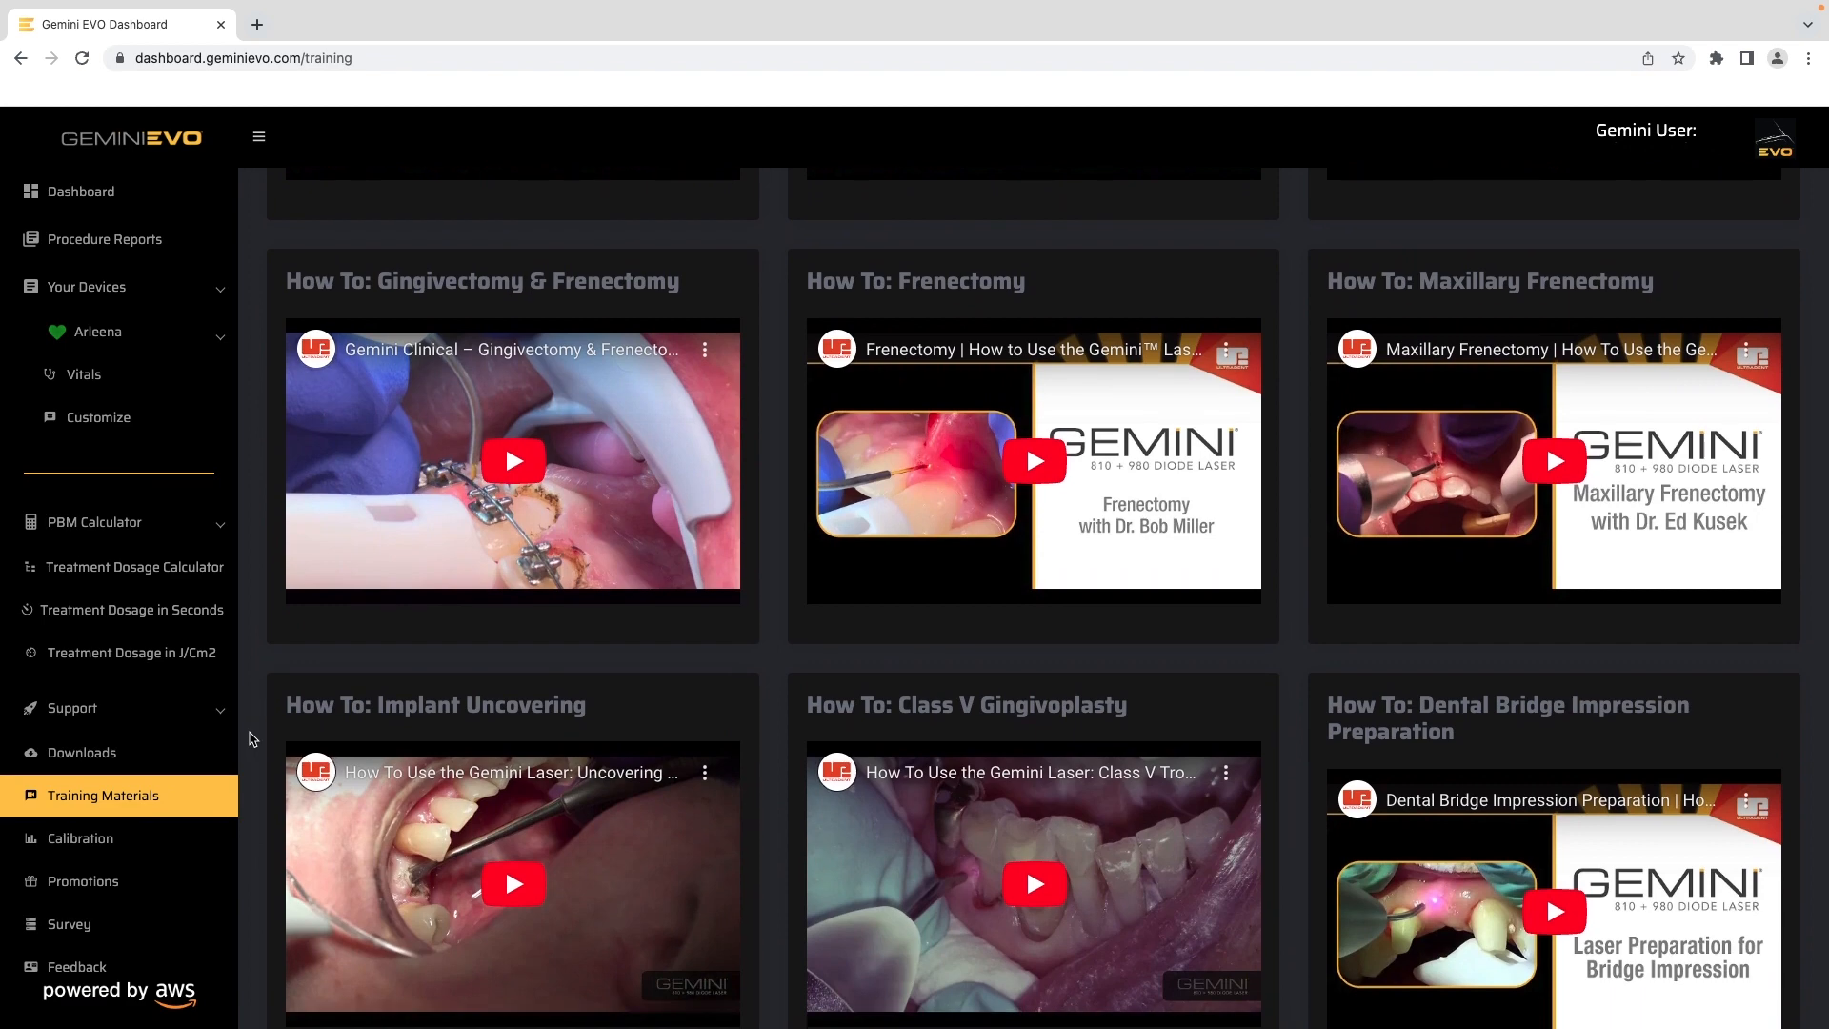
left_click(82, 838)
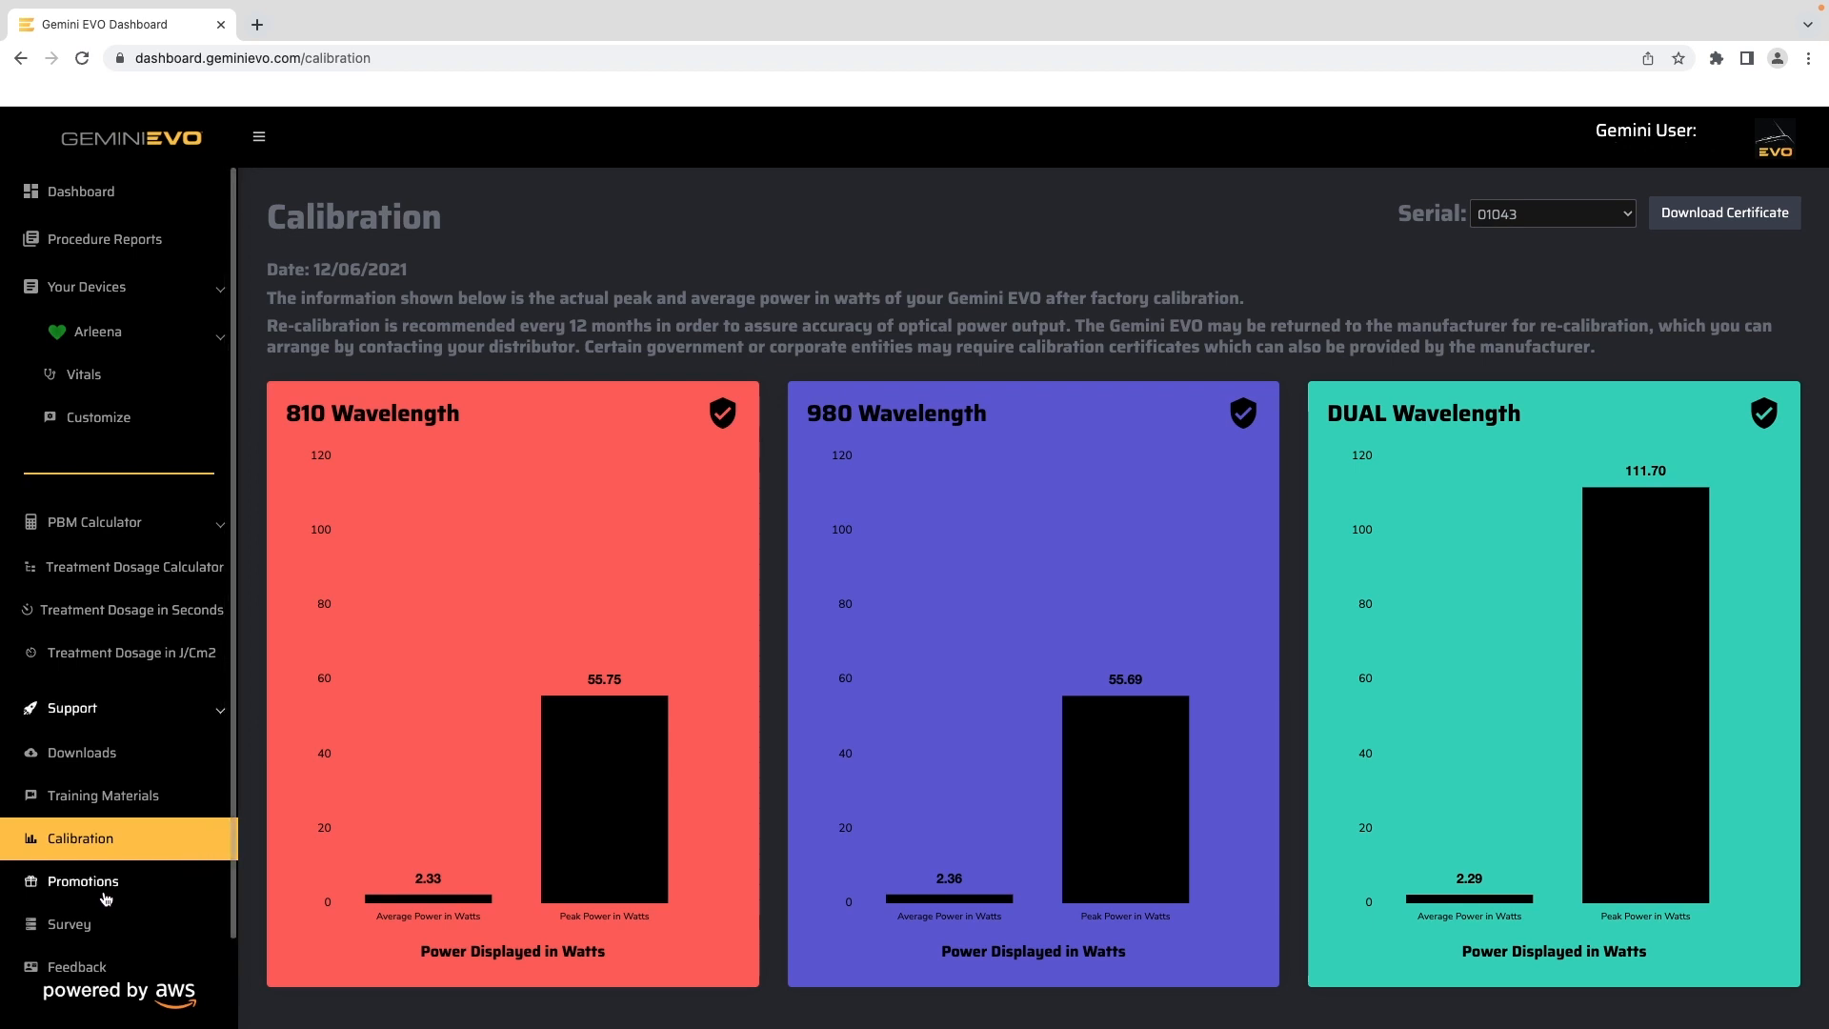
Show the disposable tips promotion with applicable SKUs 8983 and 8984
left_click(83, 880)
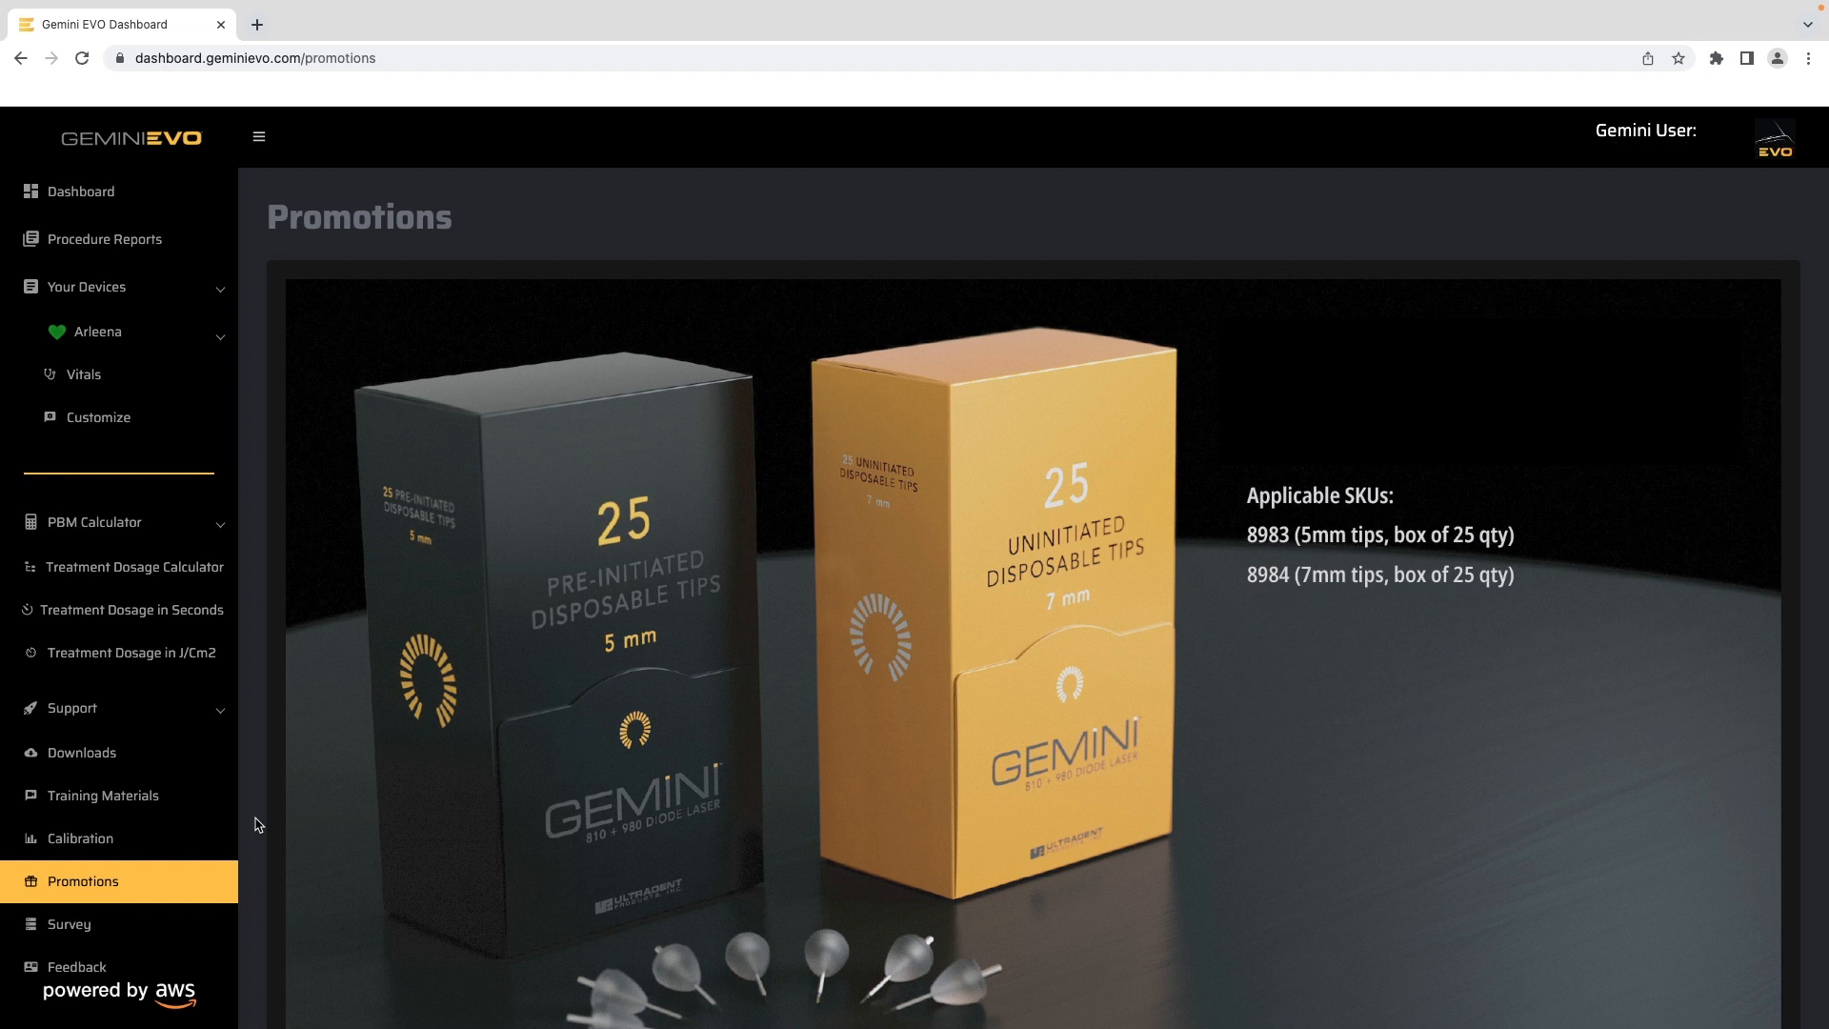
View the soft tissue laser survey, then open the Gemini EVO Feedback form
left_click(74, 923)
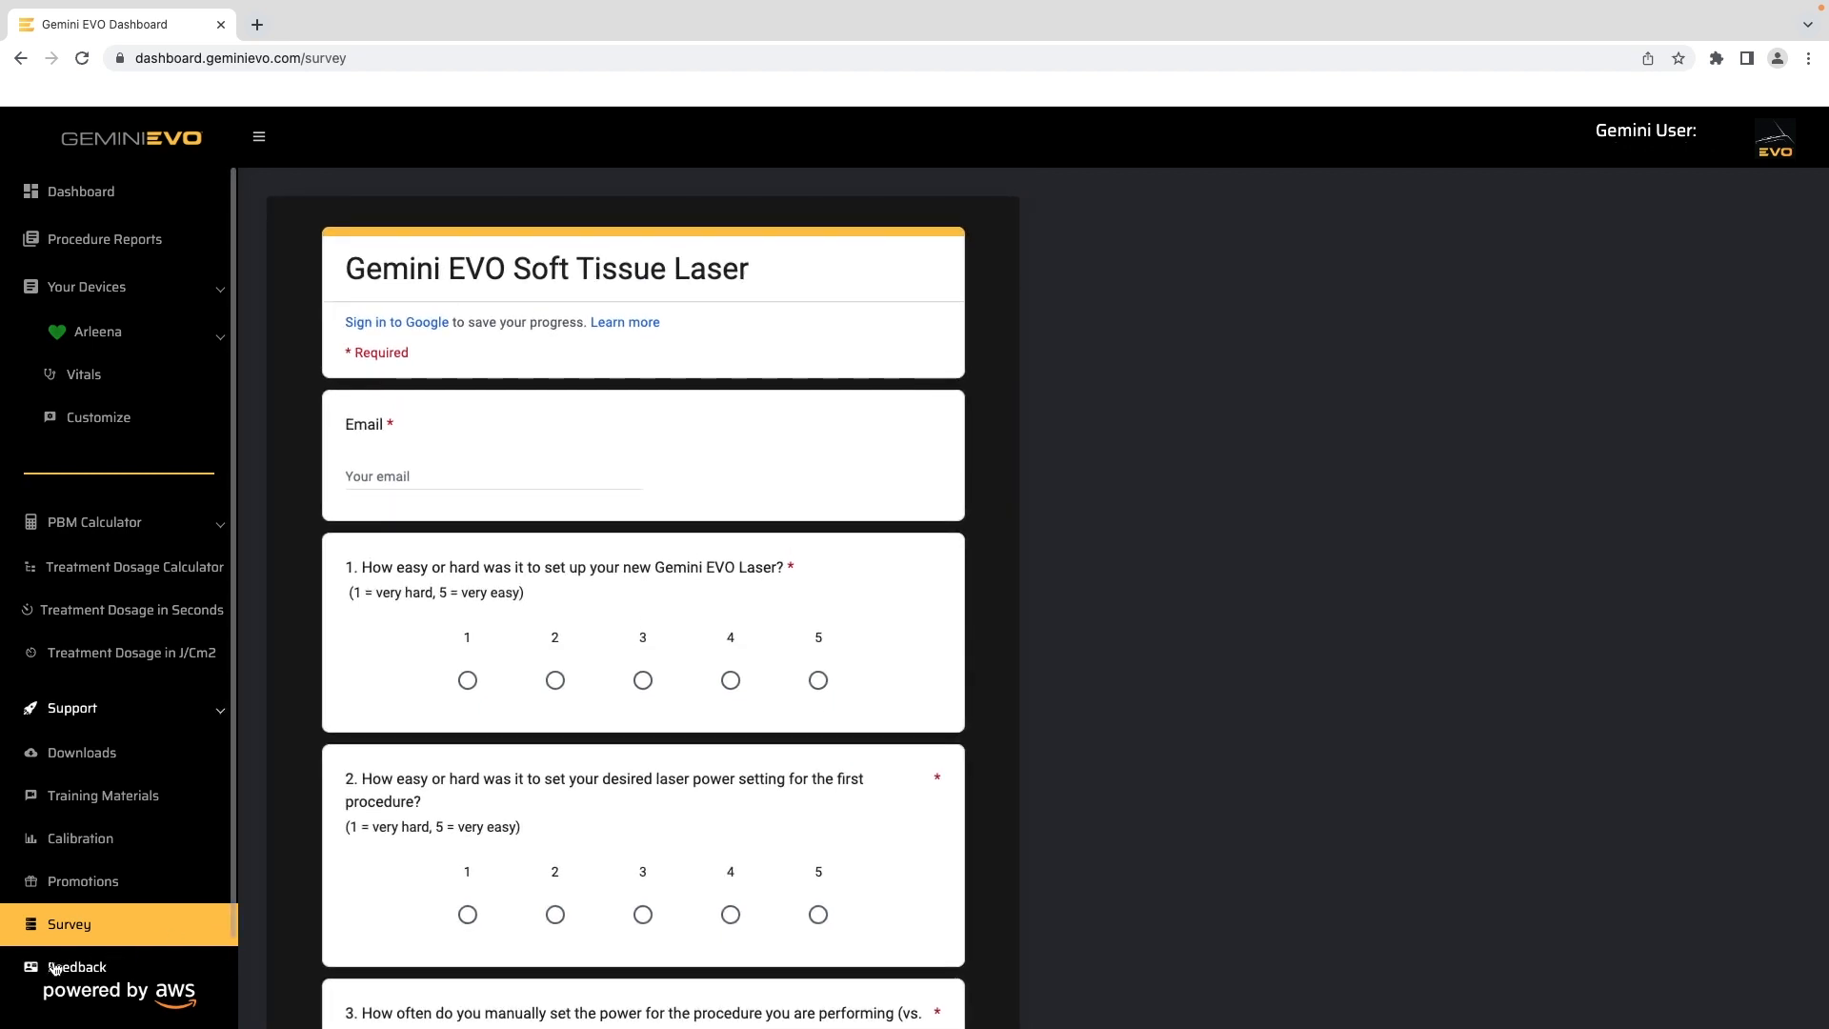
left_click(77, 966)
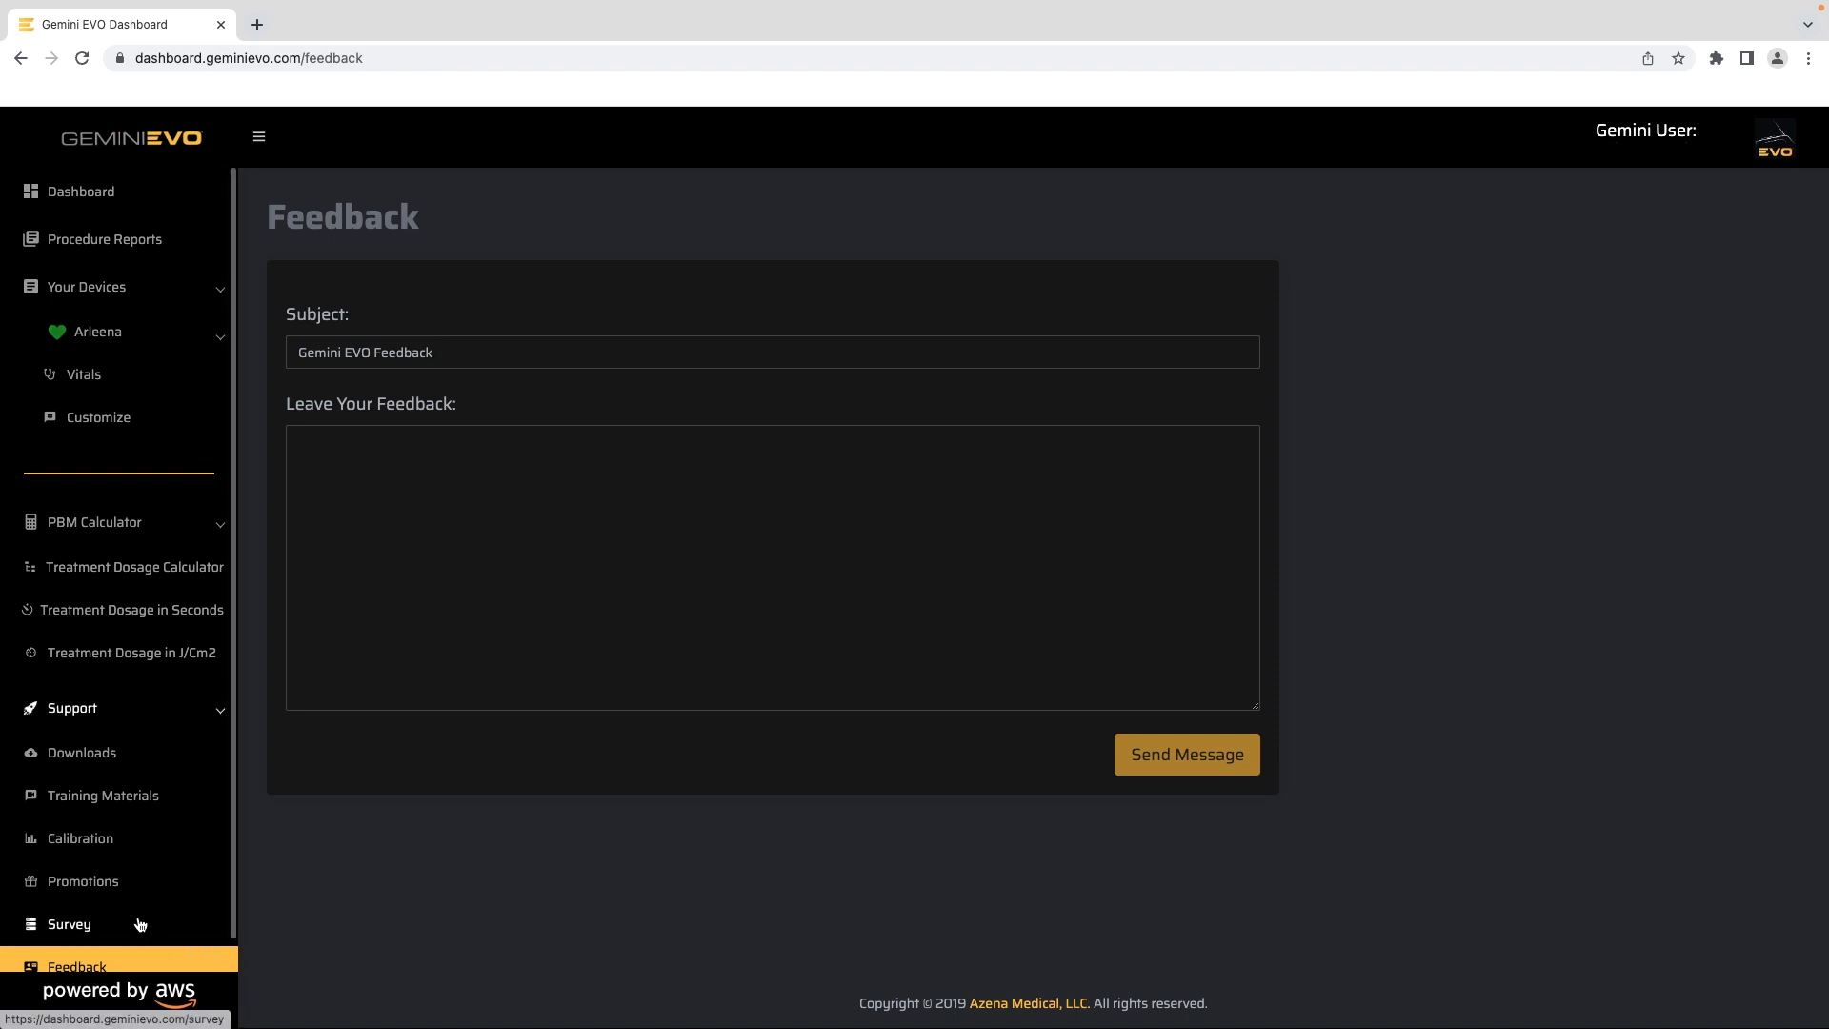
Open Tech Support Chat and start an empty conversation with online agent Alex
left_click(103, 932)
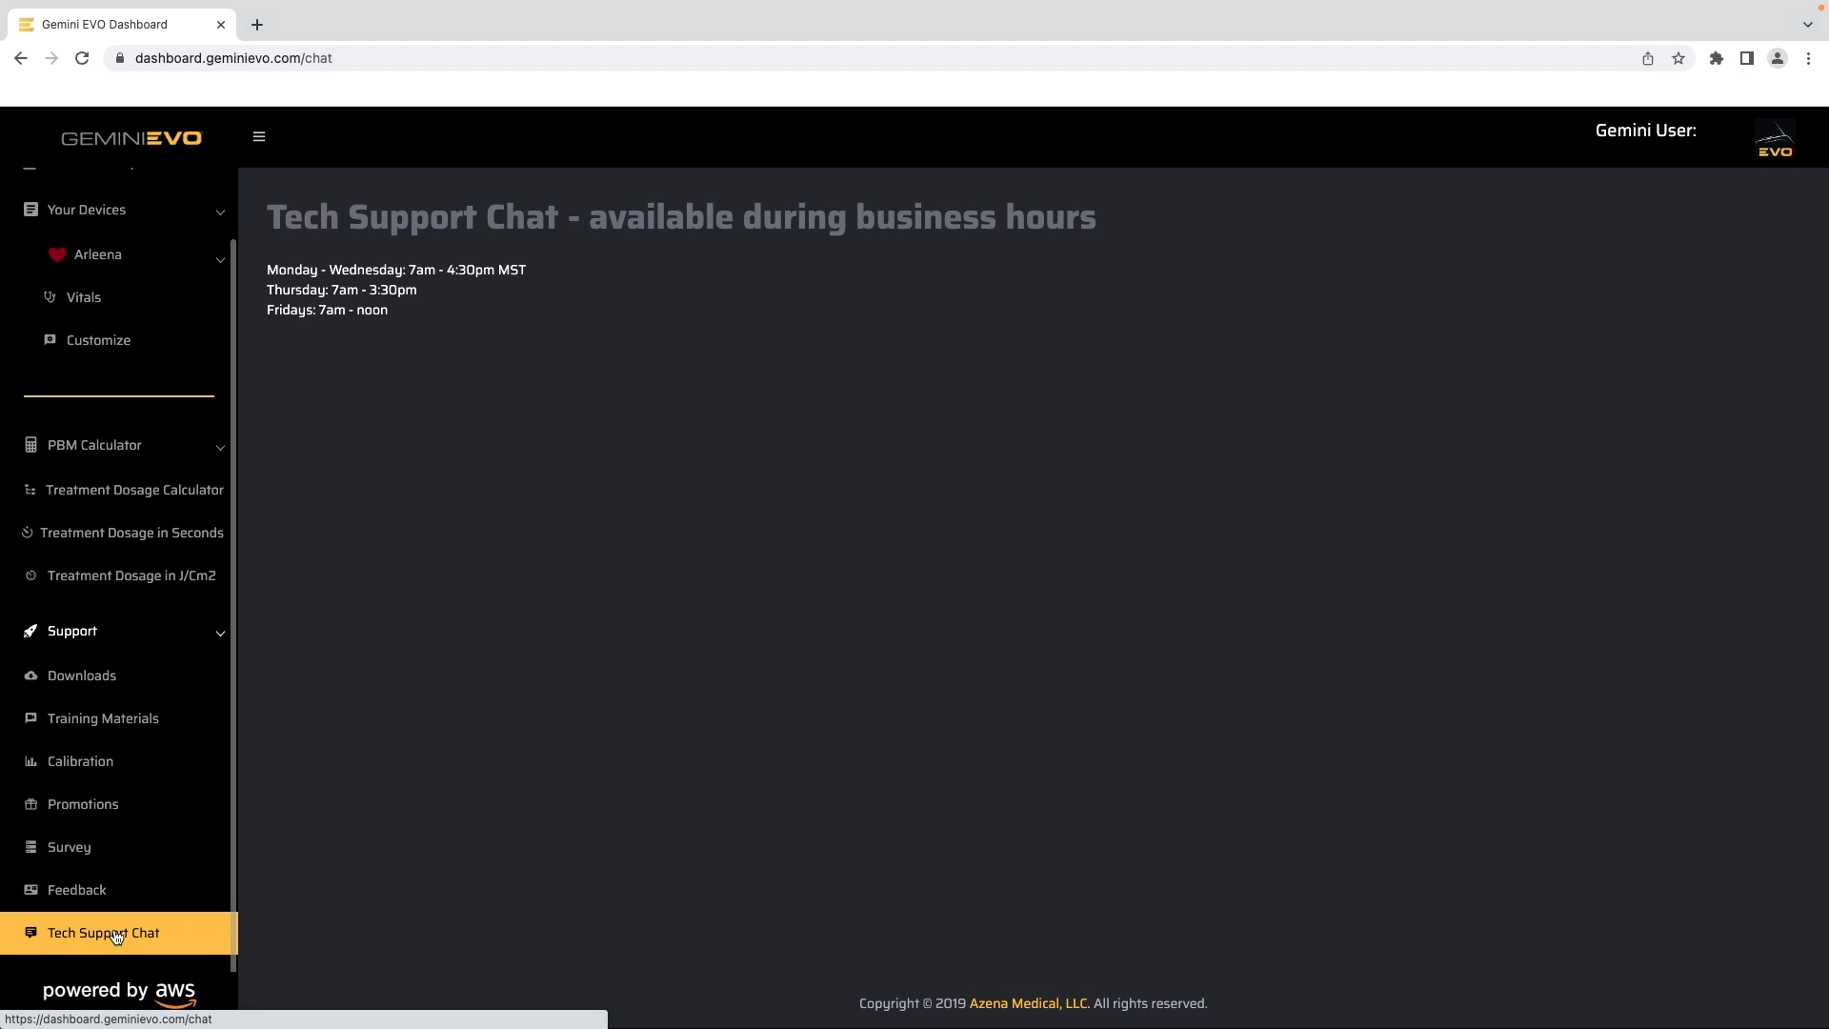
left_click(103, 932)
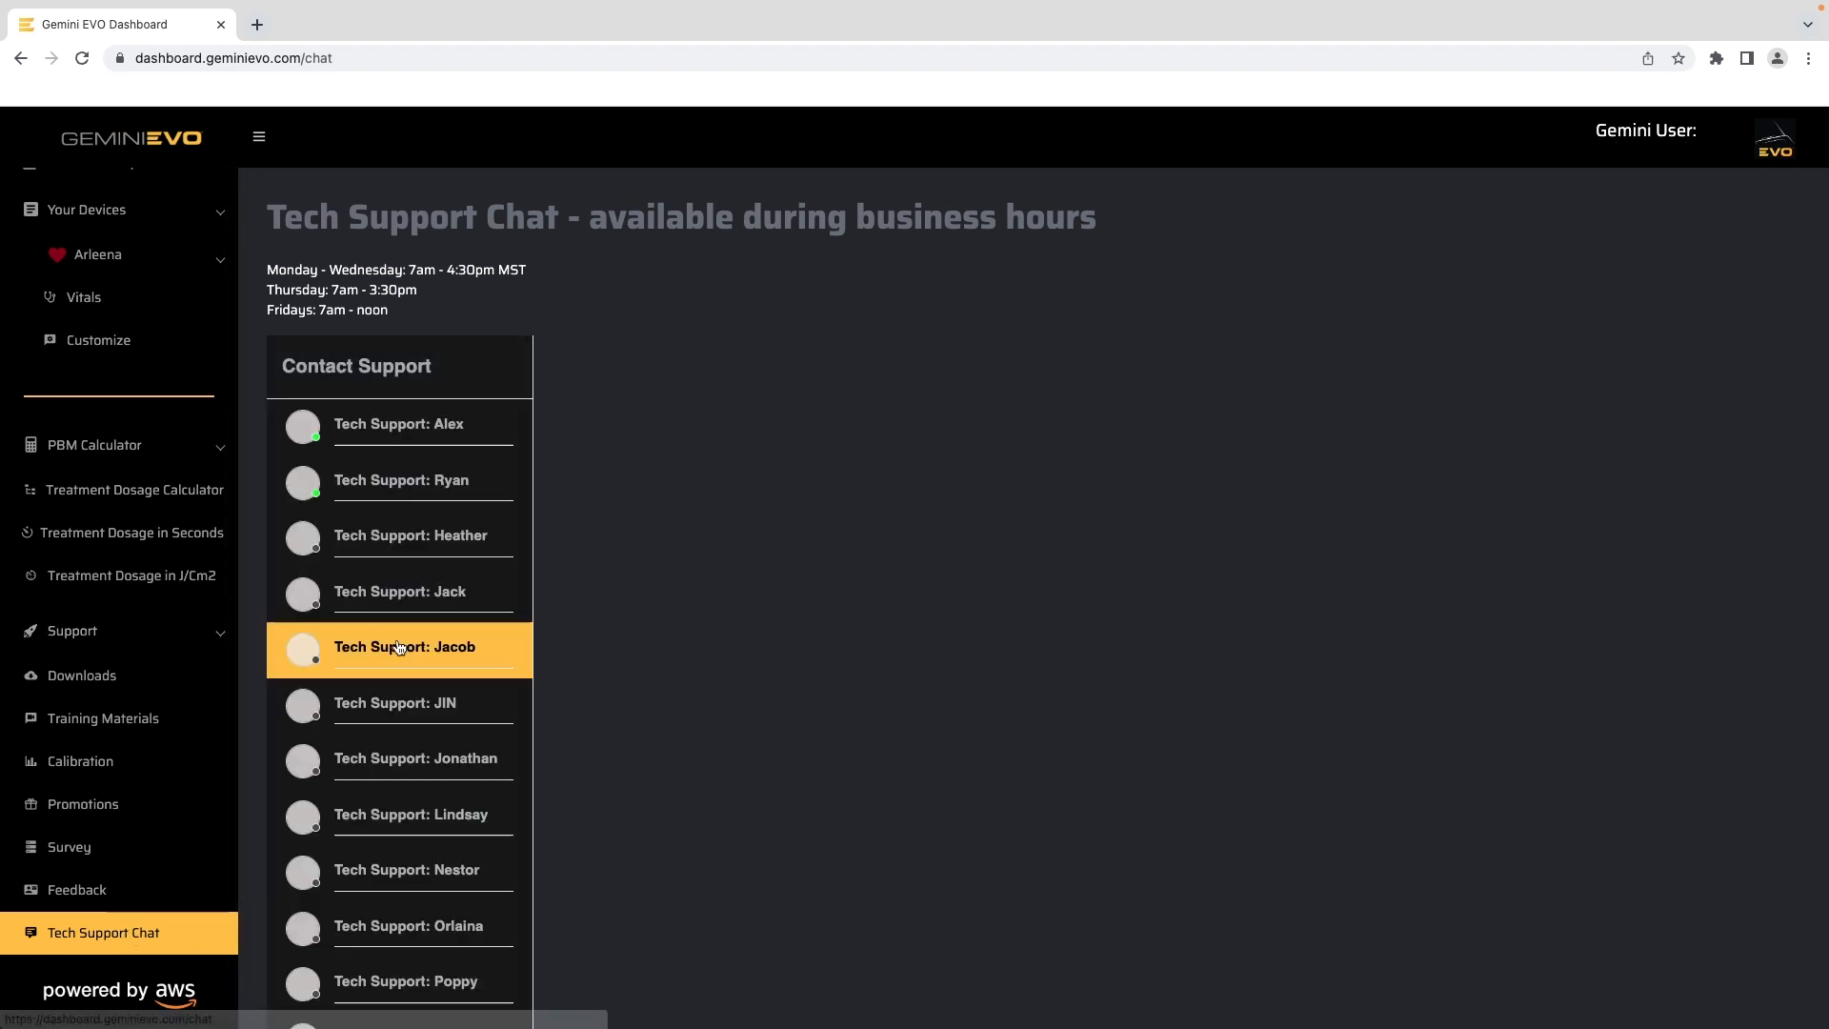
left_click(397, 423)
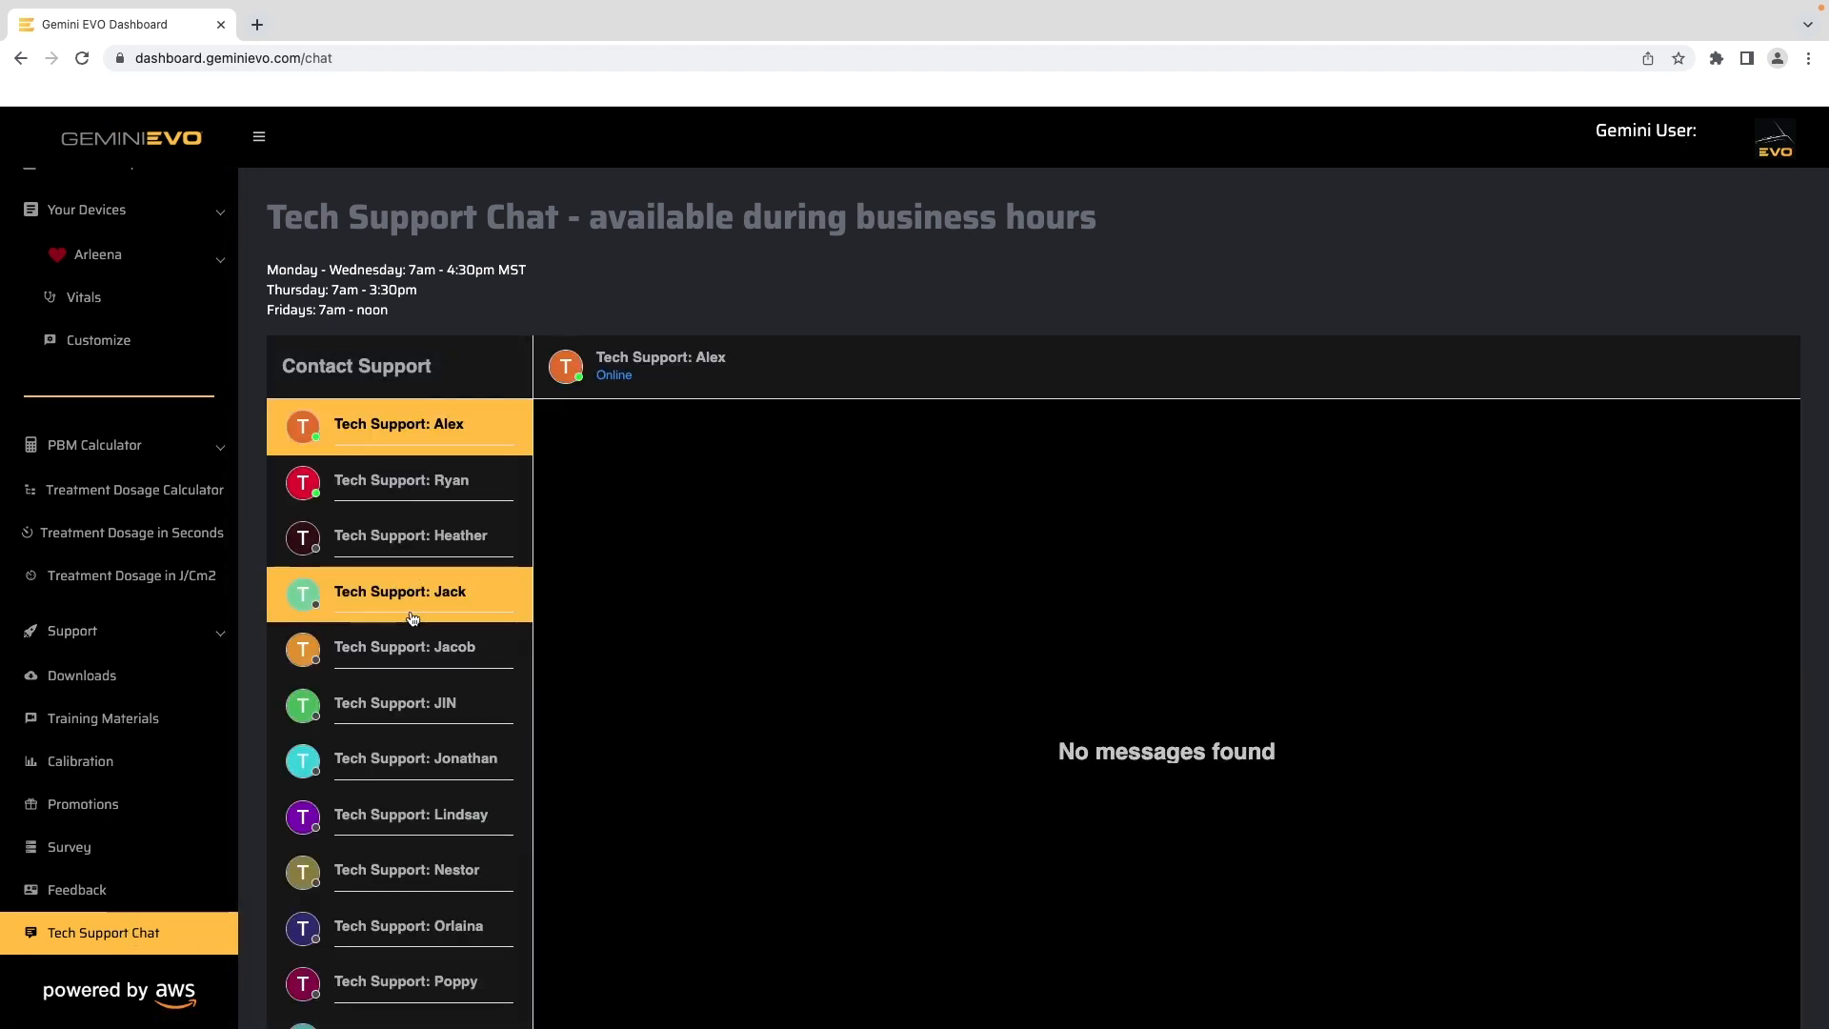